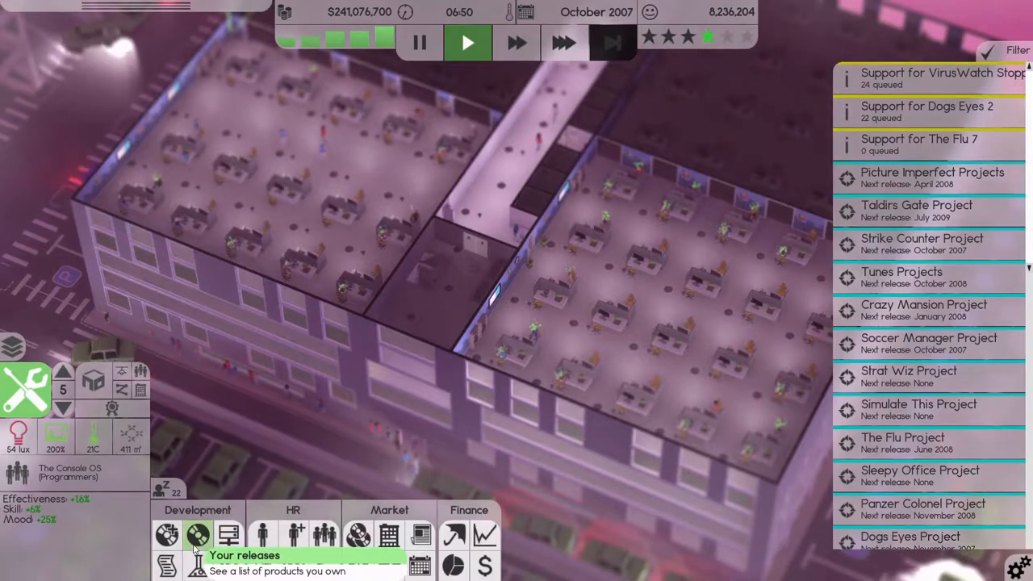
# Step: Review the released-products list, scrolling through its columns
pyautogui.click(197, 535)
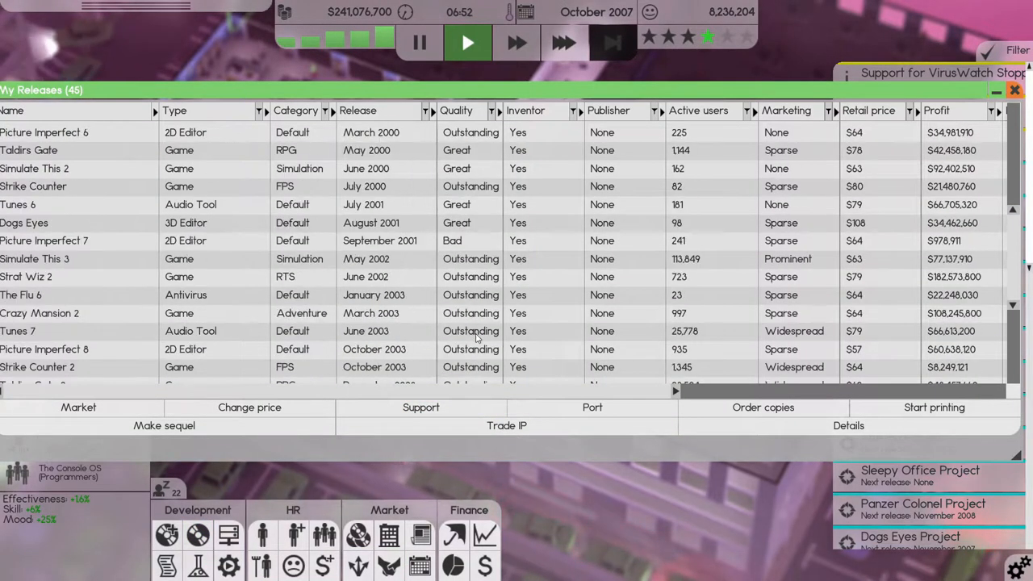
pyautogui.scroll(-3)
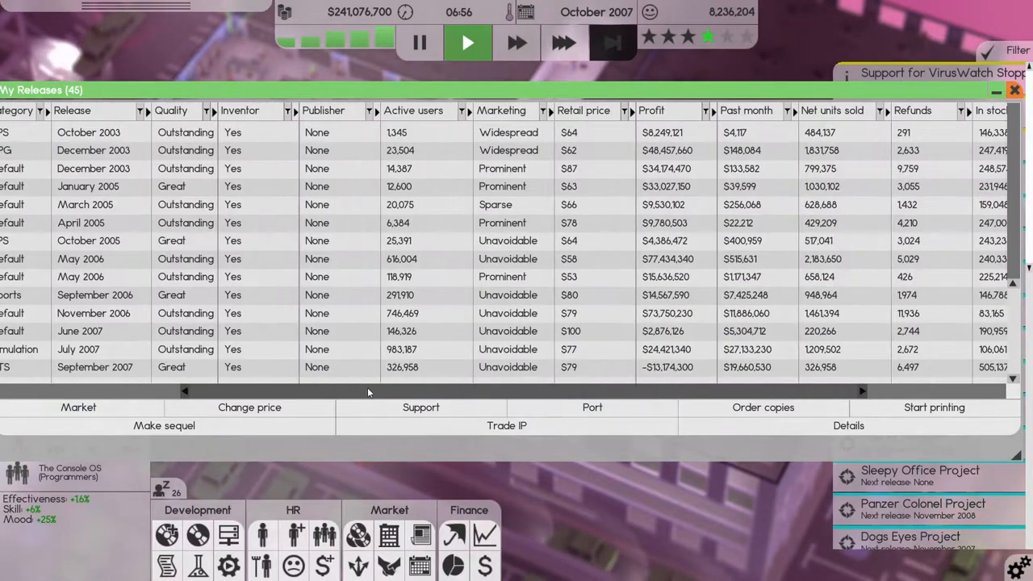
pyautogui.hscroll(3)
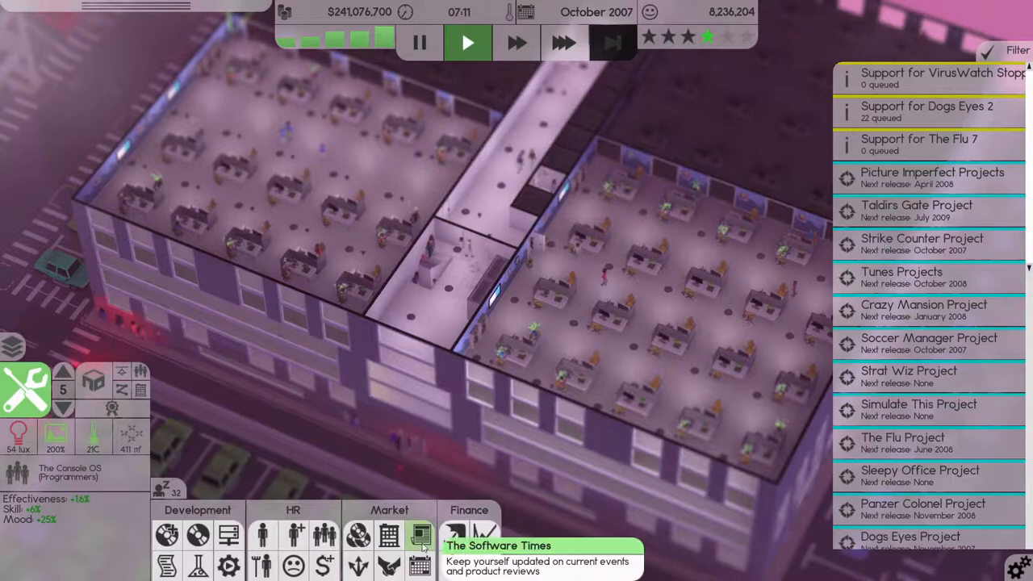
pyautogui.moveTo(453, 535)
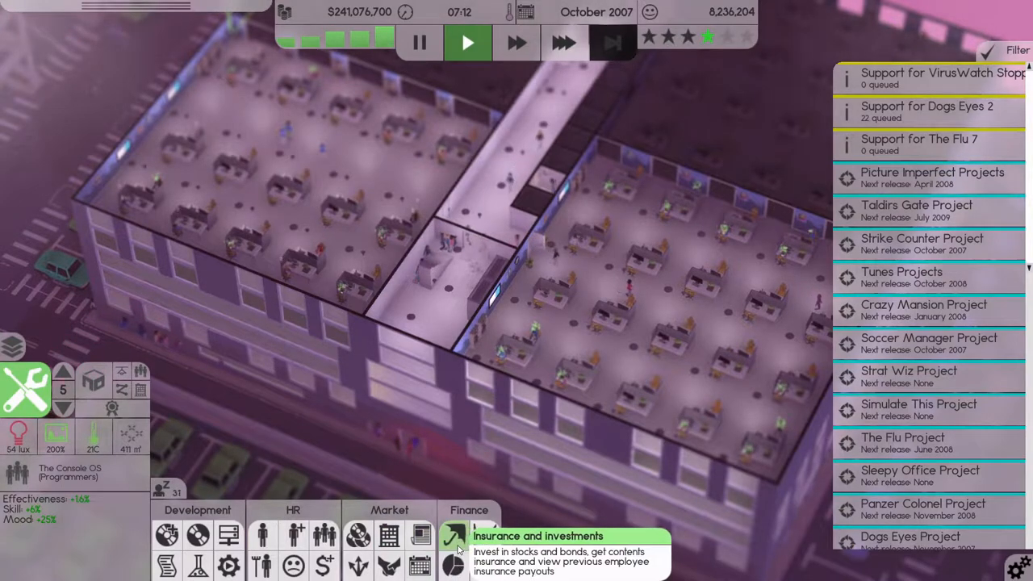
# Step: Deposit $100,000,000 into bonds via Insurance and investments, raising holdings to $424,281,200
pyautogui.click(453, 539)
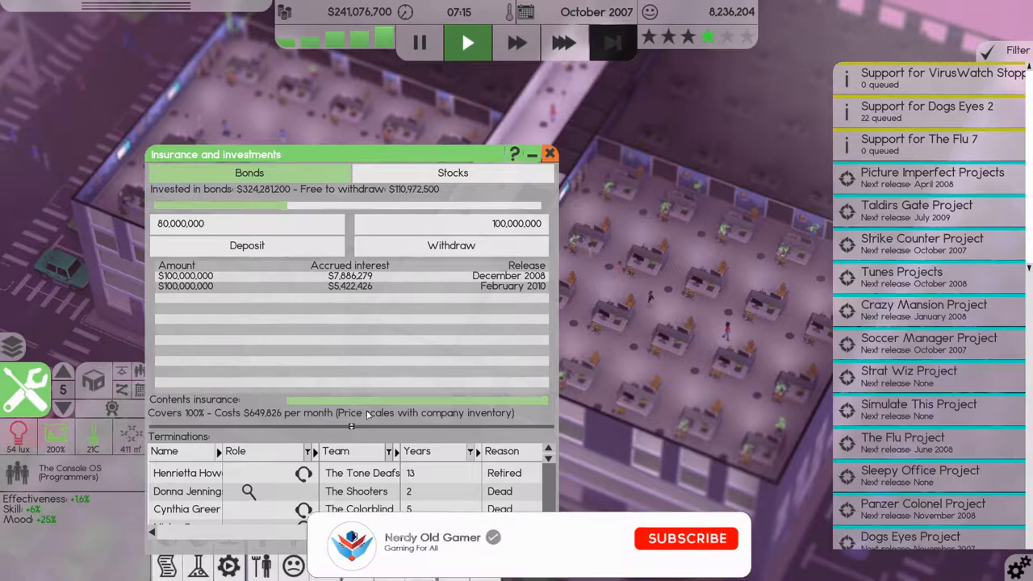
pyautogui.click(687, 539)
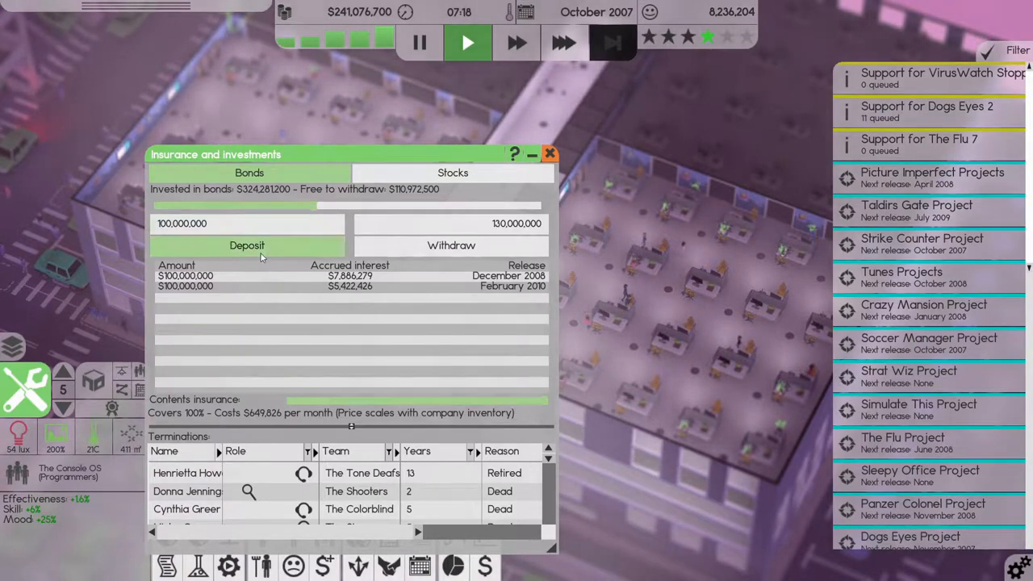
pyautogui.click(247, 245)
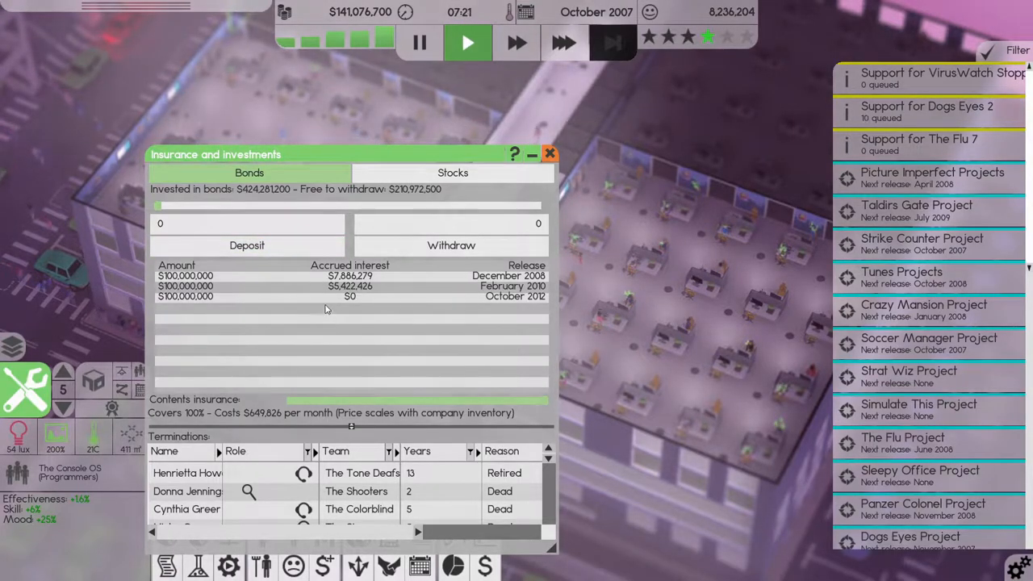
pyautogui.moveTo(395, 193)
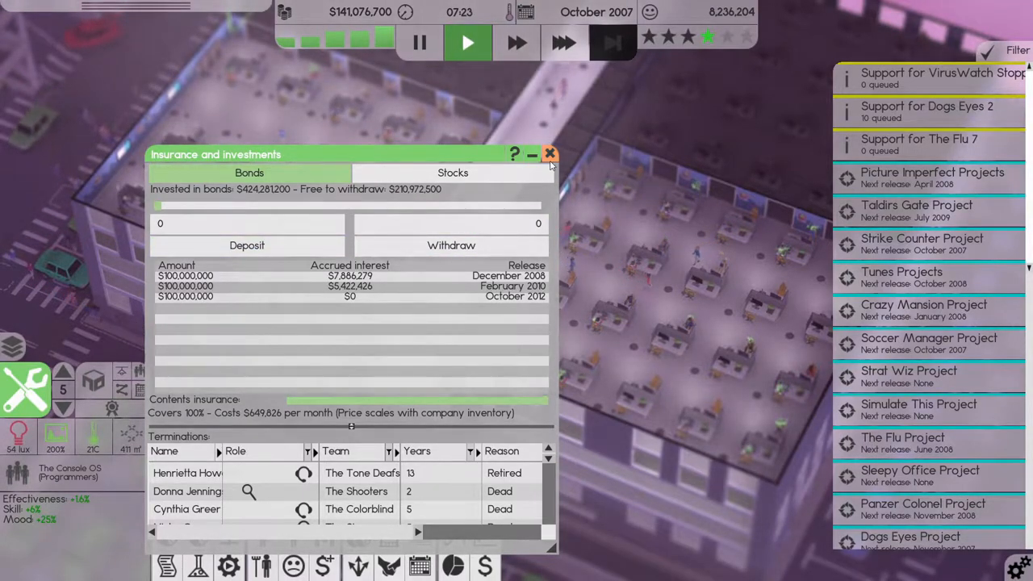
pyautogui.click(548, 153)
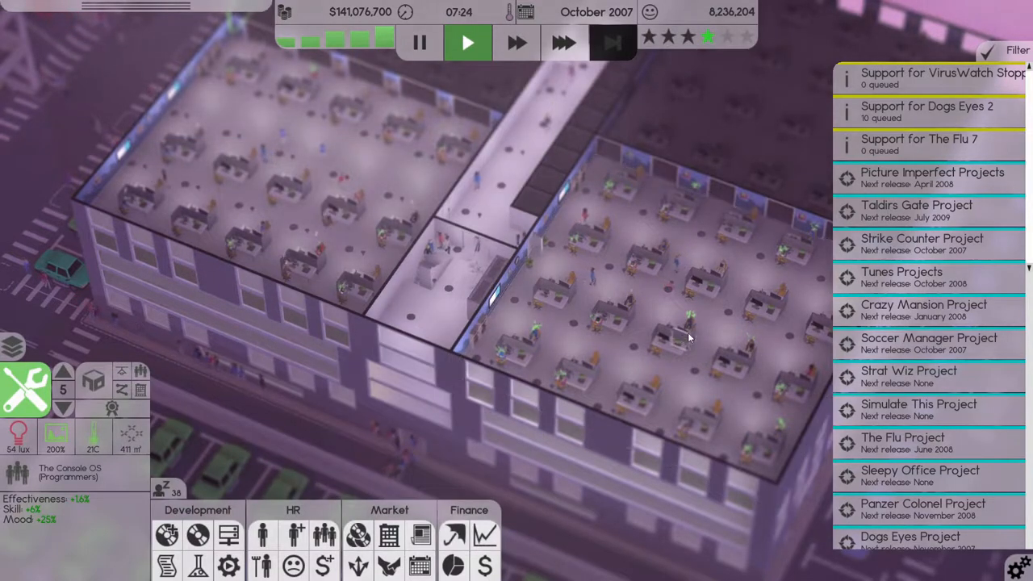
pyautogui.moveTo(613, 42)
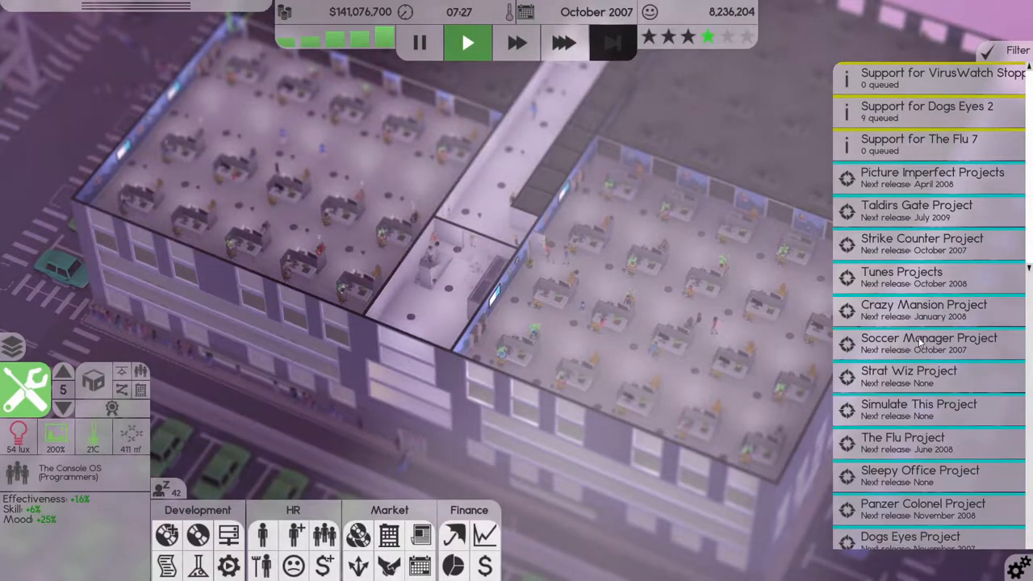
pyautogui.scroll(-3)
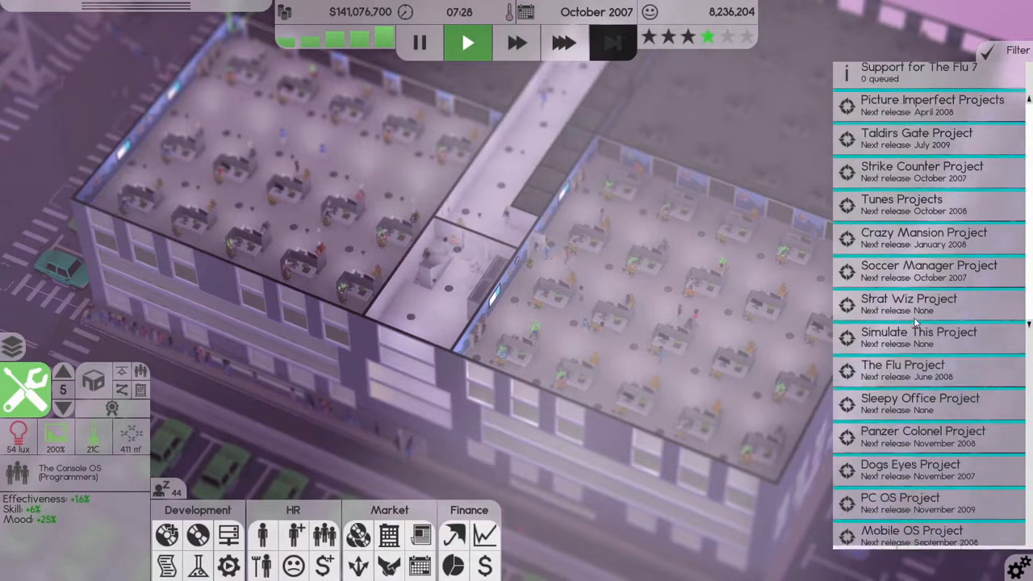
pyautogui.scroll(-3)
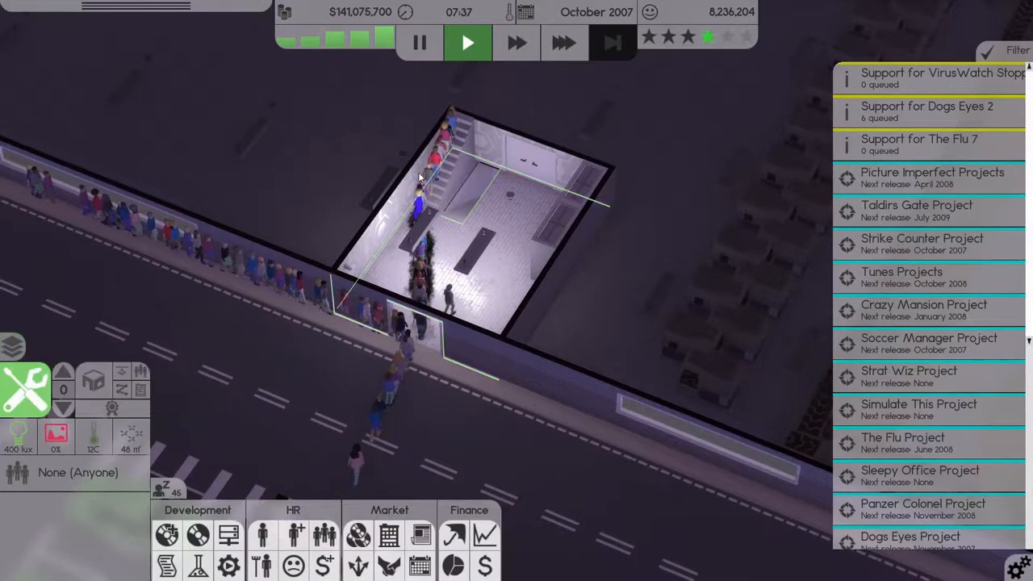
# Step: Run game time at faster speed and scroll the task list down to the 2007 patent entries
pyautogui.click(516, 42)
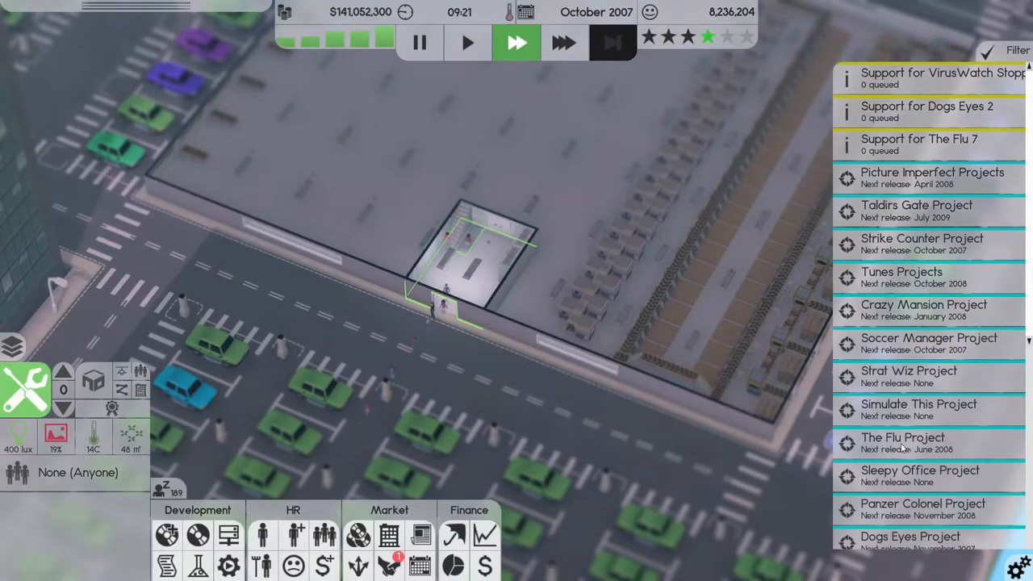
pyautogui.scroll(-3)
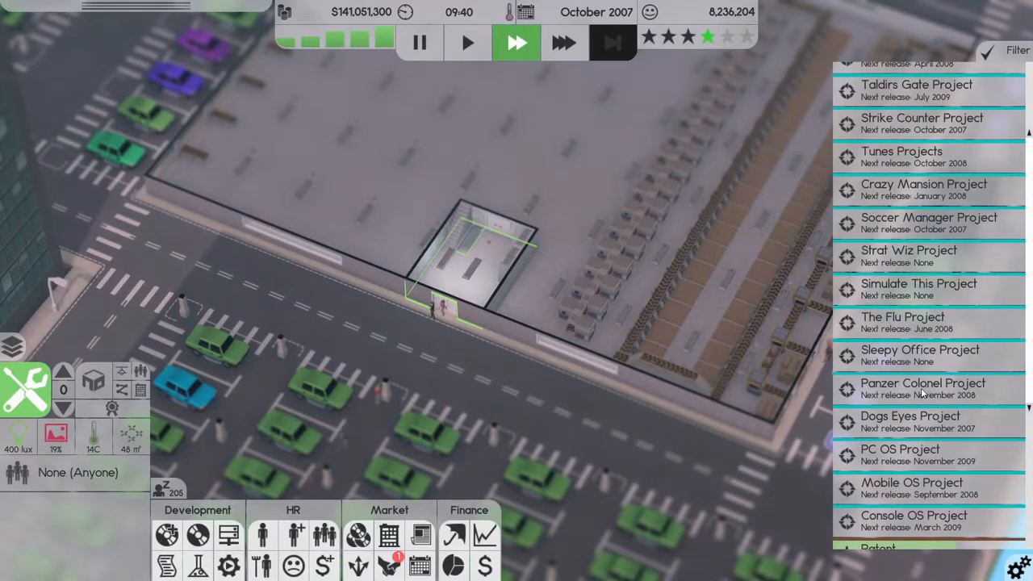
pyautogui.scroll(-3)
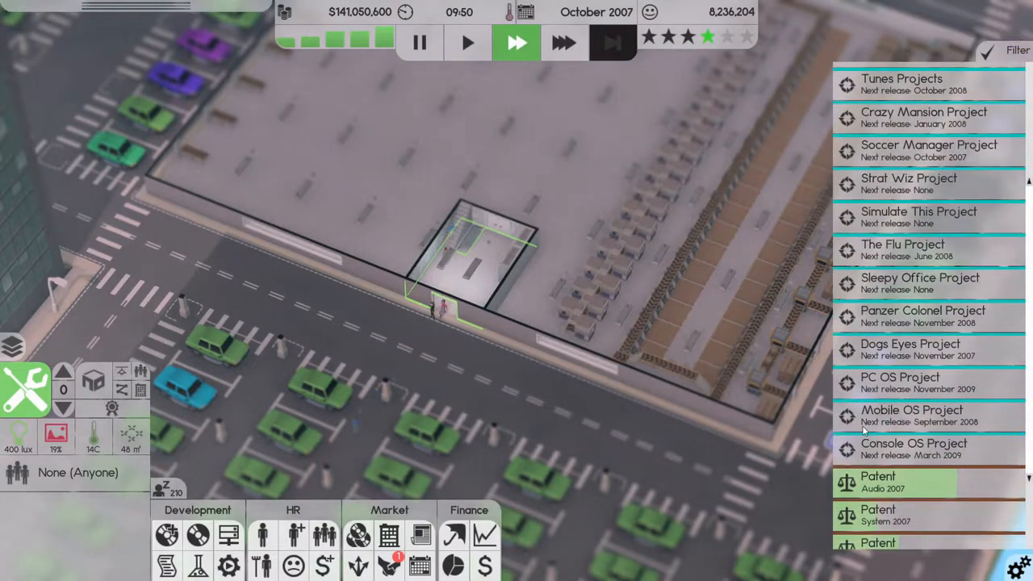
pyautogui.scroll(-3)
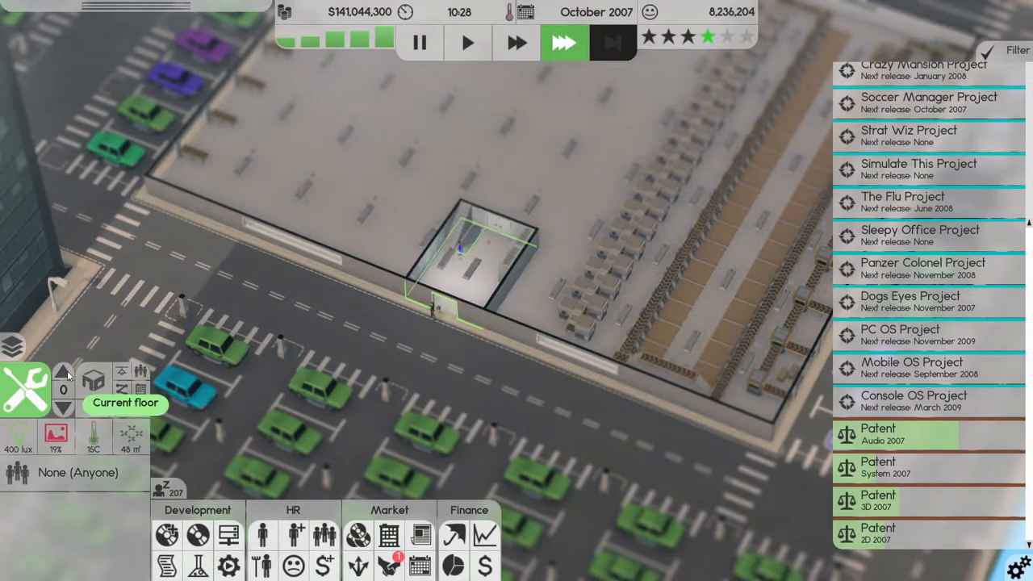
# Step: Move the view up two floors to the office floors above
pyautogui.click(63, 369)
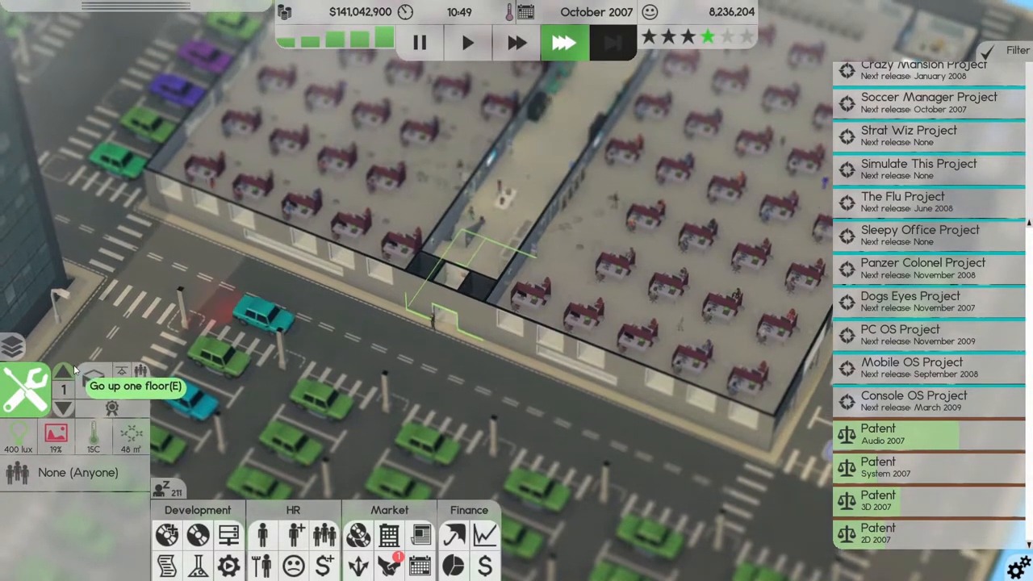
pyautogui.click(63, 368)
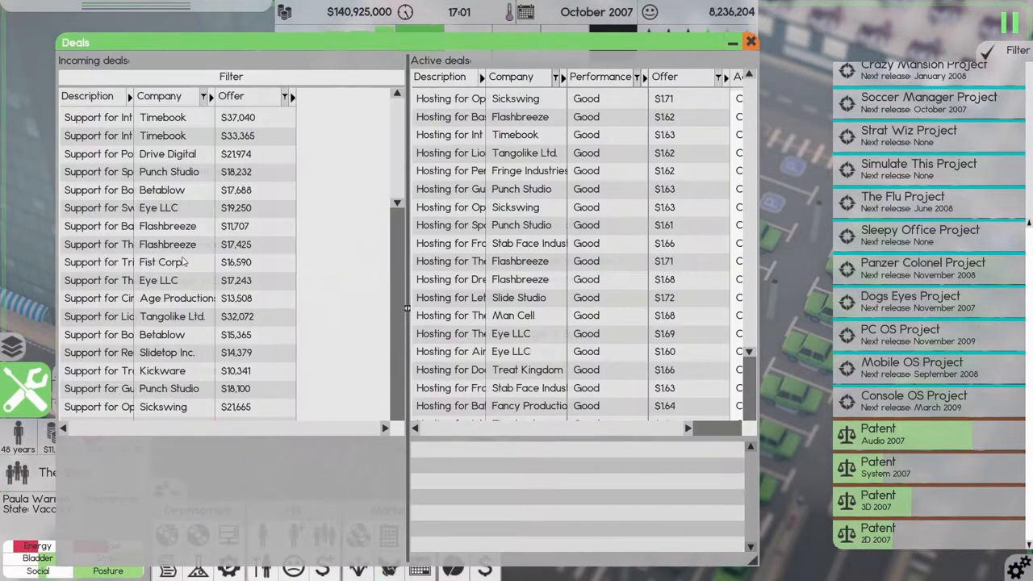
# Step: Sort incoming deals by Description to group the print jobs, then leave the deals overview
pyautogui.click(87, 96)
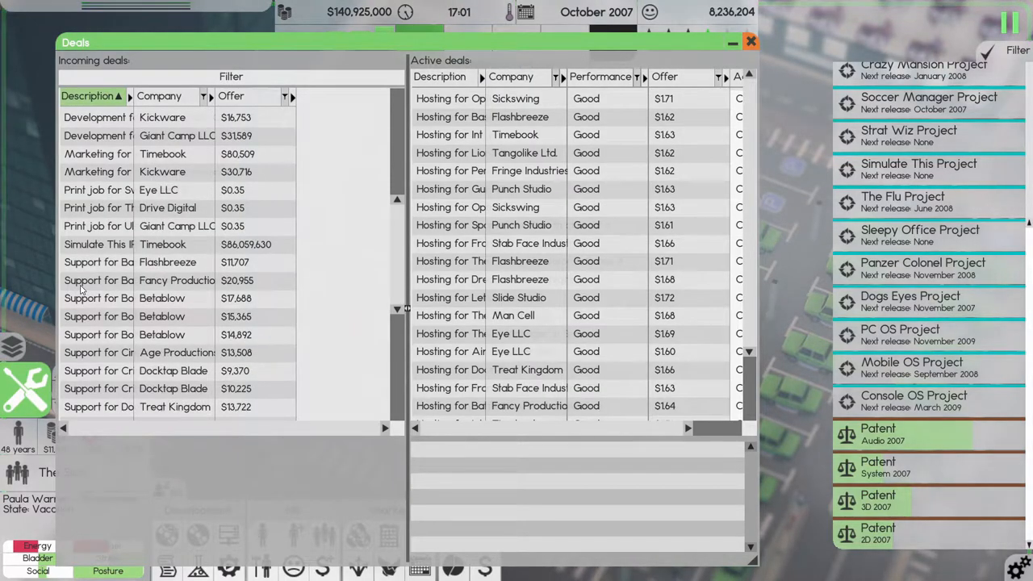
pyautogui.click(748, 42)
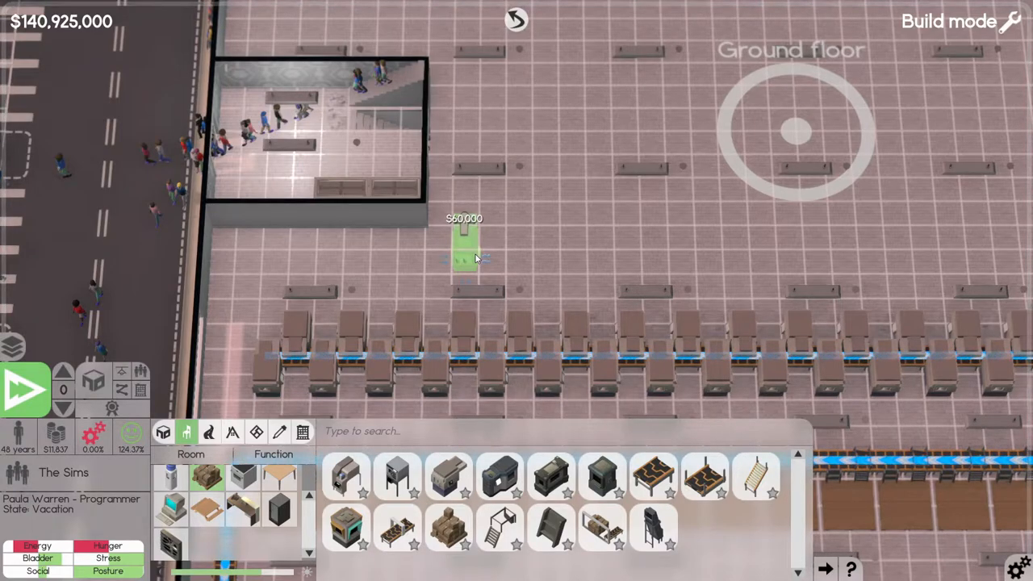
# Step: Place two long rows of Large Product Printers on the ground floor
pyautogui.click(465, 250)
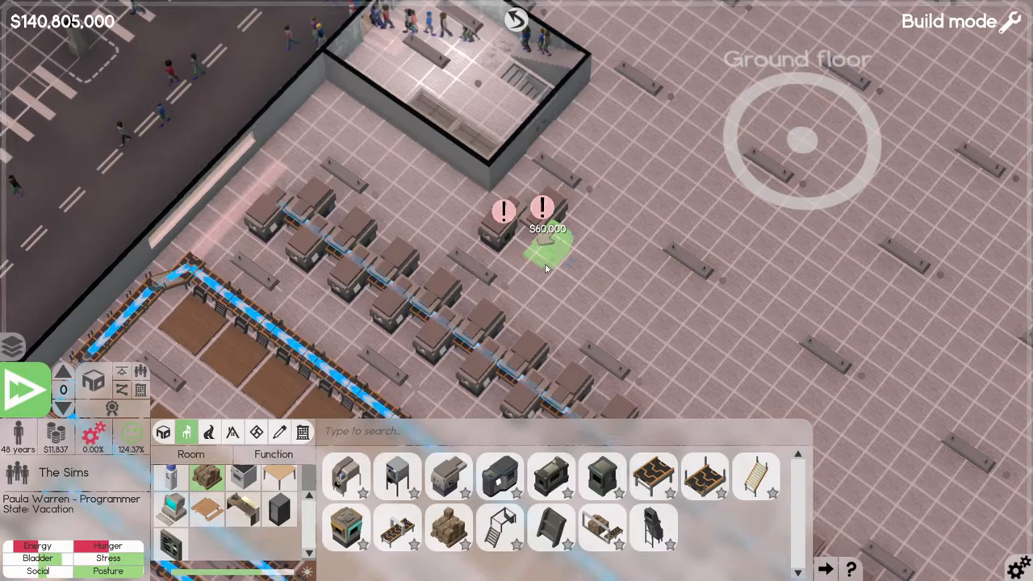
pyautogui.click(588, 250)
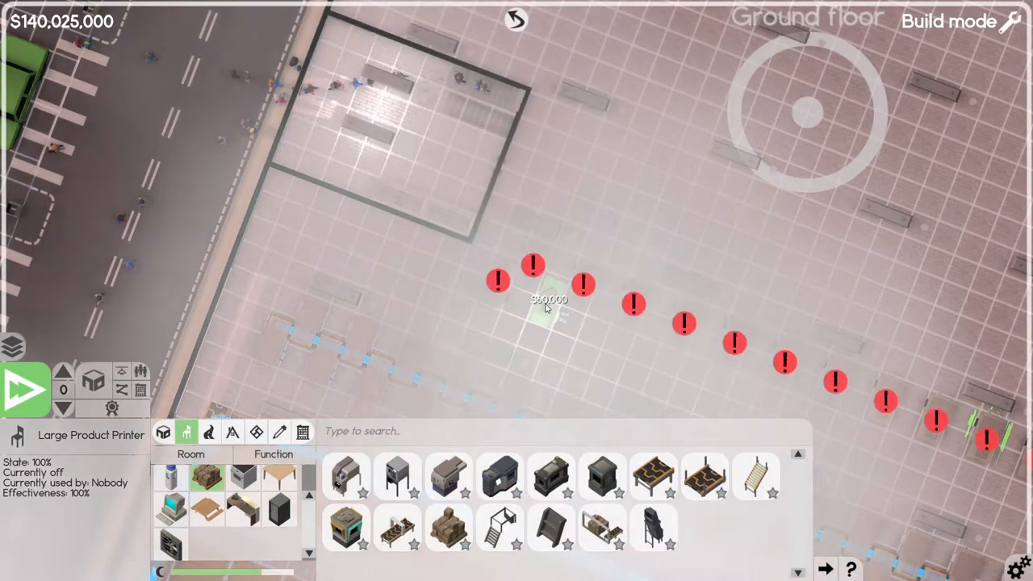
pyautogui.click(549, 310)
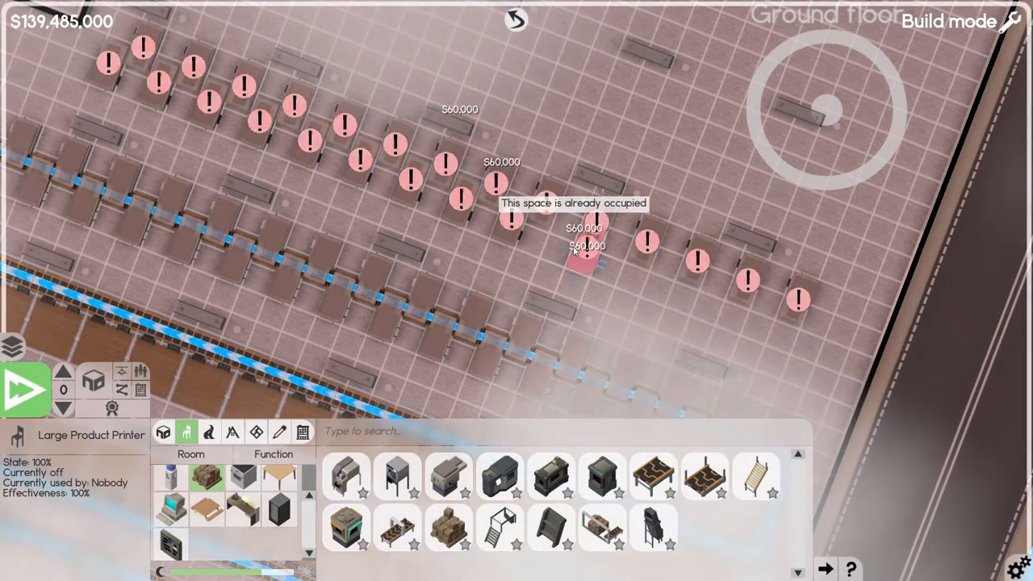
pyautogui.click(581, 261)
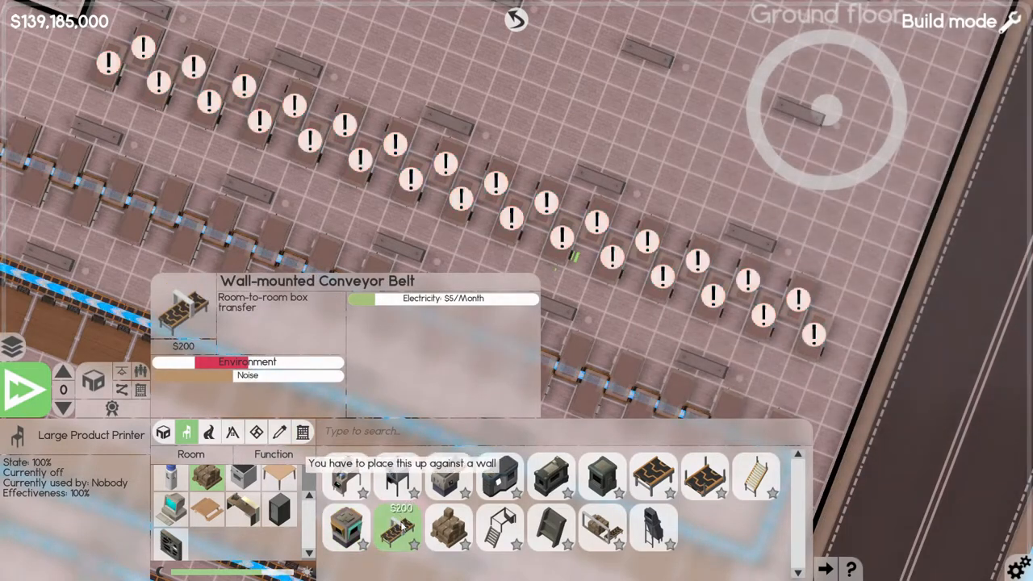
# Step: Lay a wall-mounted conveyor belt along the printer row
pyautogui.click(654, 476)
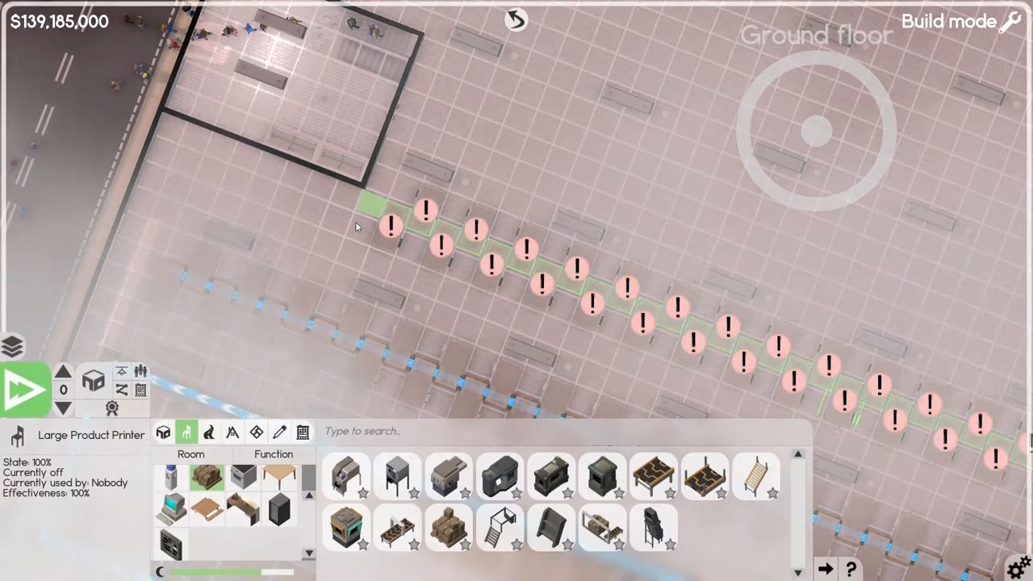
pyautogui.click(396, 528)
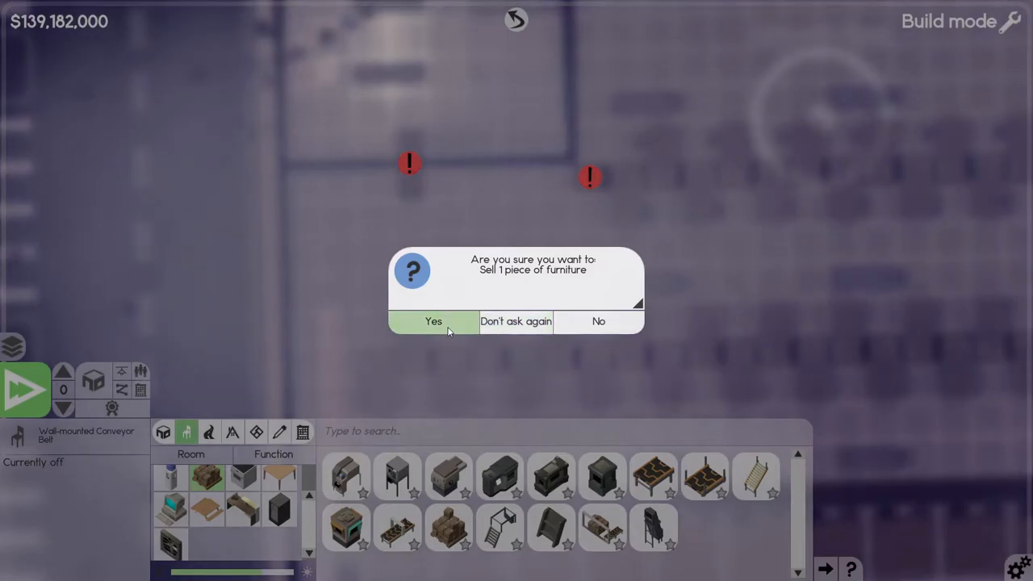
# Step: Confirm the furniture sale and link the printer rows with a ceiling-mounted conveyor belt
pyautogui.click(432, 321)
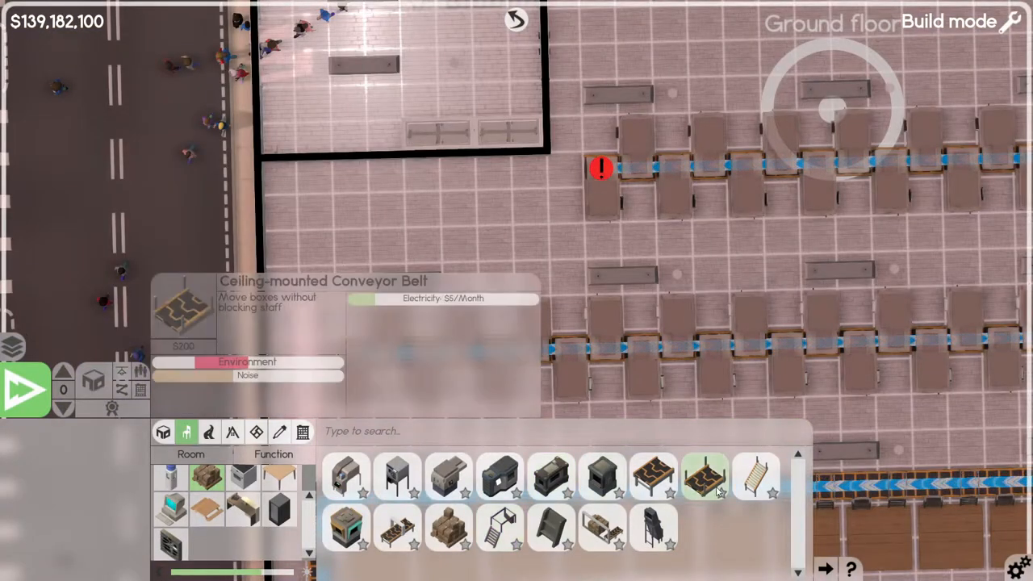
pyautogui.click(704, 476)
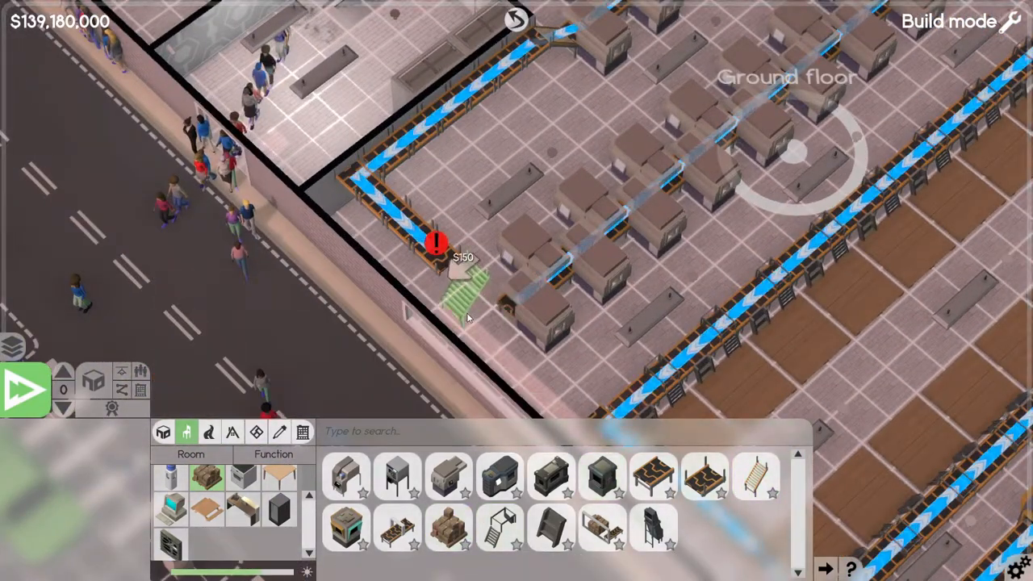
pyautogui.click(451, 290)
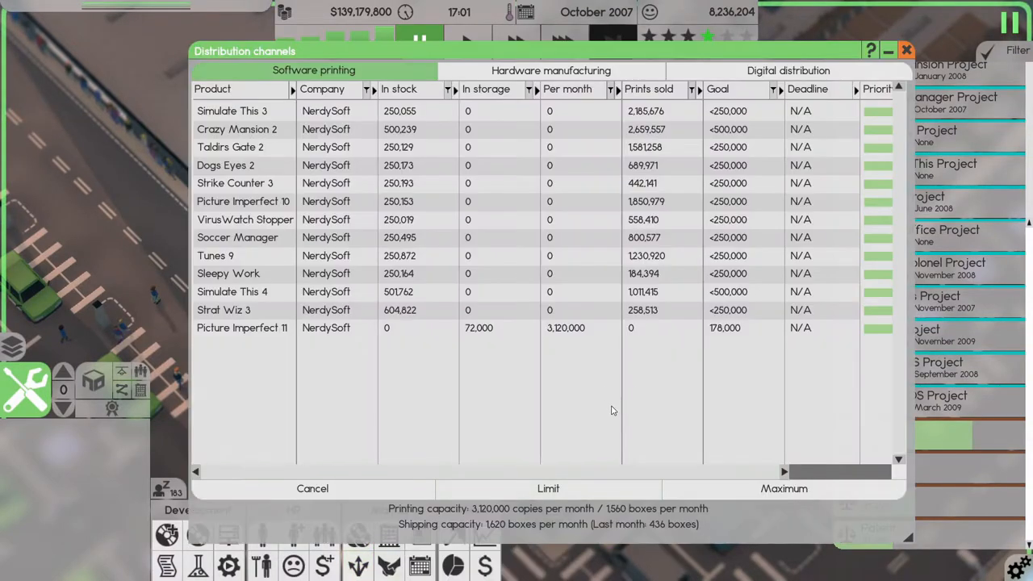
pyautogui.moveTo(450, 526)
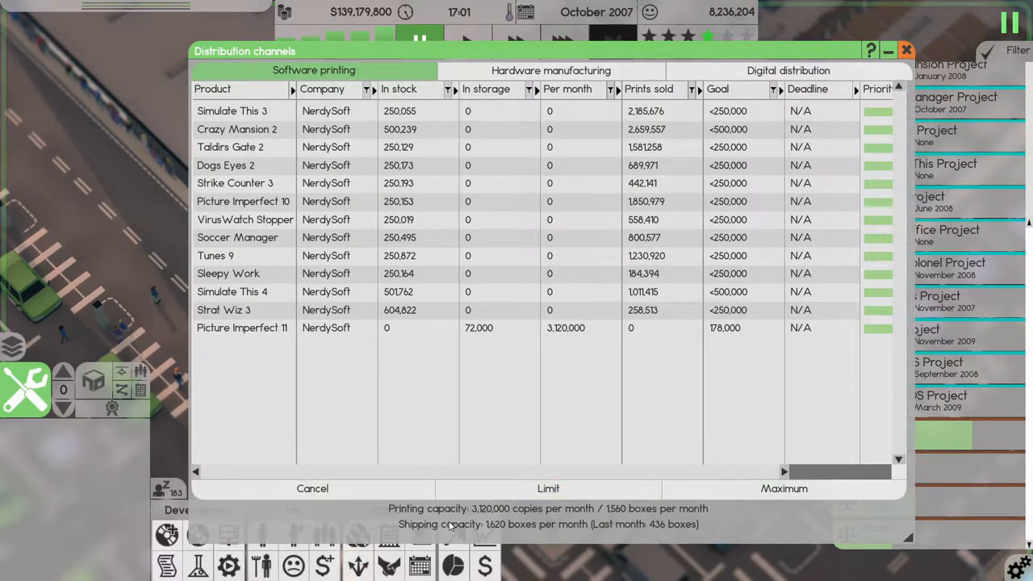
pyautogui.moveTo(497, 531)
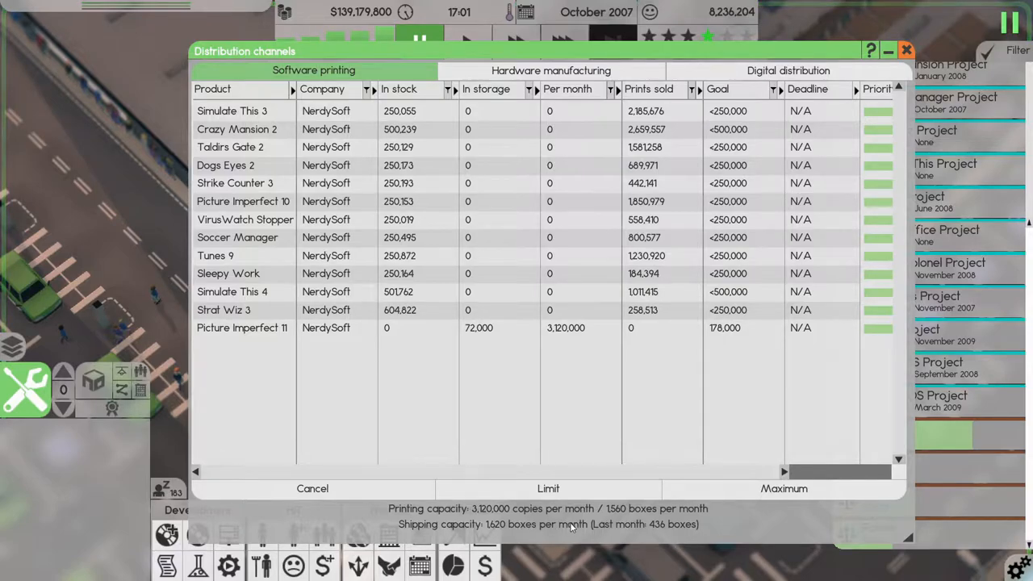
pyautogui.moveTo(632, 513)
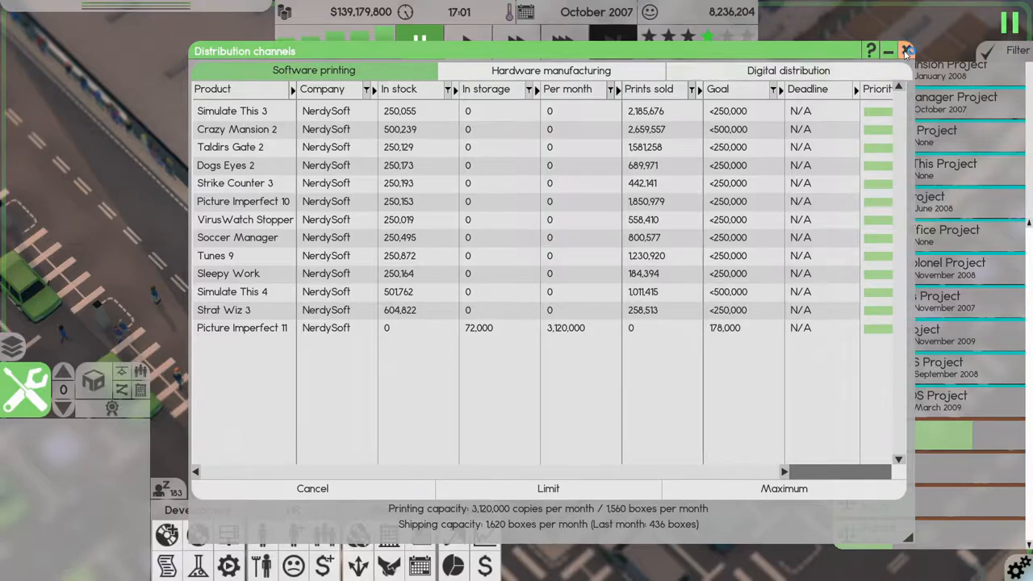
# Step: Leave Distribution channels, speed up the game clock and change floor view
pyautogui.click(905, 50)
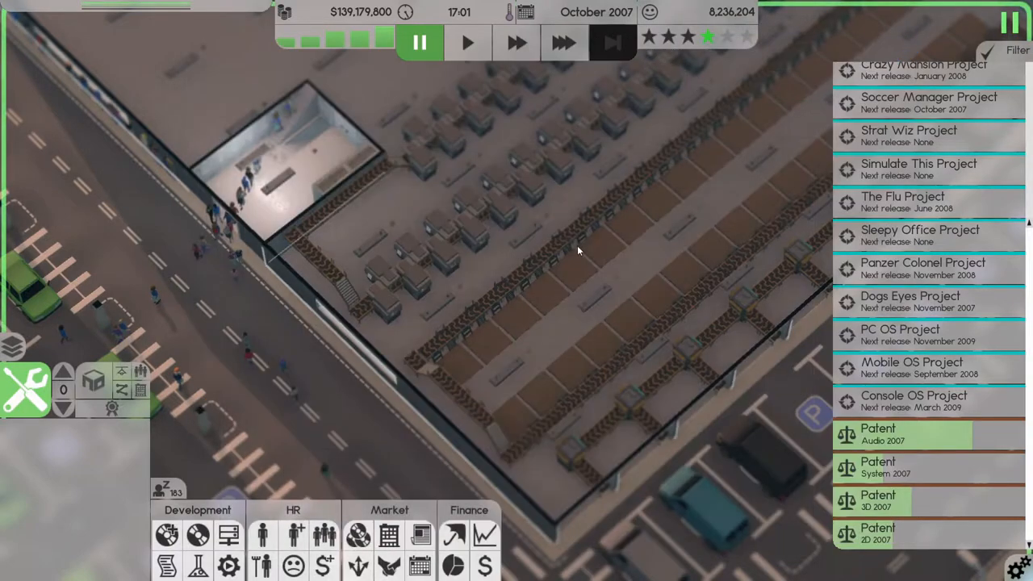
pyautogui.click(563, 42)
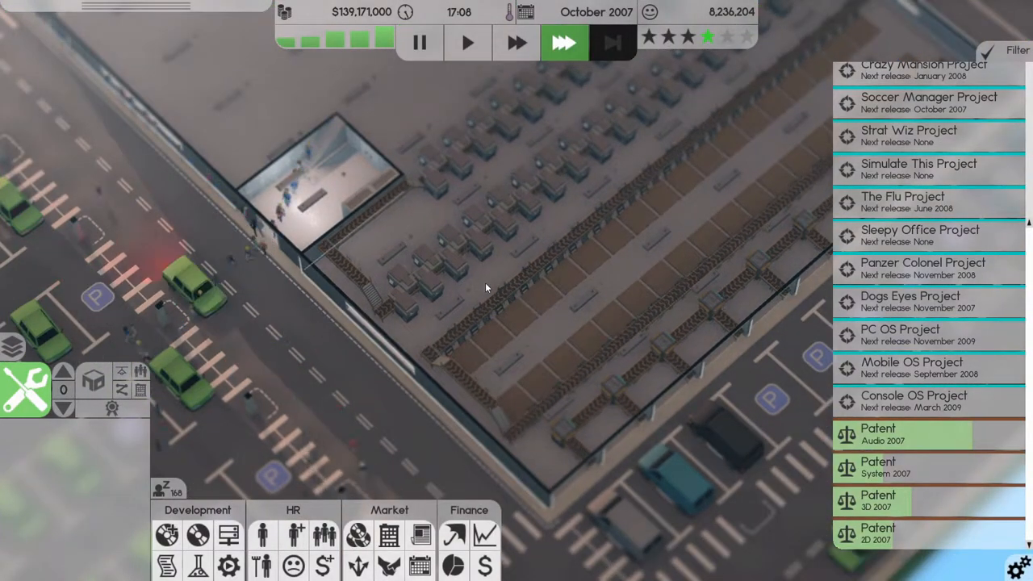
pyautogui.click(65, 371)
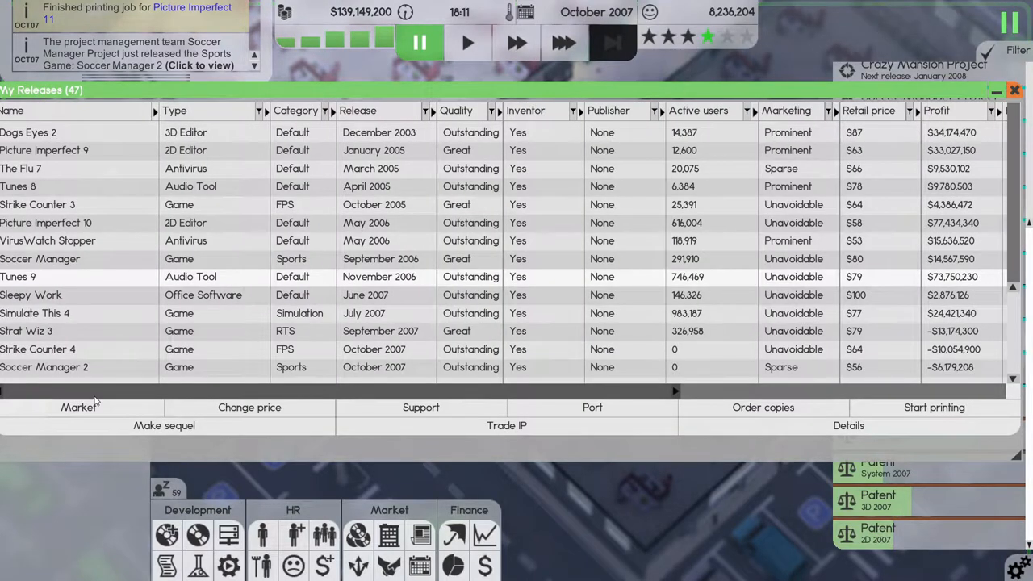
# Step: Start print runs capped at 500,000 copies for the two newest releases
pyautogui.hscroll(3)
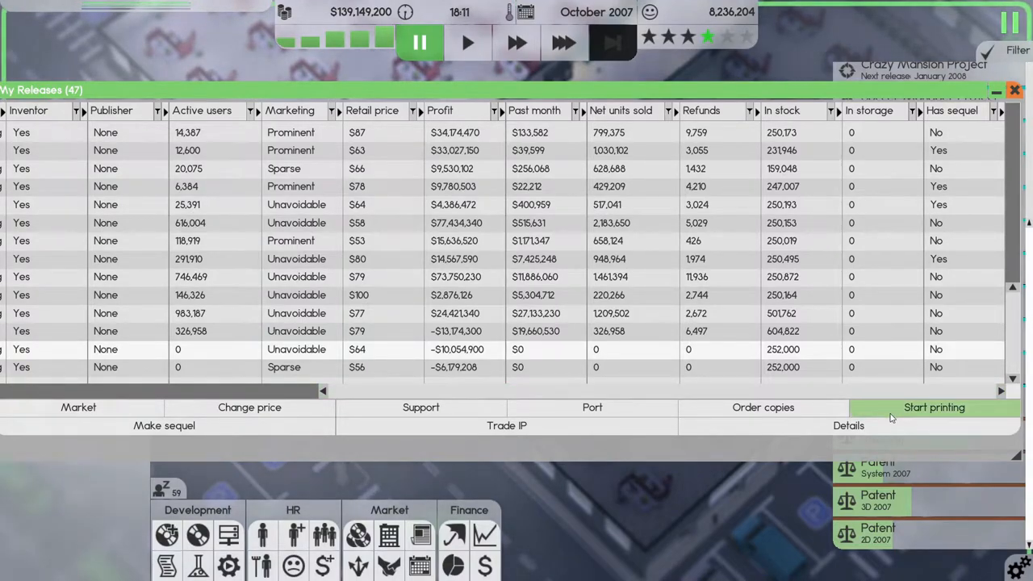
pyautogui.click(932, 406)
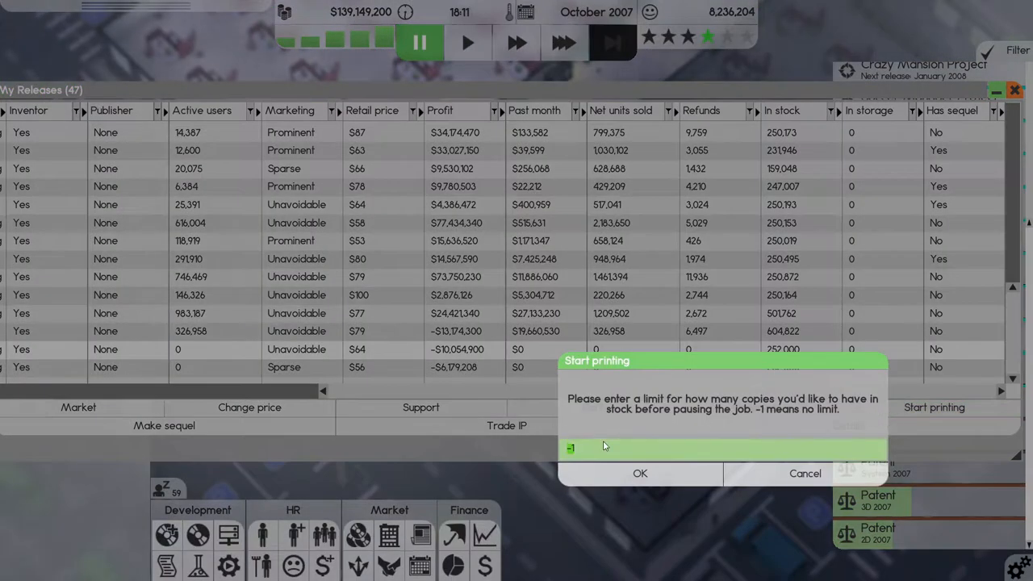
pyautogui.write('500000')
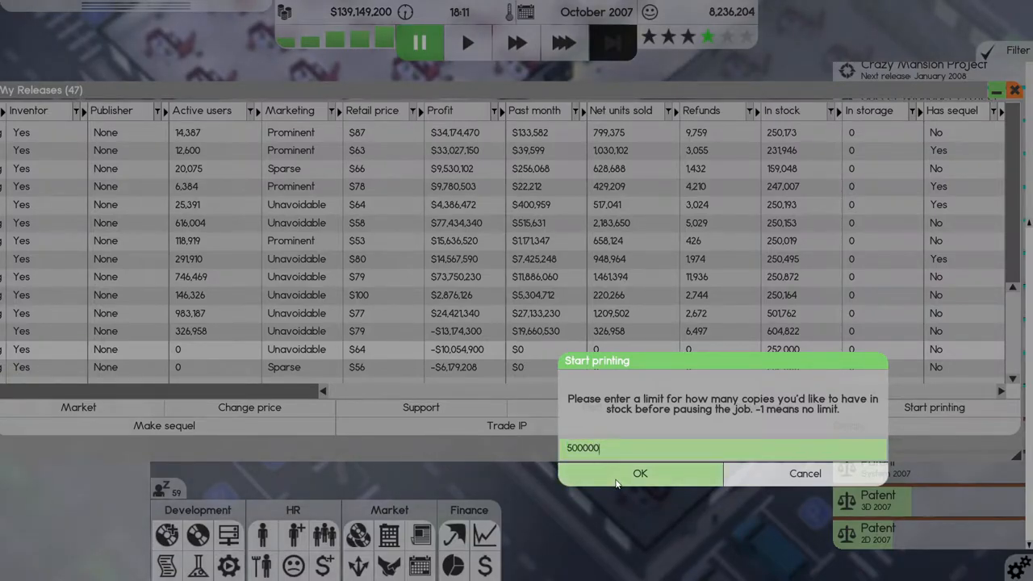
pyautogui.click(638, 473)
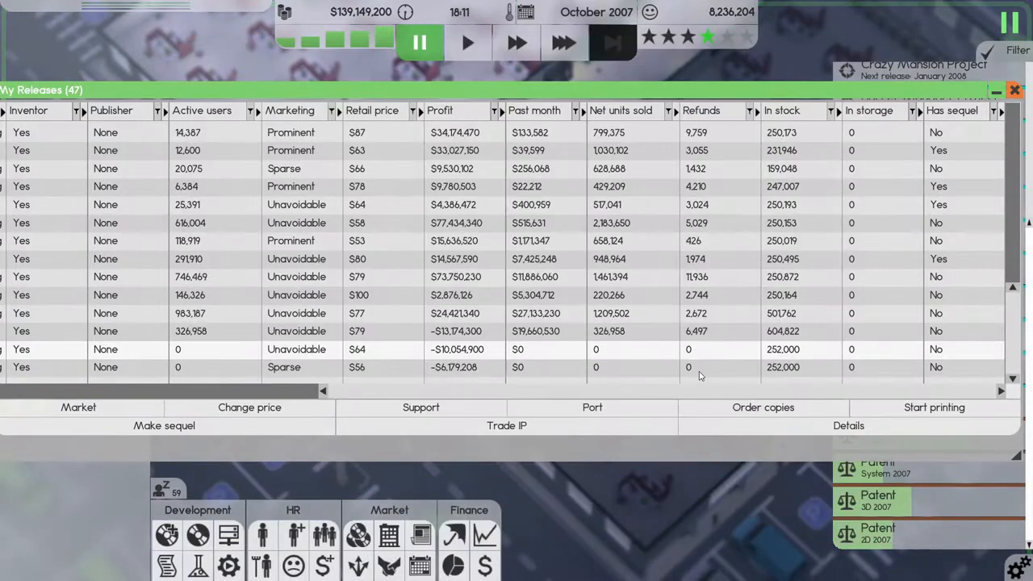
pyautogui.click(933, 407)
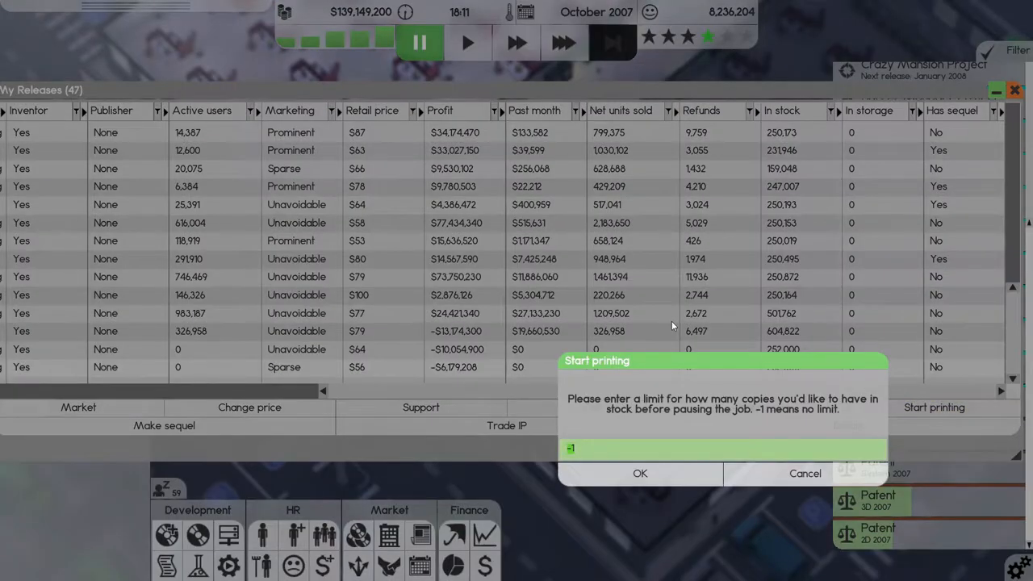
pyautogui.write('500000')
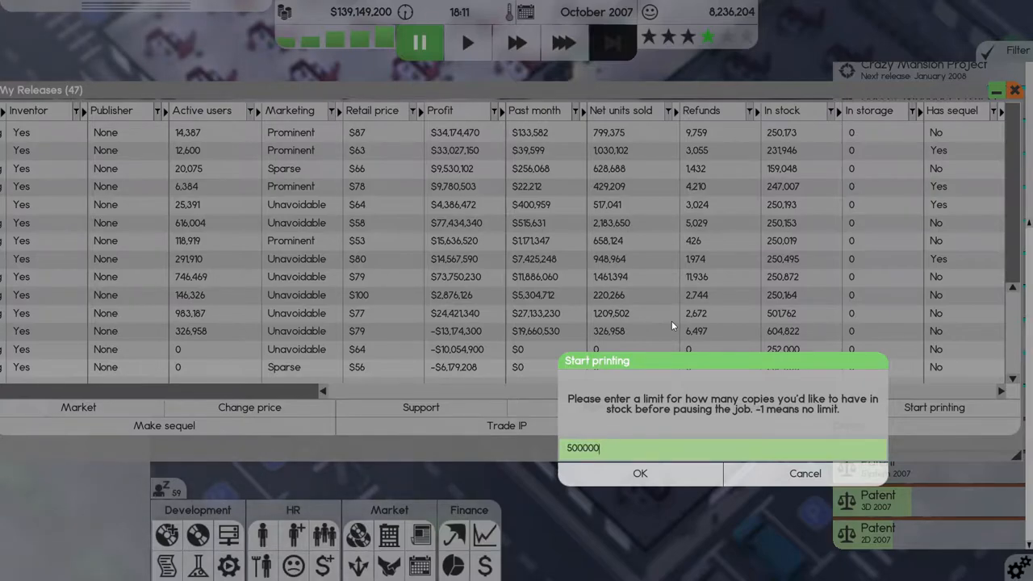
pyautogui.click(639, 473)
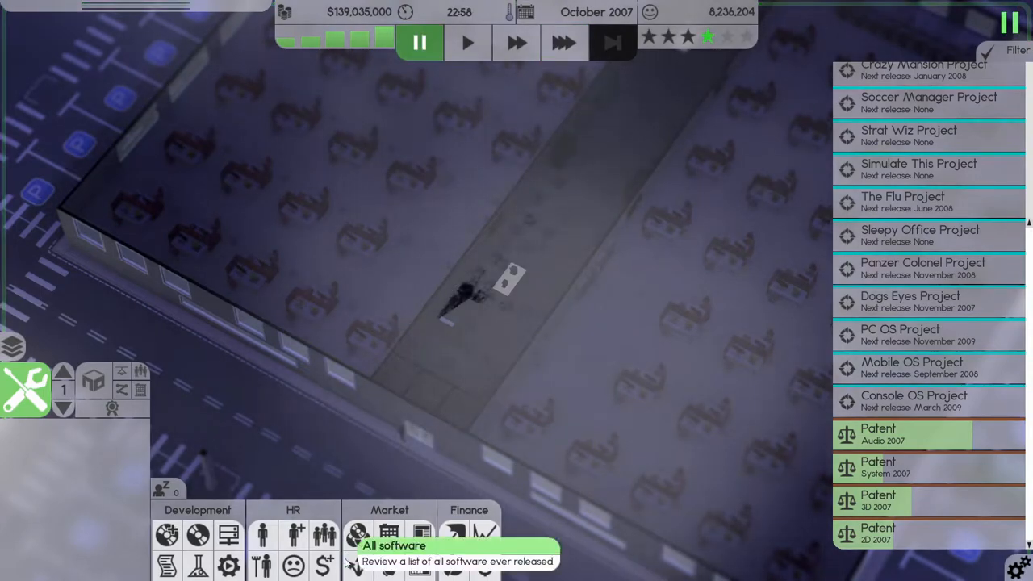
pyautogui.moveTo(261, 534)
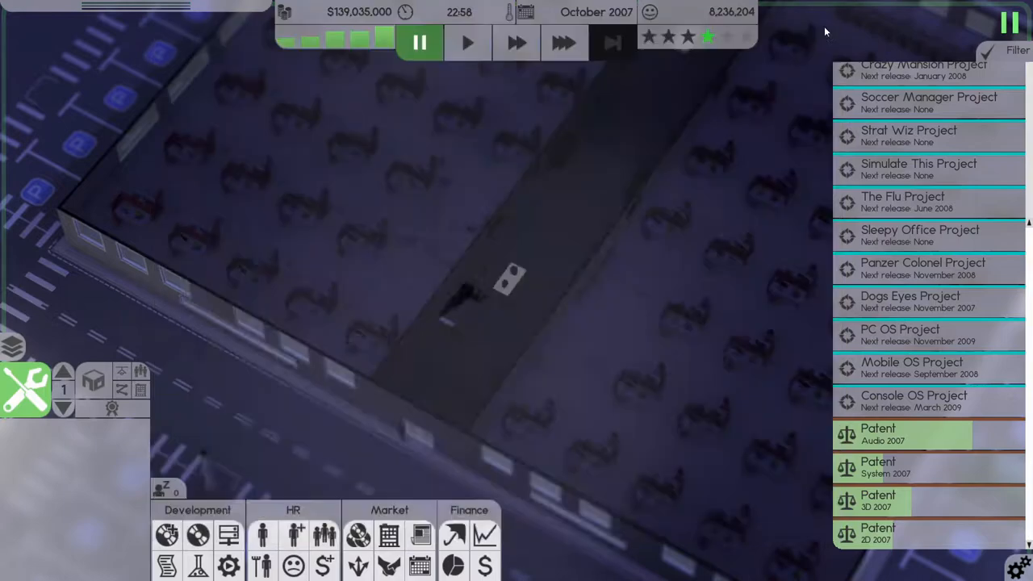
pyautogui.moveTo(323, 534)
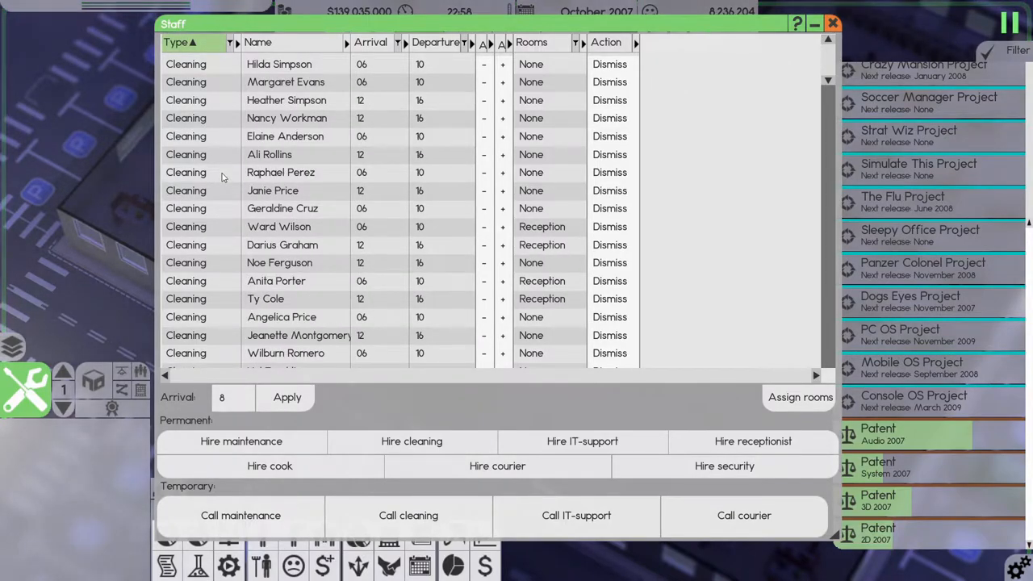
pyautogui.moveTo(260, 279)
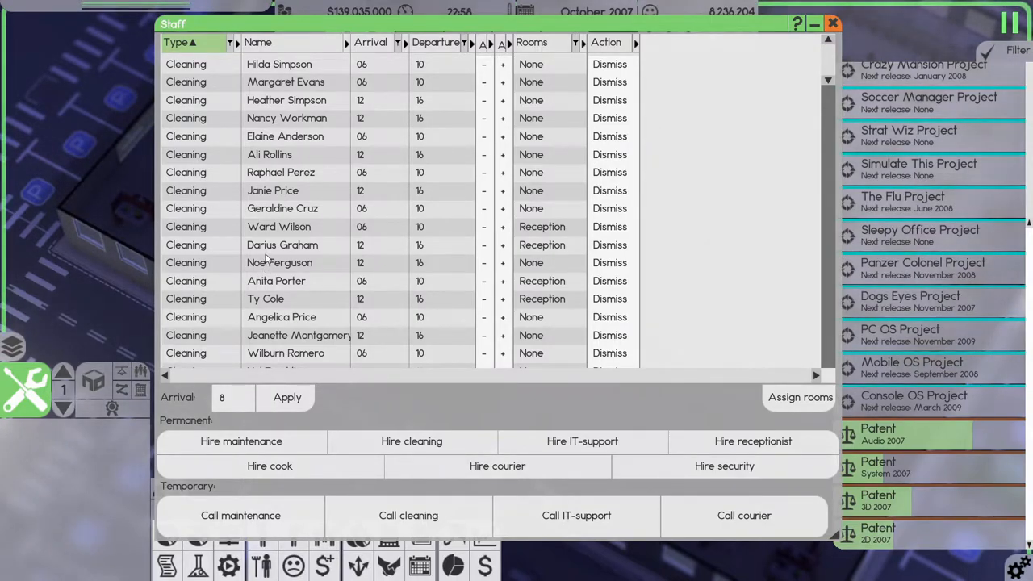
# Step: Hire three more cleaners for the 16:00–20:00 shift
pyautogui.scroll(-3)
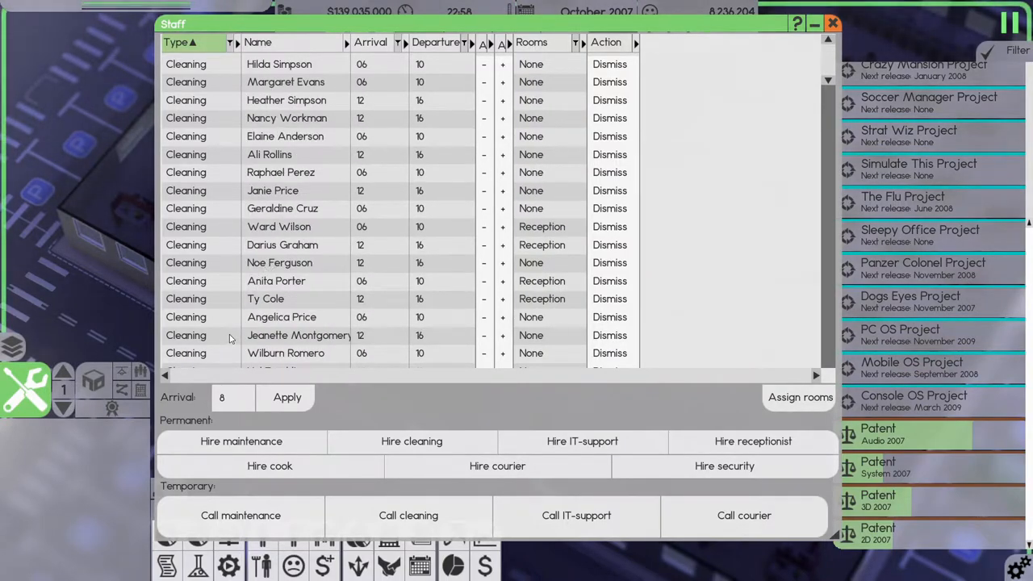
pyautogui.scroll(-3)
pyautogui.write('16')
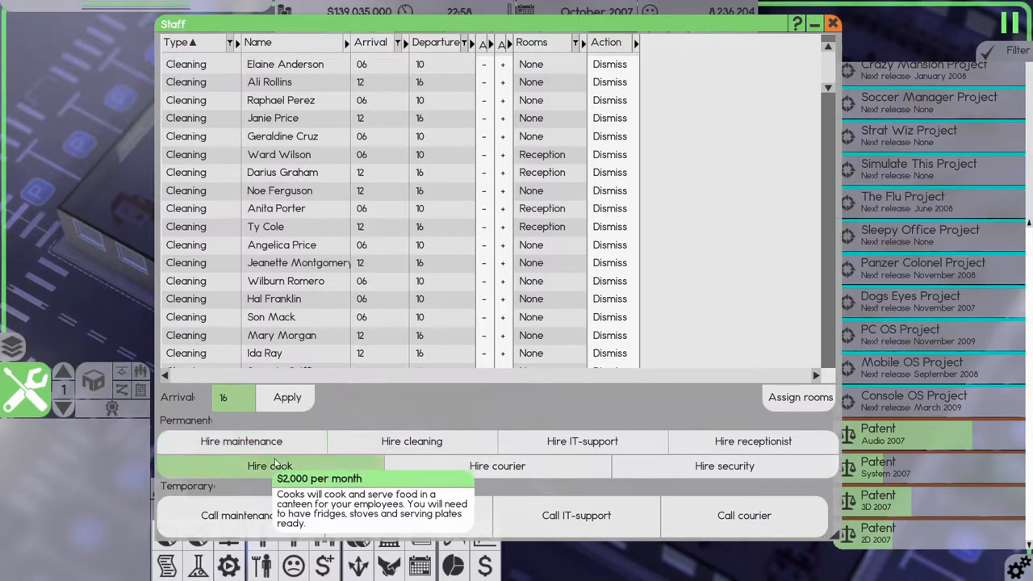
pyautogui.moveTo(411, 441)
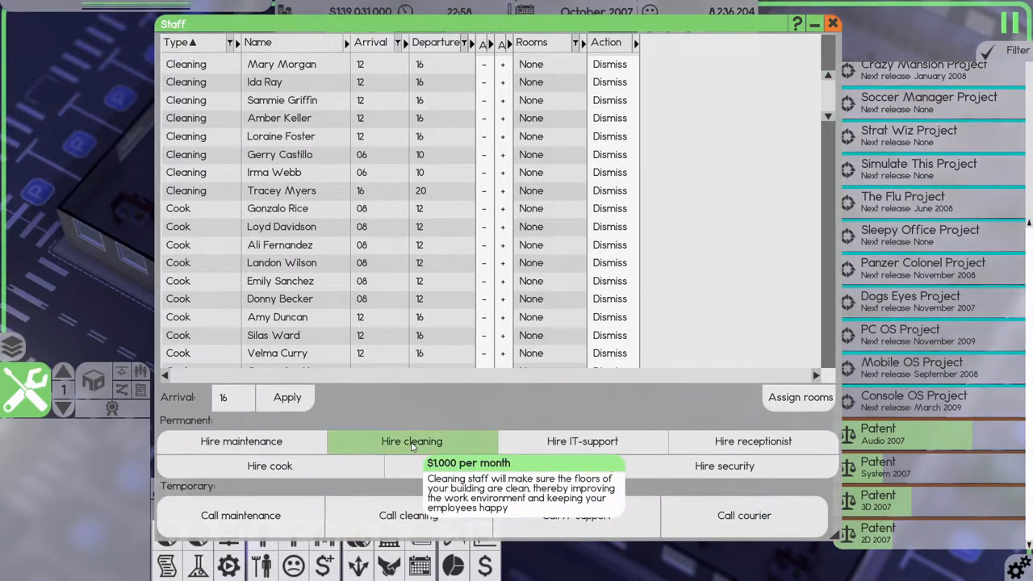
pyautogui.click(411, 441)
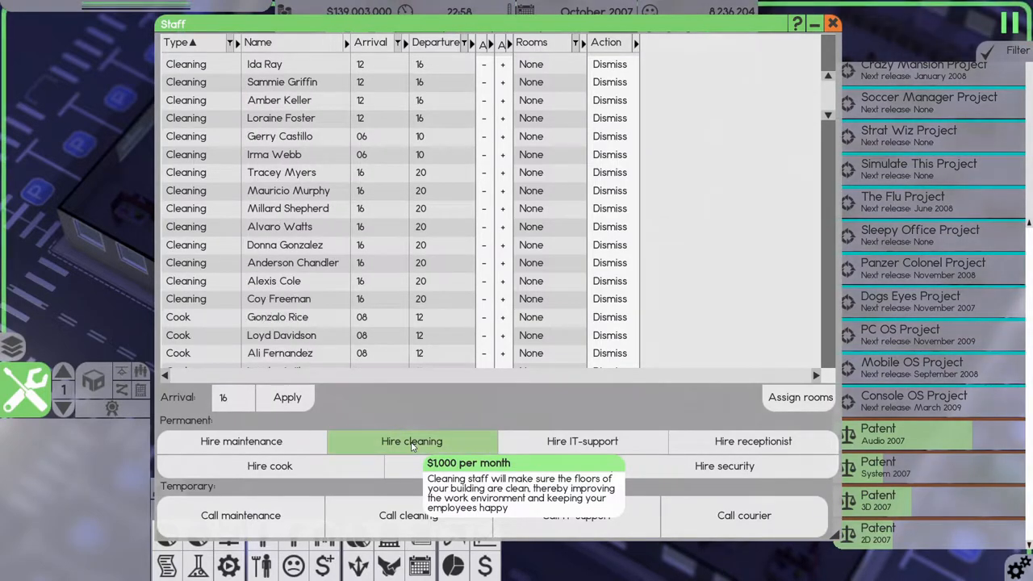
pyautogui.click(412, 440)
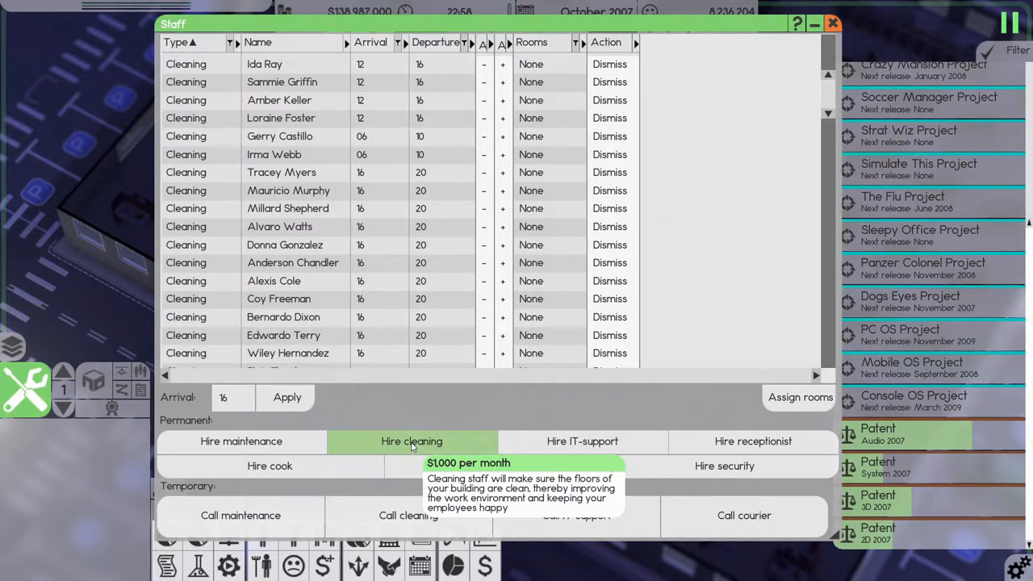
pyautogui.click(280, 171)
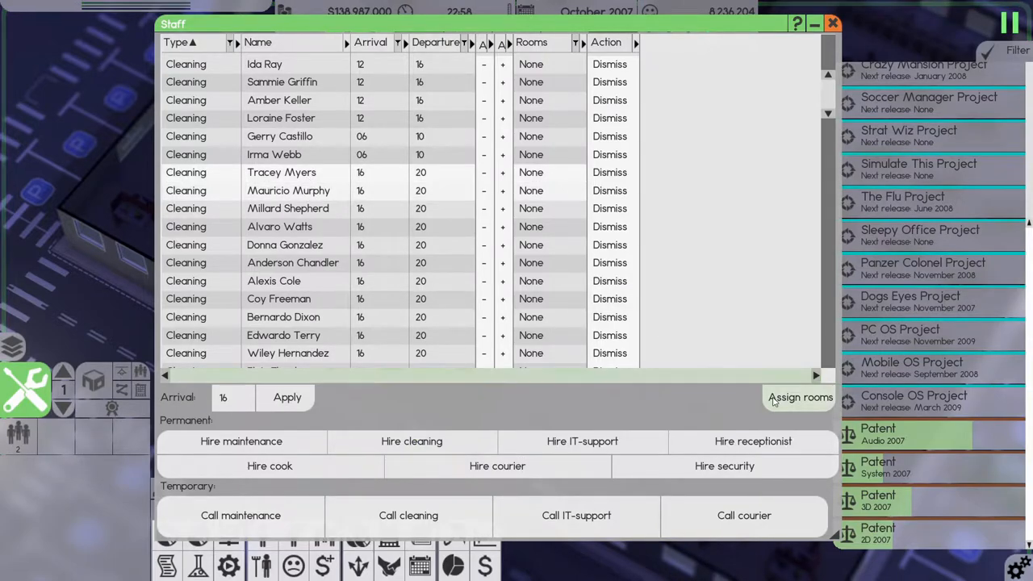
# Step: Cover Reception with the two selected evening cleaners and confirm the room assignment
pyautogui.click(800, 397)
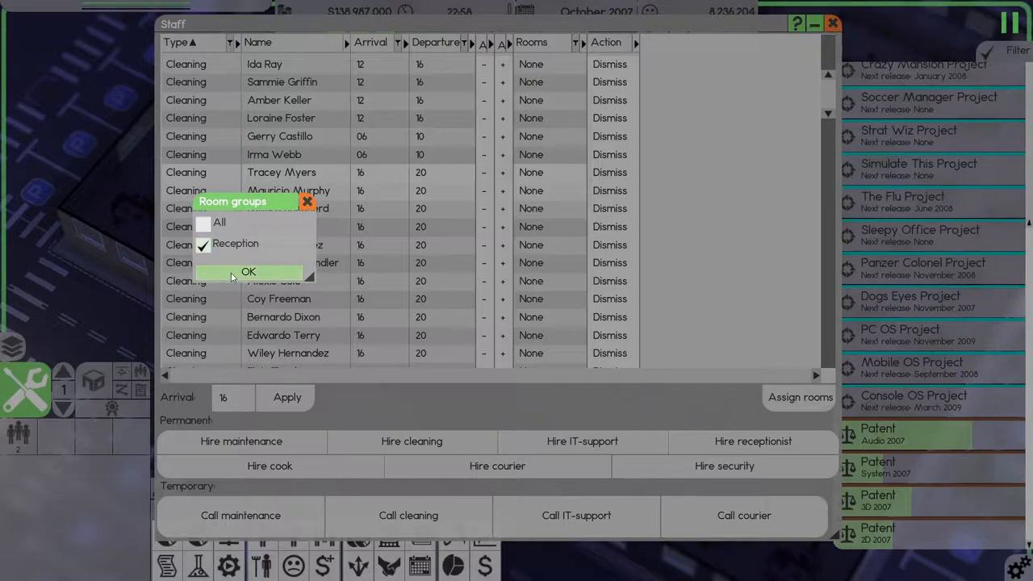
pyautogui.click(249, 271)
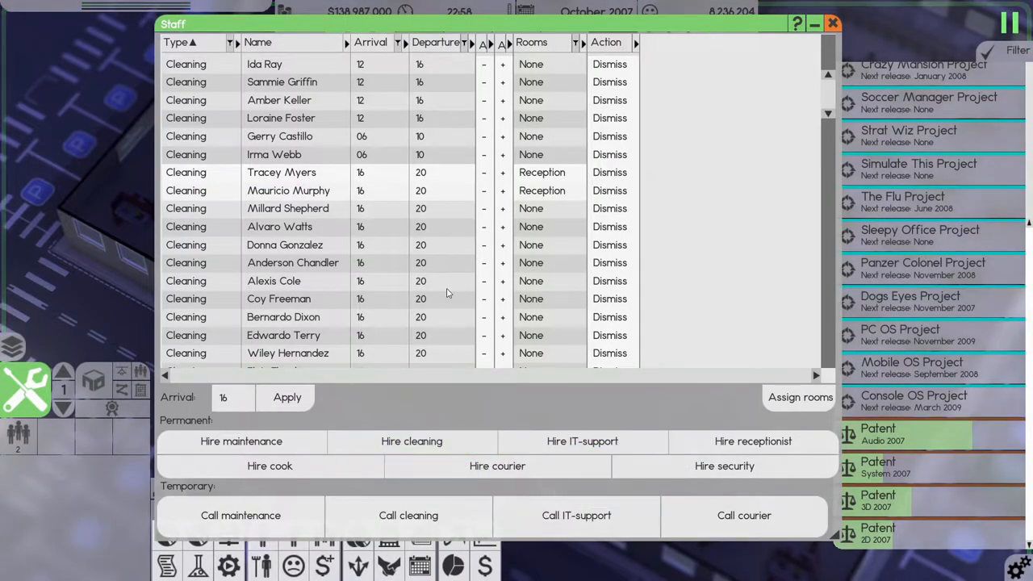
pyautogui.scroll(-3)
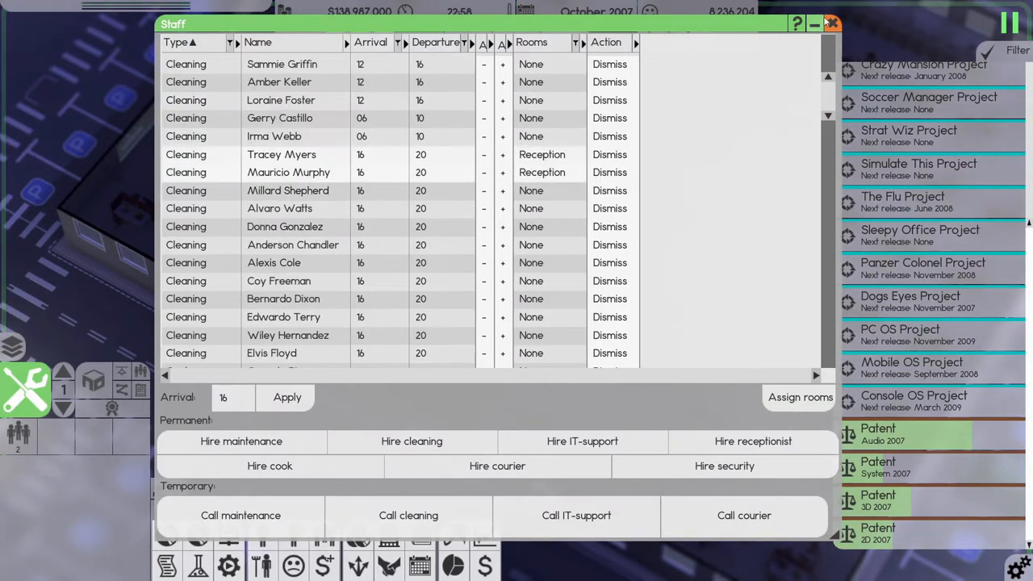
pyautogui.click(833, 23)
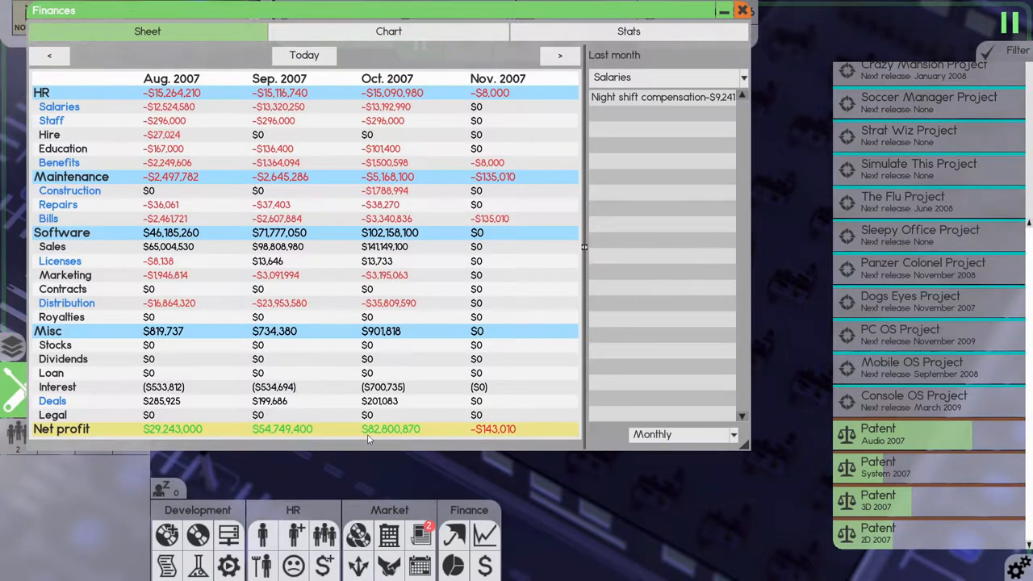
# Step: Bring up the Finances window to compare August through November 2007 monthly figures
pyautogui.click(740, 10)
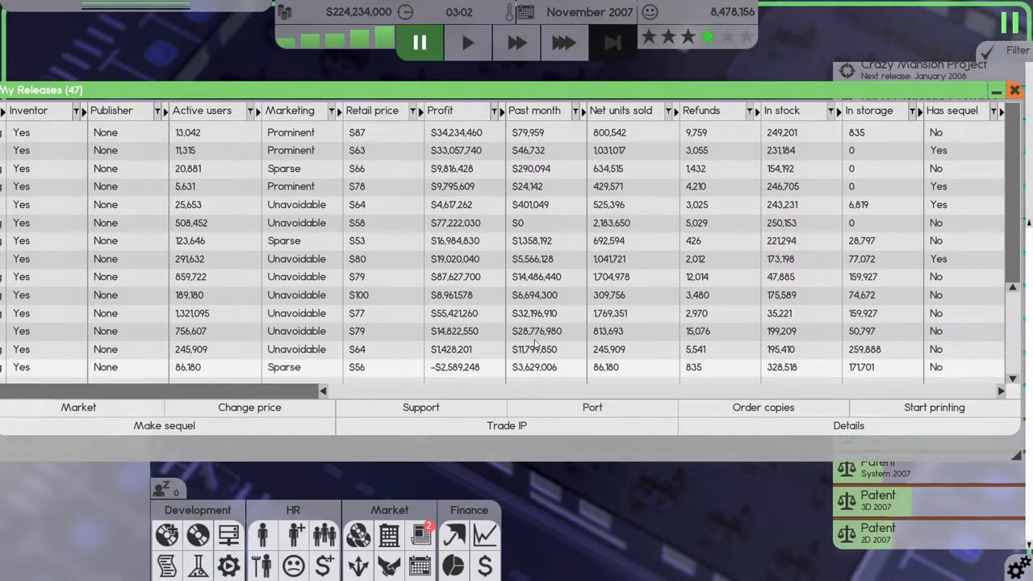
pyautogui.moveTo(519, 373)
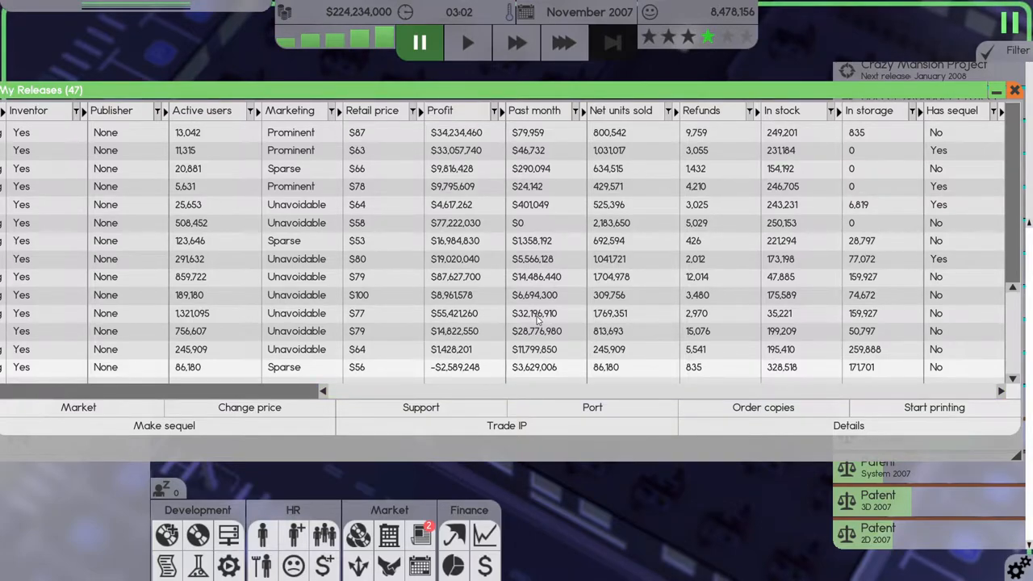
pyautogui.moveTo(610, 319)
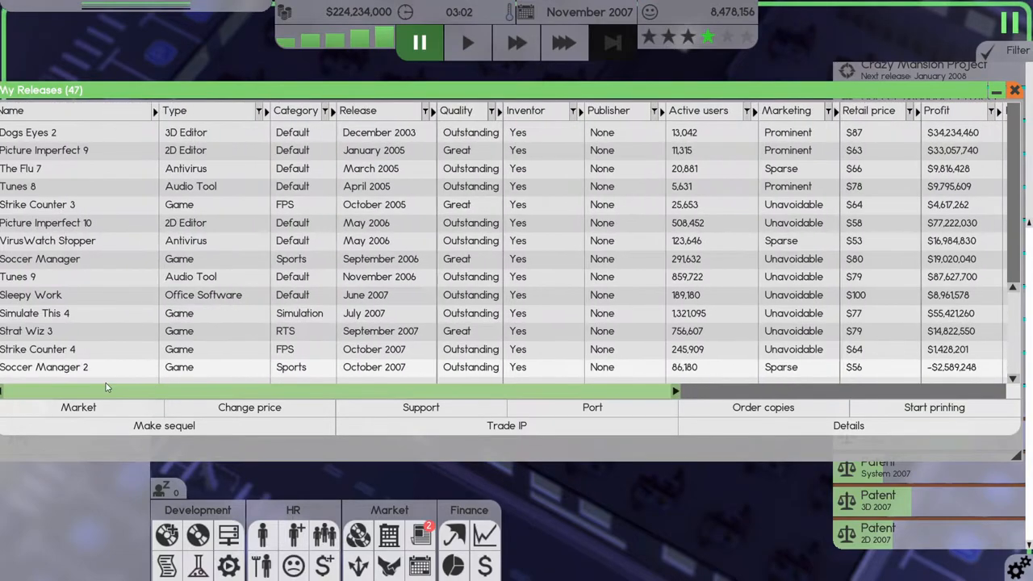
# Step: Scroll the My Releases table right to read November 2007 sales and stock, then close it
pyautogui.hscroll(3)
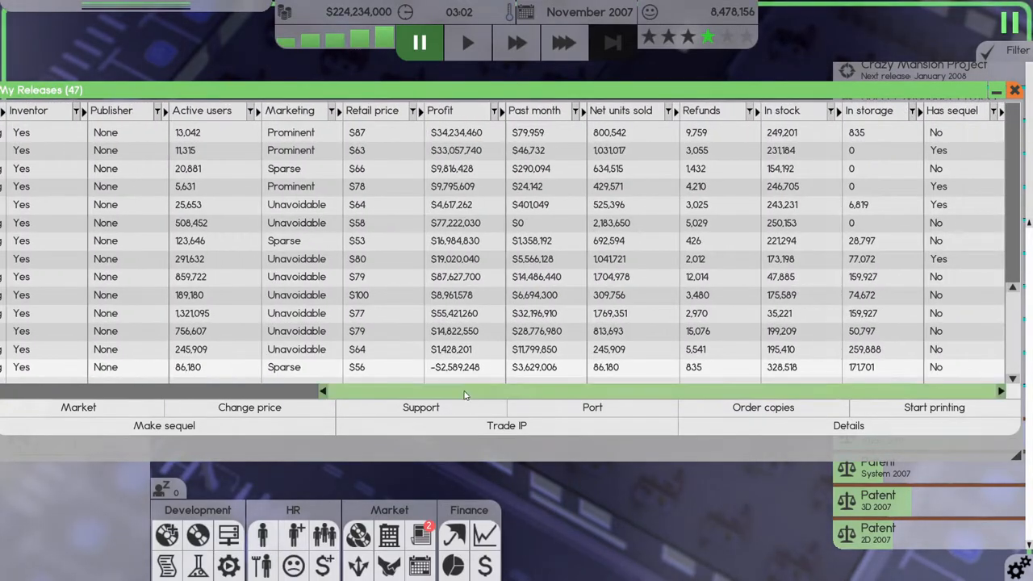
pyautogui.click(1014, 90)
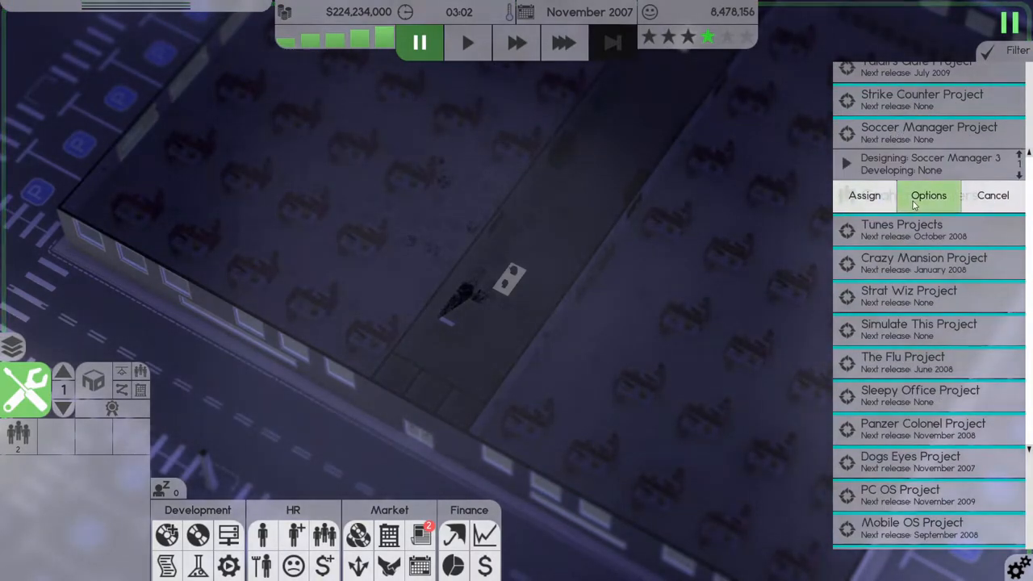
# Step: Review the Soccer Manager Project's management settings, scrolling through team and server assignments
pyautogui.click(928, 195)
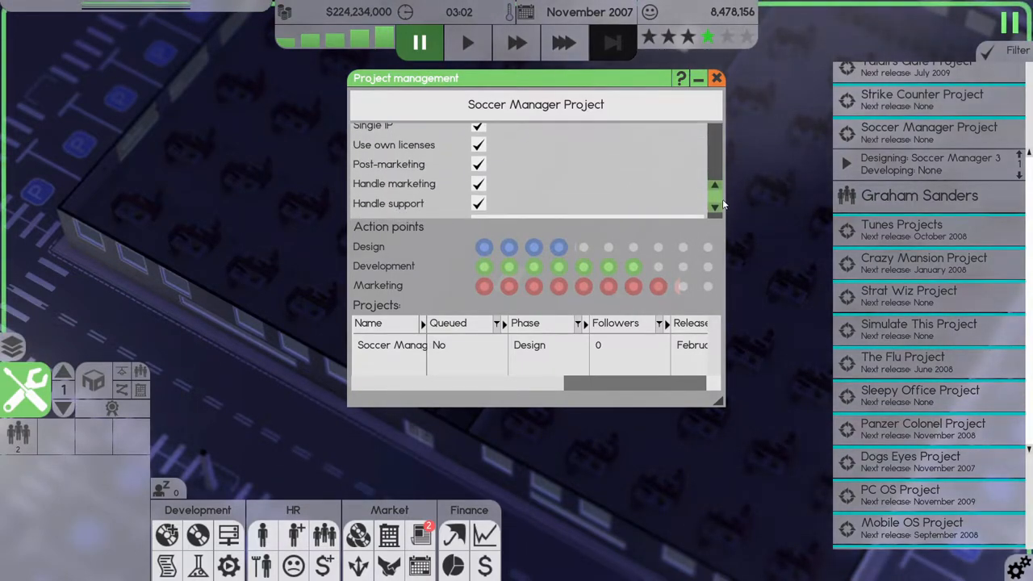
pyautogui.click(713, 176)
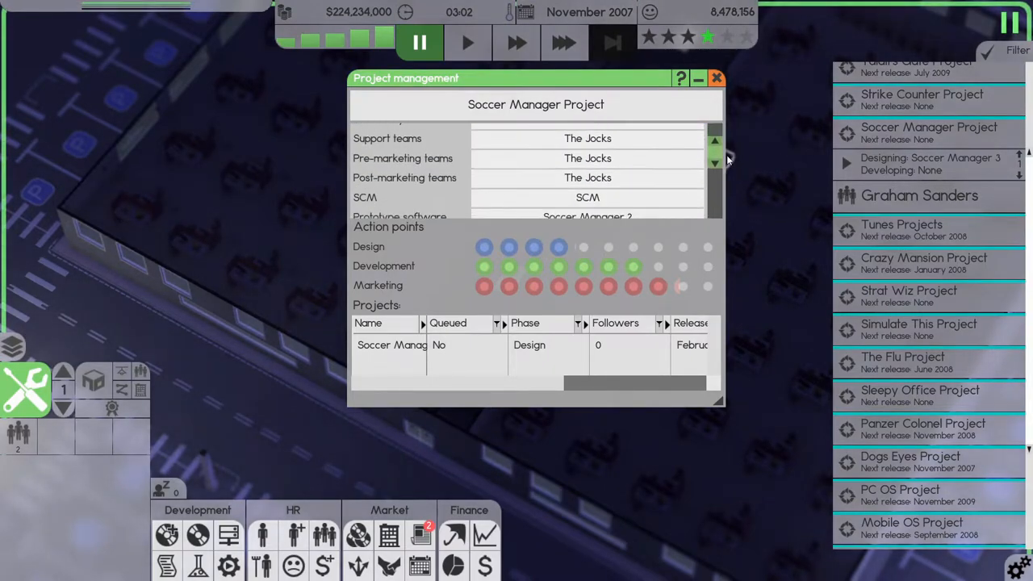
pyautogui.click(714, 168)
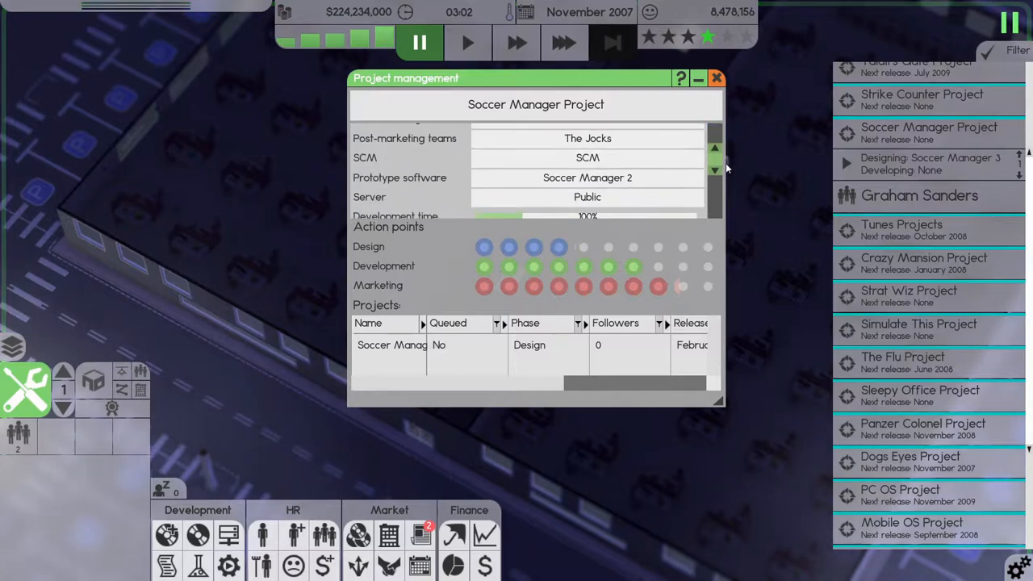
pyautogui.click(715, 148)
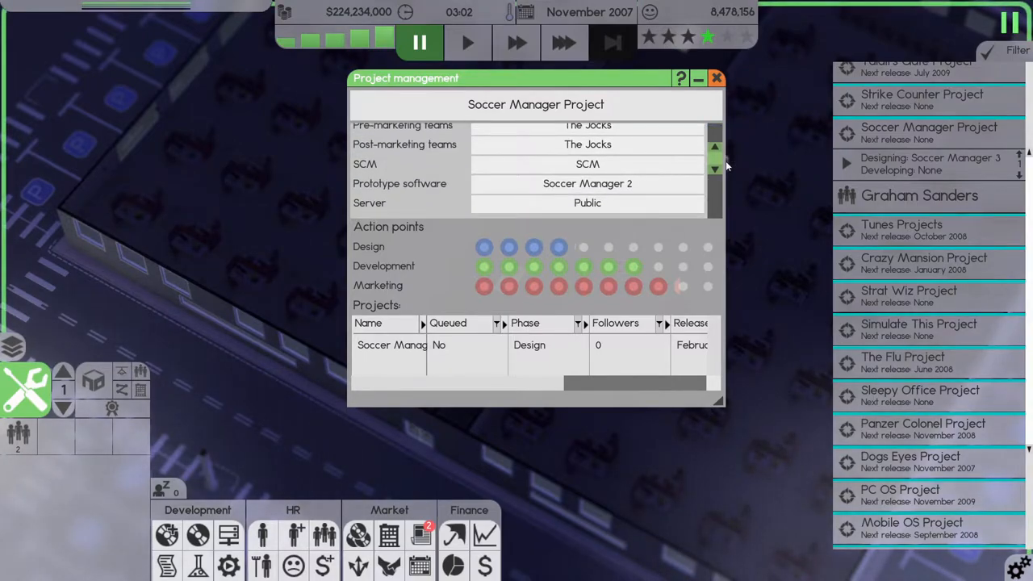
pyautogui.click(716, 77)
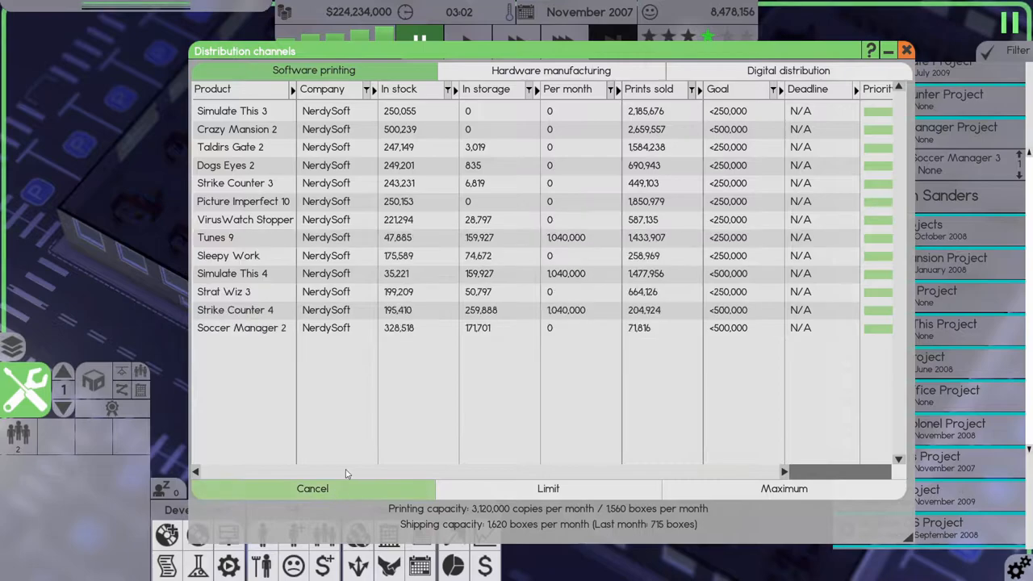
pyautogui.moveTo(313, 497)
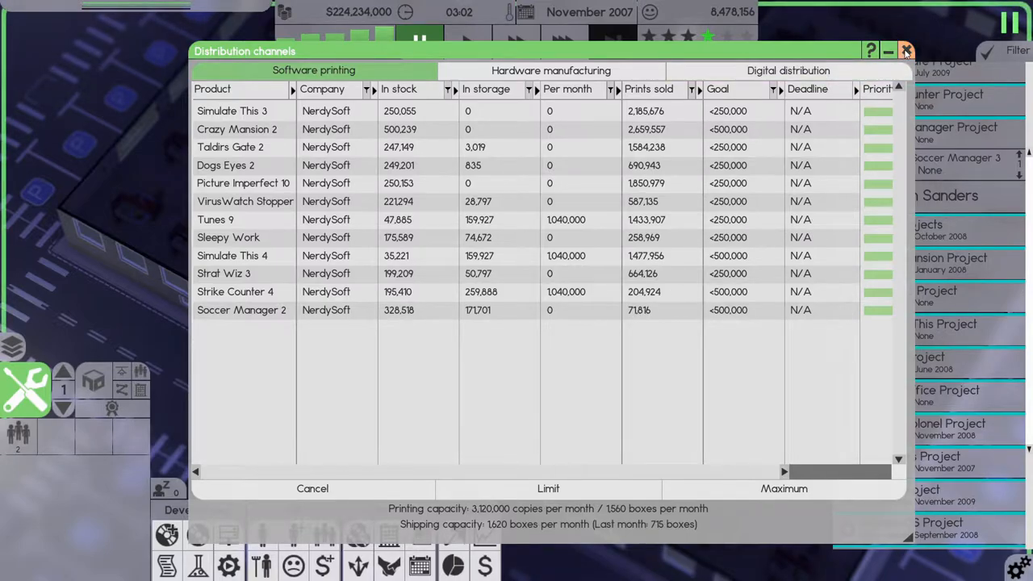
# Step: Close the Distribution channels overview after checking the software printing jobs
pyautogui.click(903, 50)
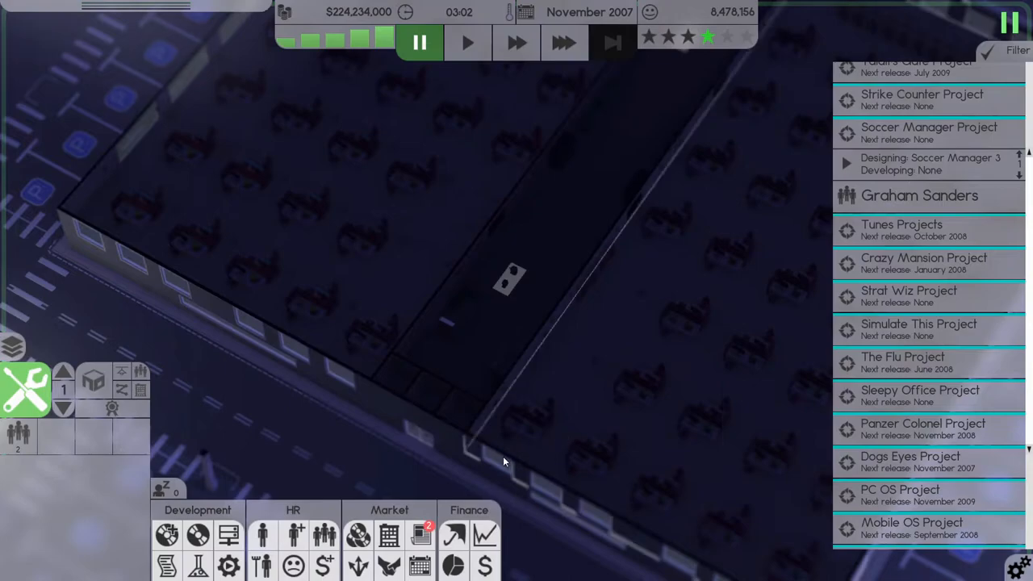
# Step: Run the simulation at the fastest speed through November 2007
pyautogui.click(565, 42)
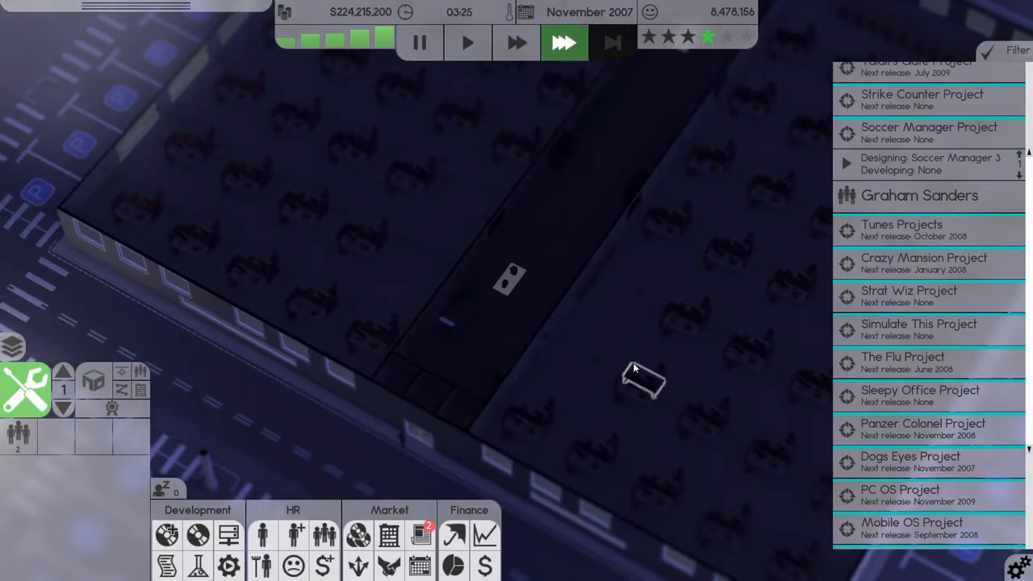
pyautogui.moveTo(806, 385)
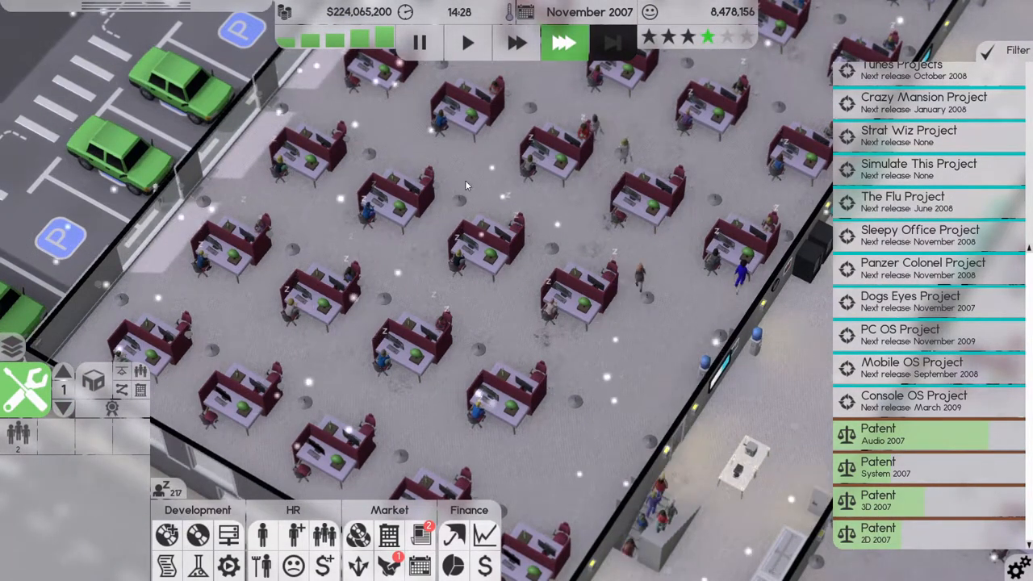
pyautogui.click(455, 255)
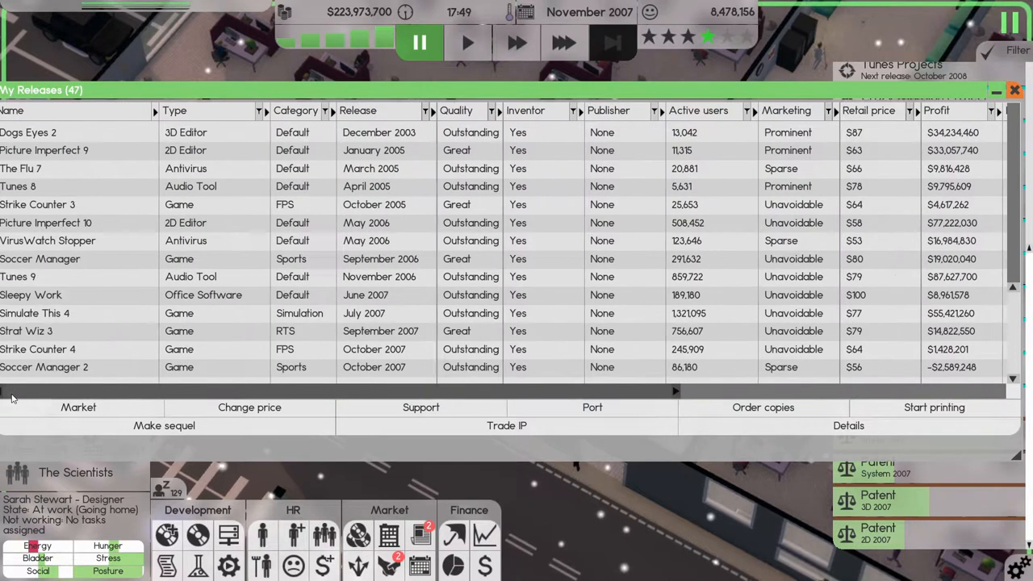
pyautogui.hscroll(3)
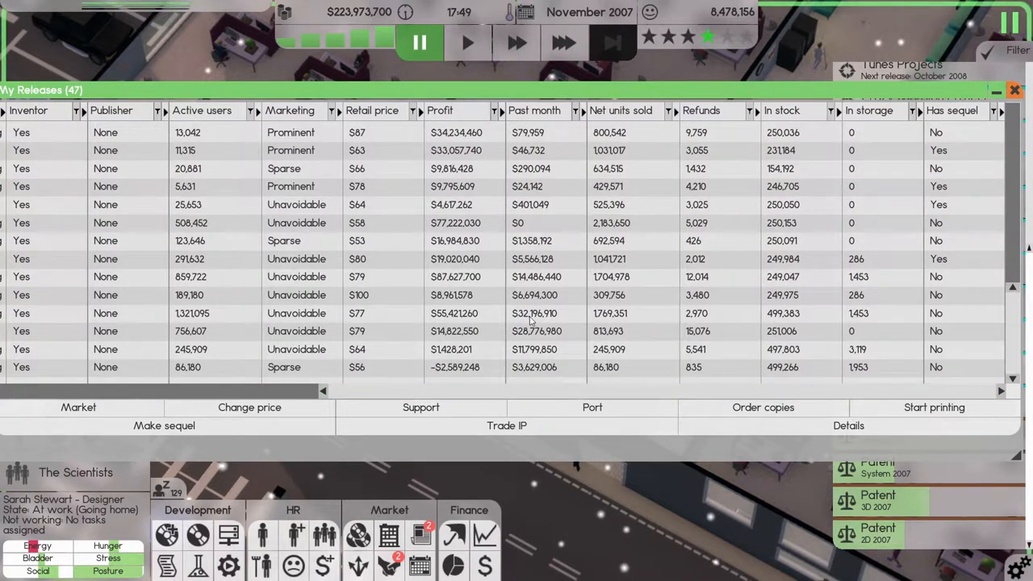
pyautogui.moveTo(894, 153)
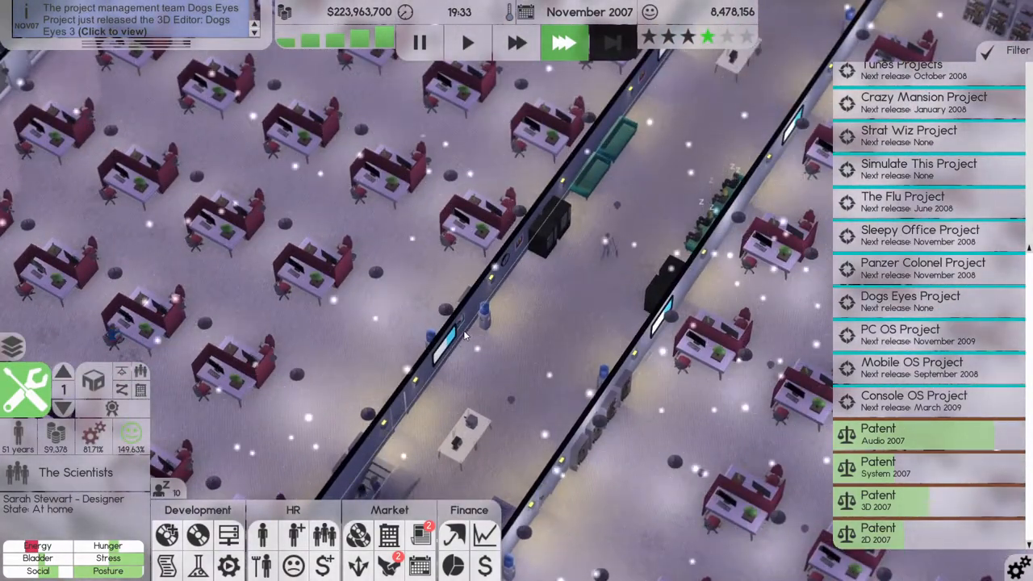
# Step: Start printing the newest release from My Releases with a 250000-copy stock limit
pyautogui.click(419, 42)
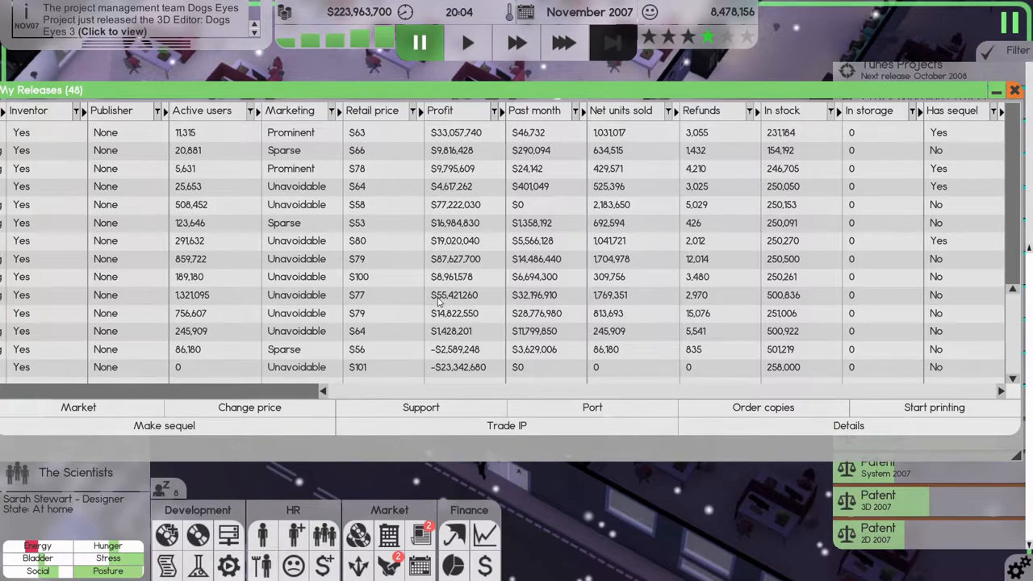
pyautogui.moveTo(932, 407)
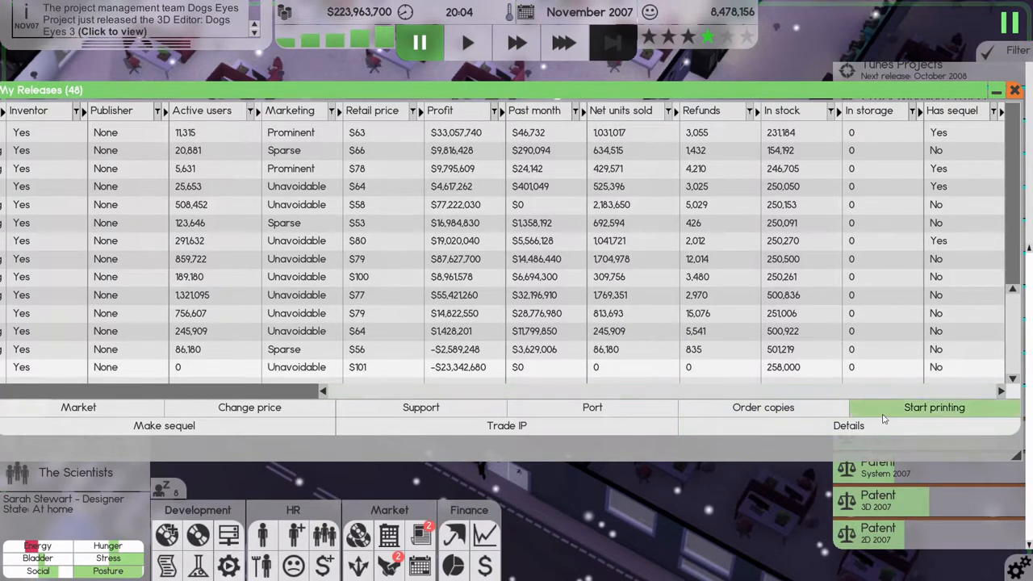
pyautogui.click(933, 407)
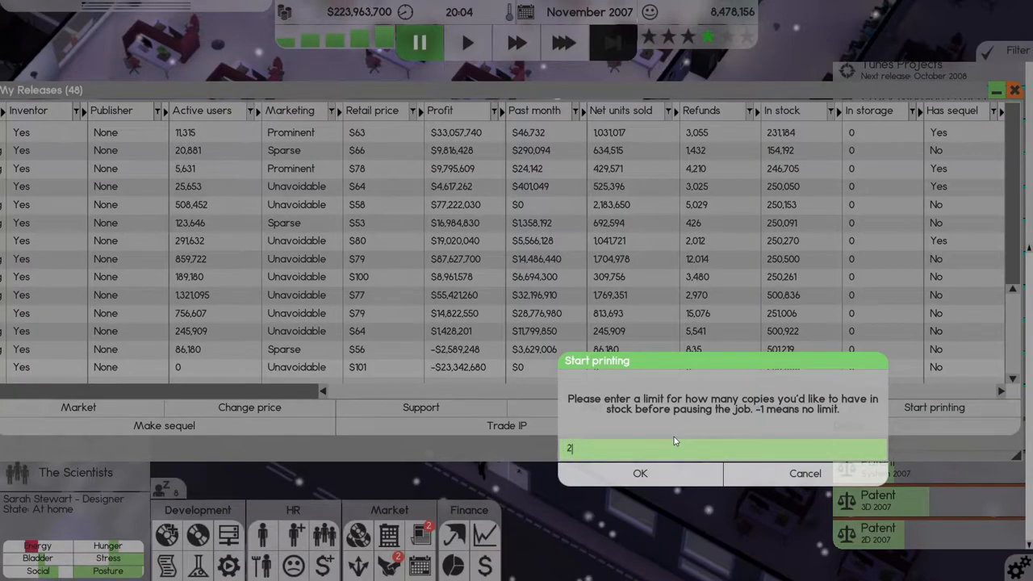
pyautogui.write('50000')
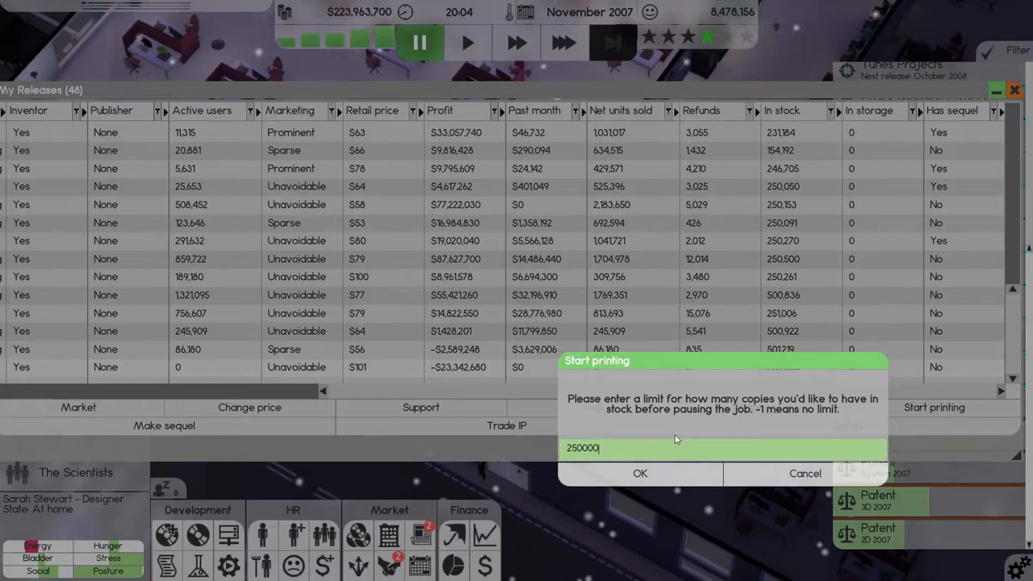
pyautogui.click(639, 473)
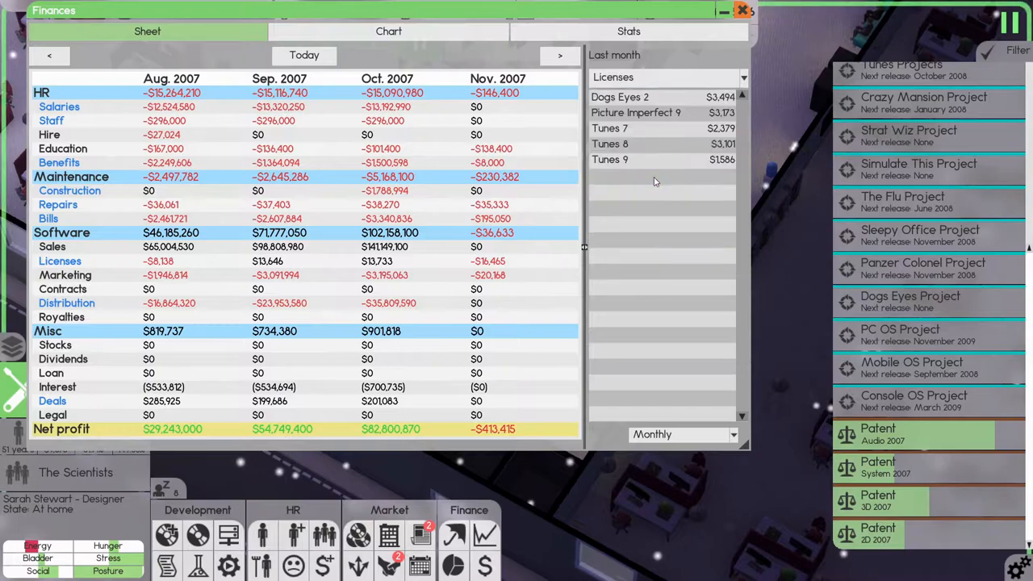
pyautogui.moveTo(643, 113)
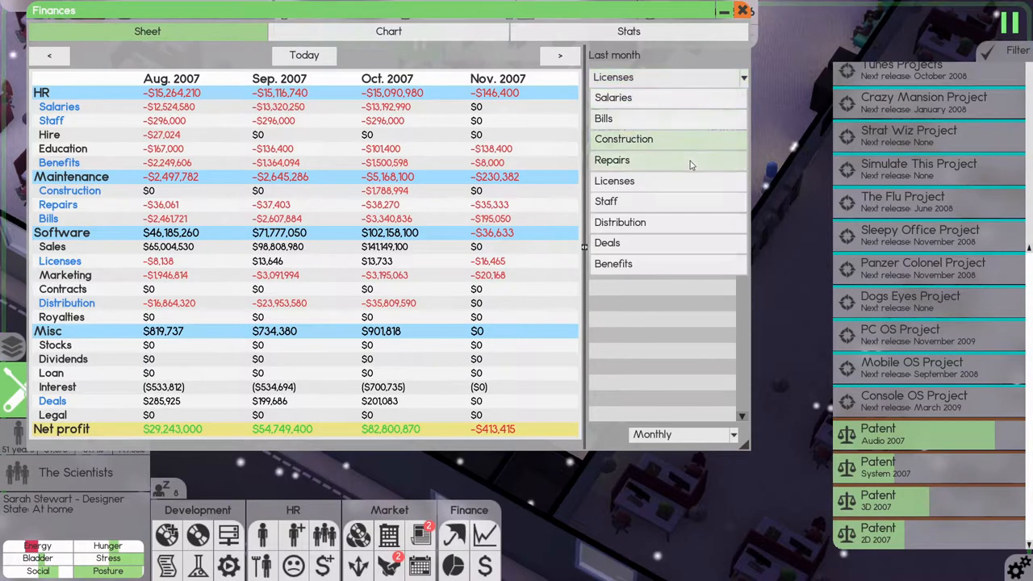
# Step: Step through last month's Staff, Deals, Bills and Distribution cost breakdowns in Finances
pyautogui.click(607, 200)
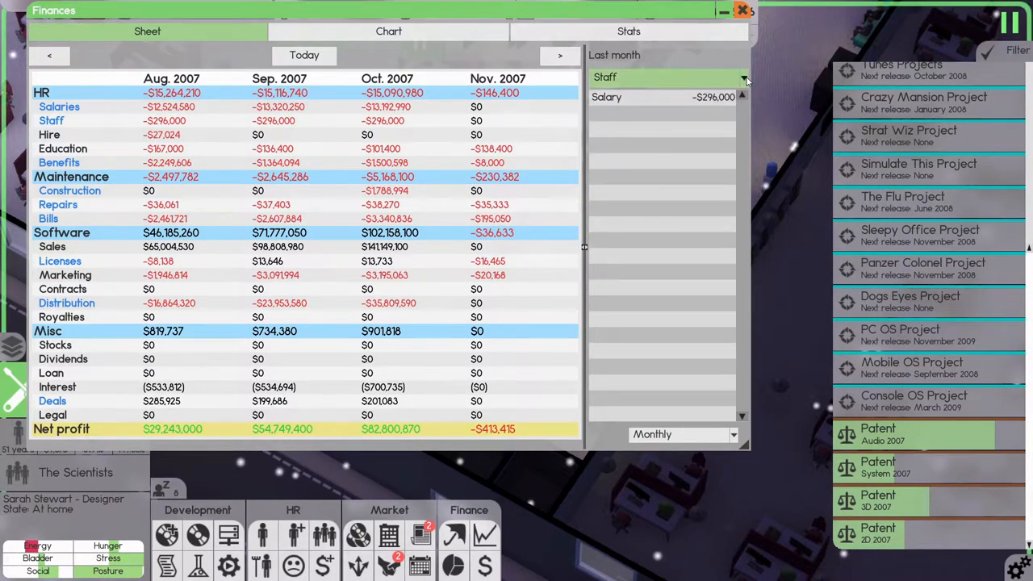
pyautogui.click(742, 78)
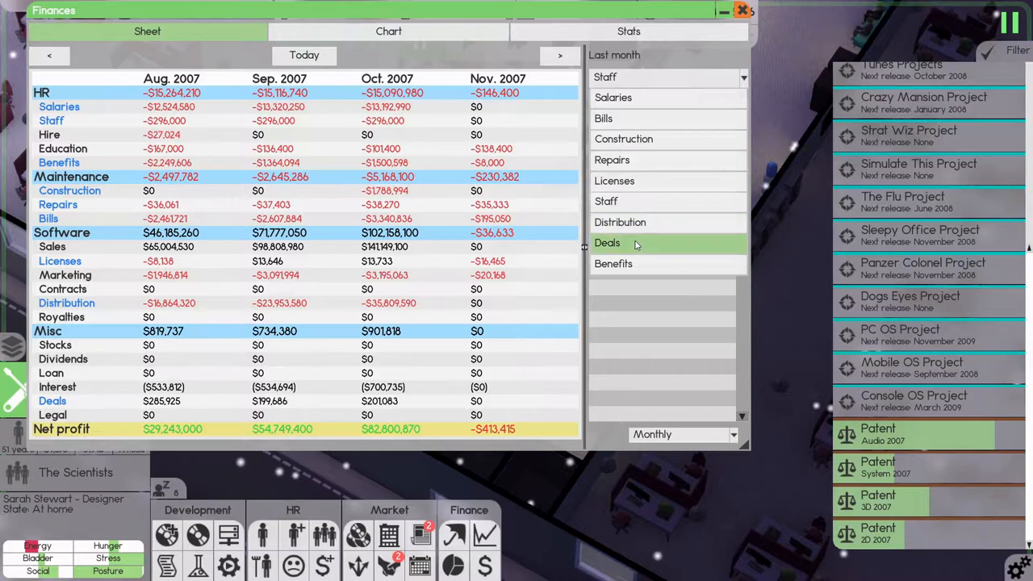
pyautogui.click(606, 242)
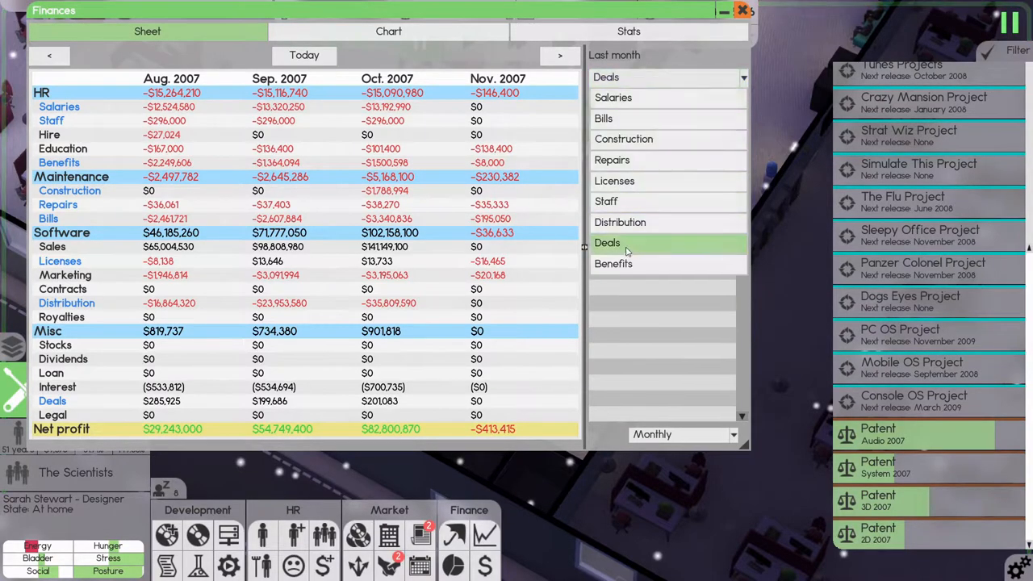
pyautogui.click(602, 118)
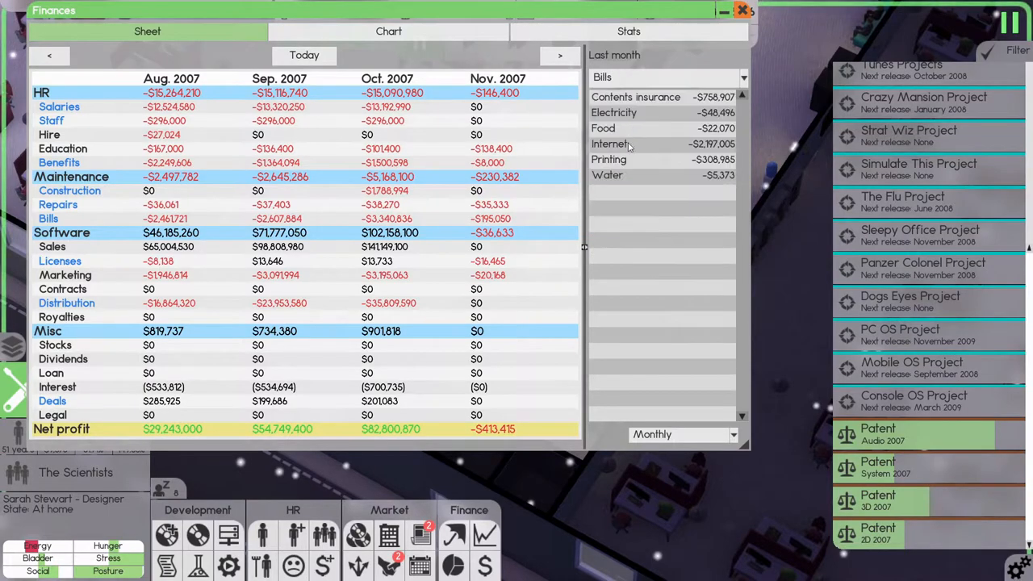
pyautogui.moveTo(718, 100)
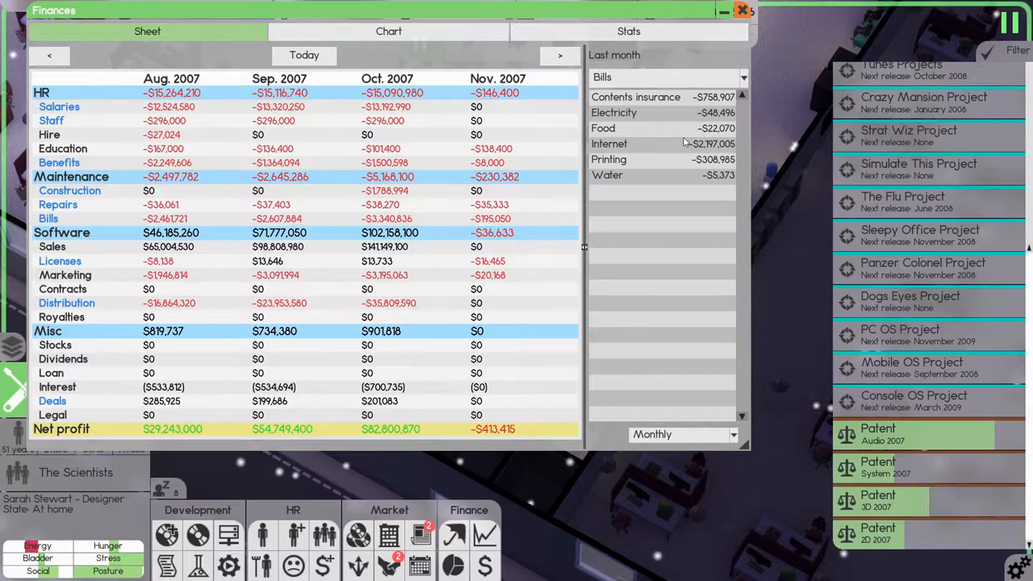
pyautogui.moveTo(703, 155)
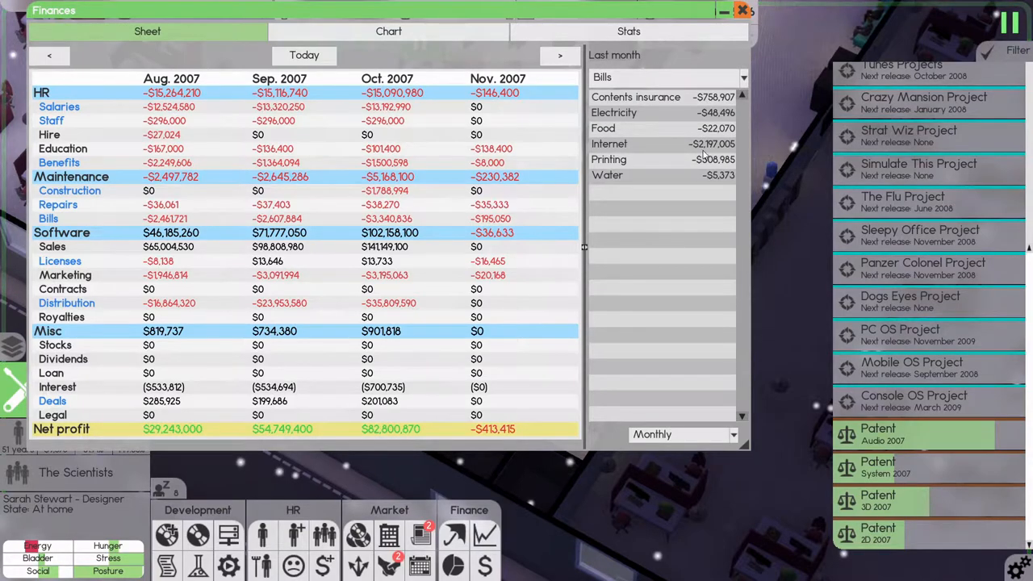
pyautogui.moveTo(621, 181)
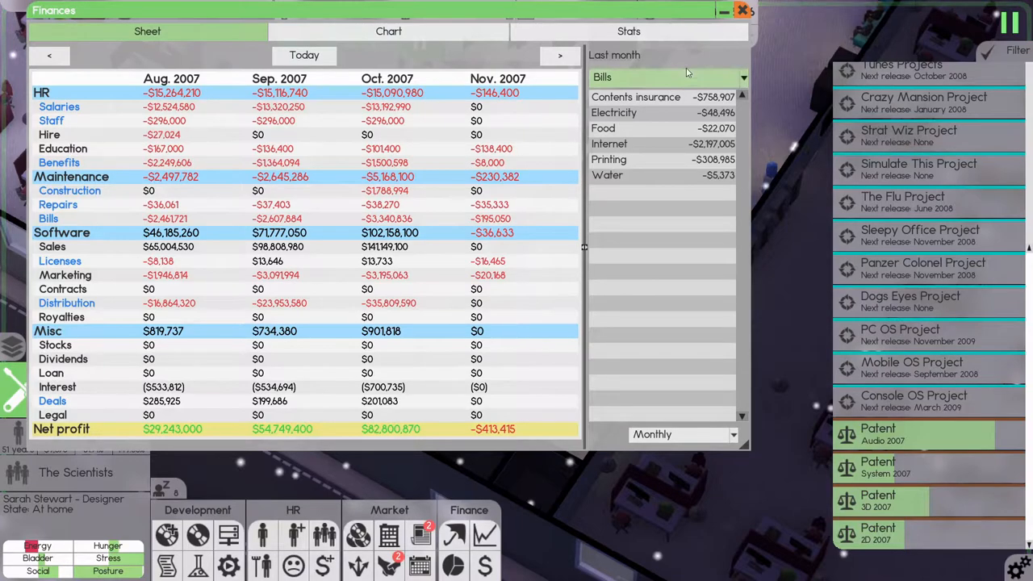
pyautogui.click(670, 78)
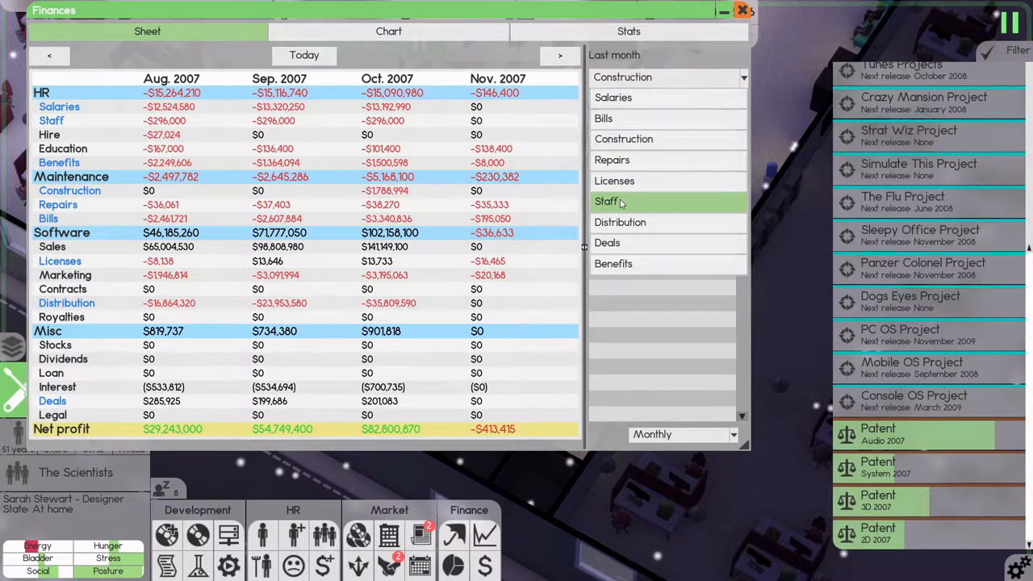
pyautogui.click(619, 222)
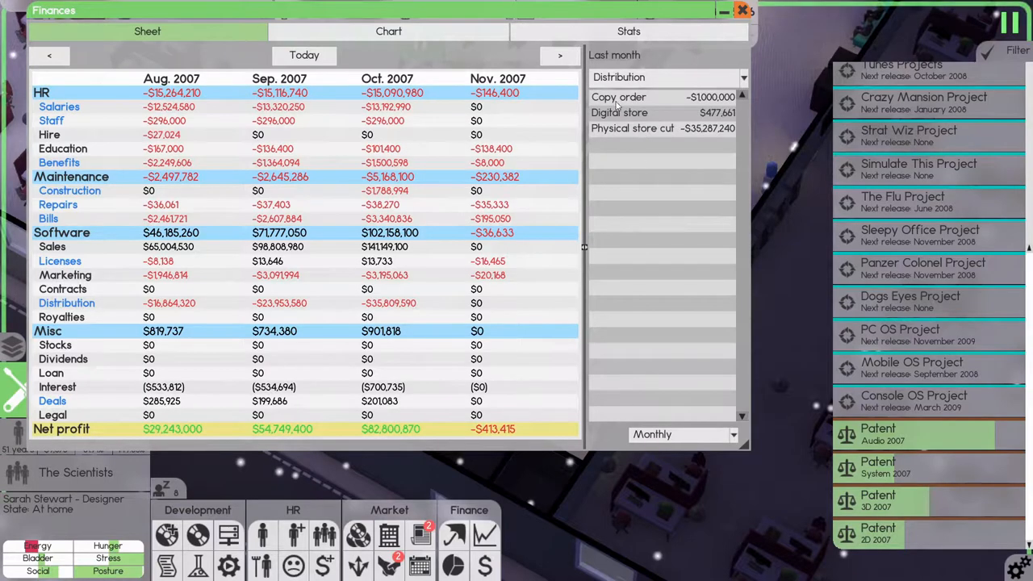
pyautogui.moveTo(719, 116)
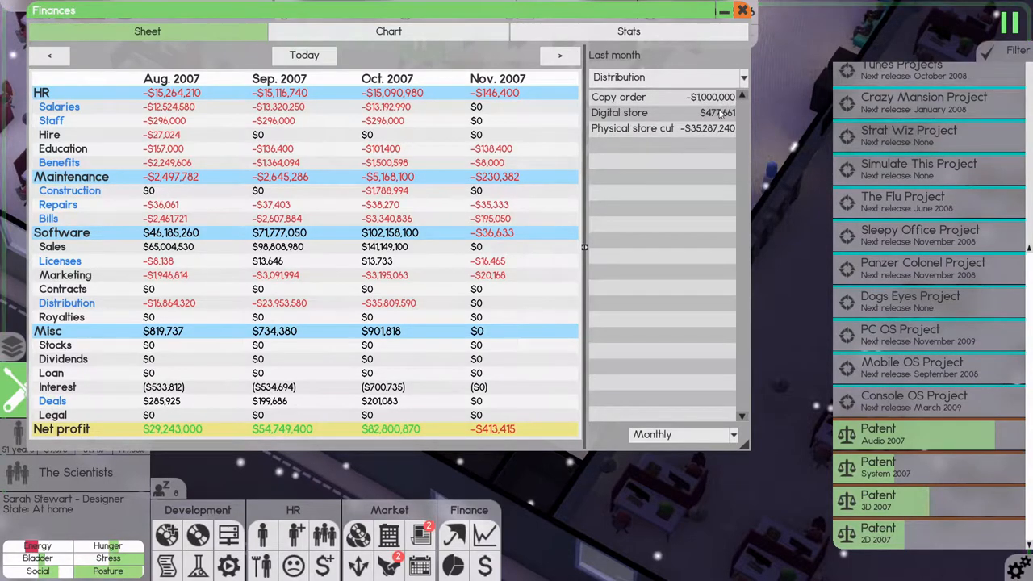
pyautogui.moveTo(730, 129)
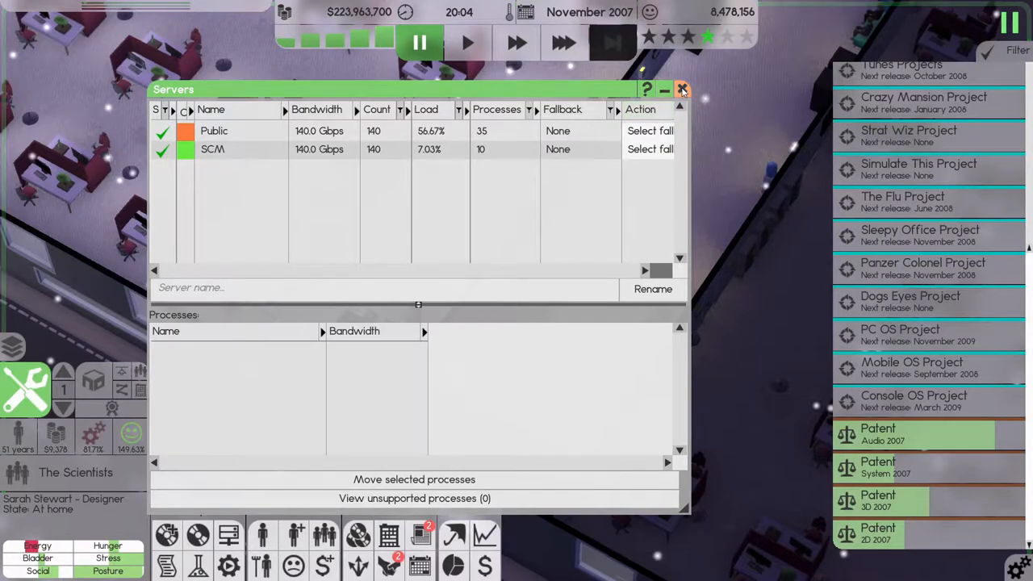
# Step: Read the November 2007 Software Times issue from the Market panel
pyautogui.click(681, 89)
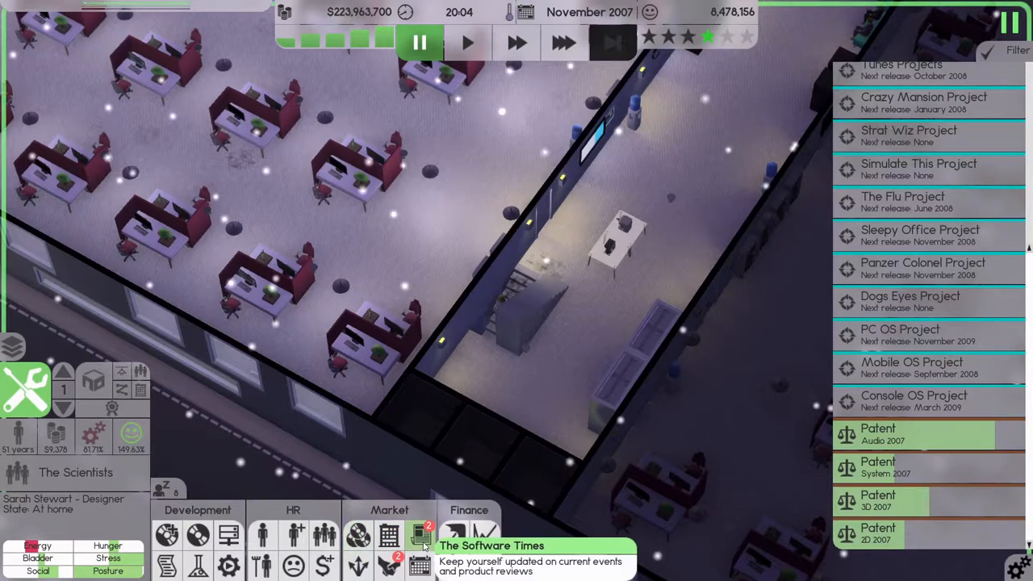
pyautogui.click(419, 545)
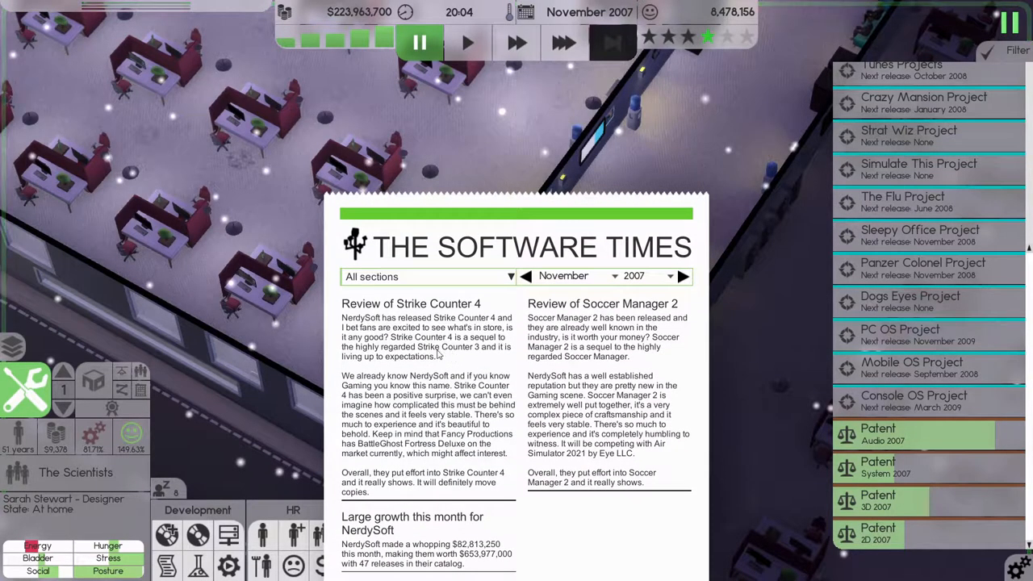
pyautogui.moveTo(452, 369)
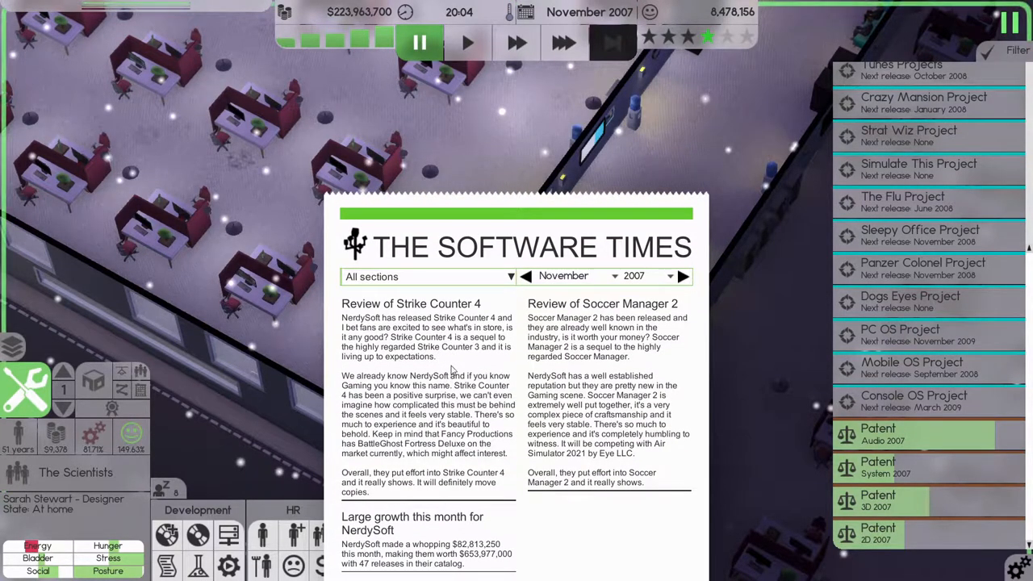
pyautogui.moveTo(417, 313)
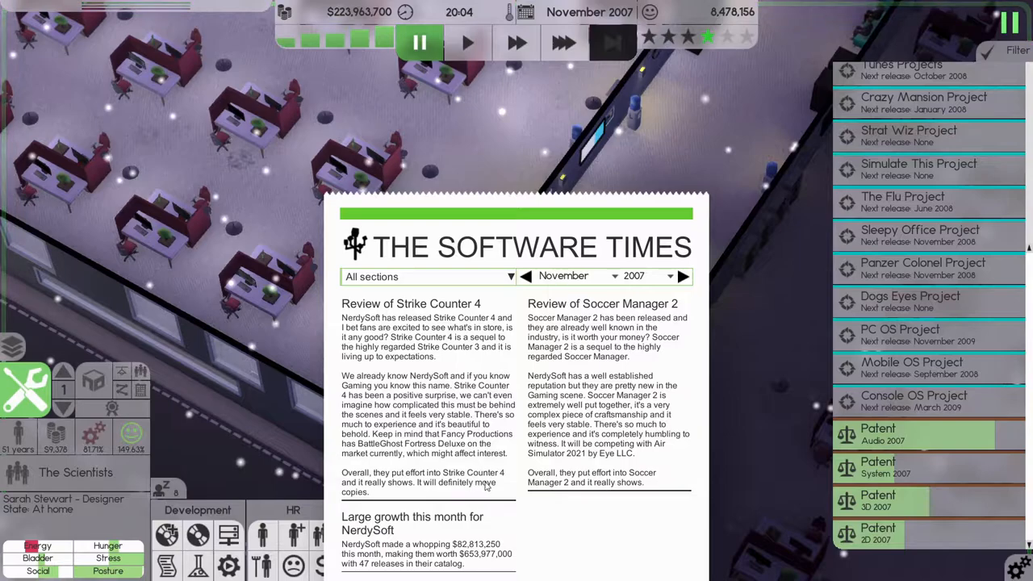
pyautogui.moveTo(551, 481)
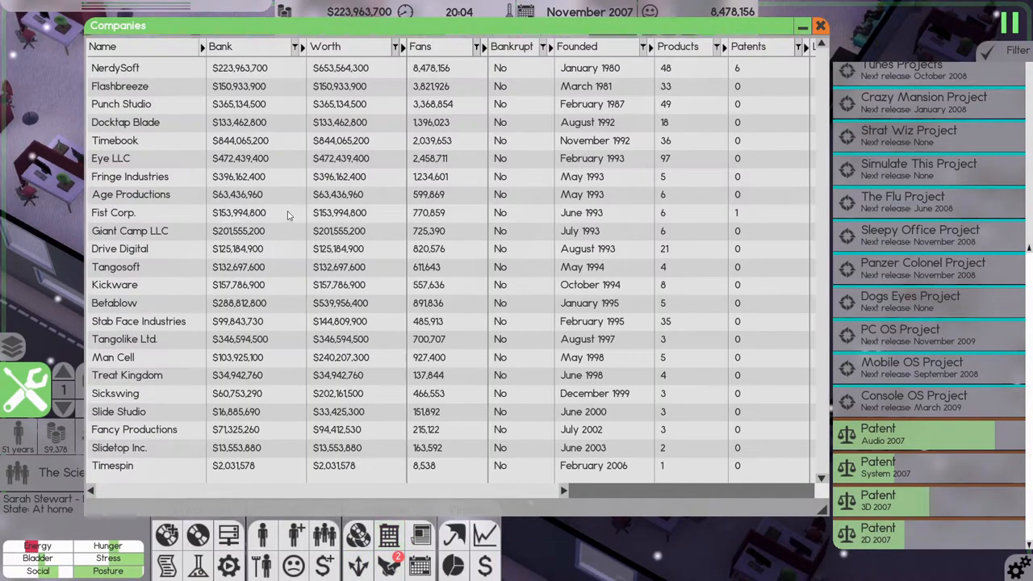
# Step: Sort the Companies list by Worth highest first, then close the overview
pyautogui.click(326, 45)
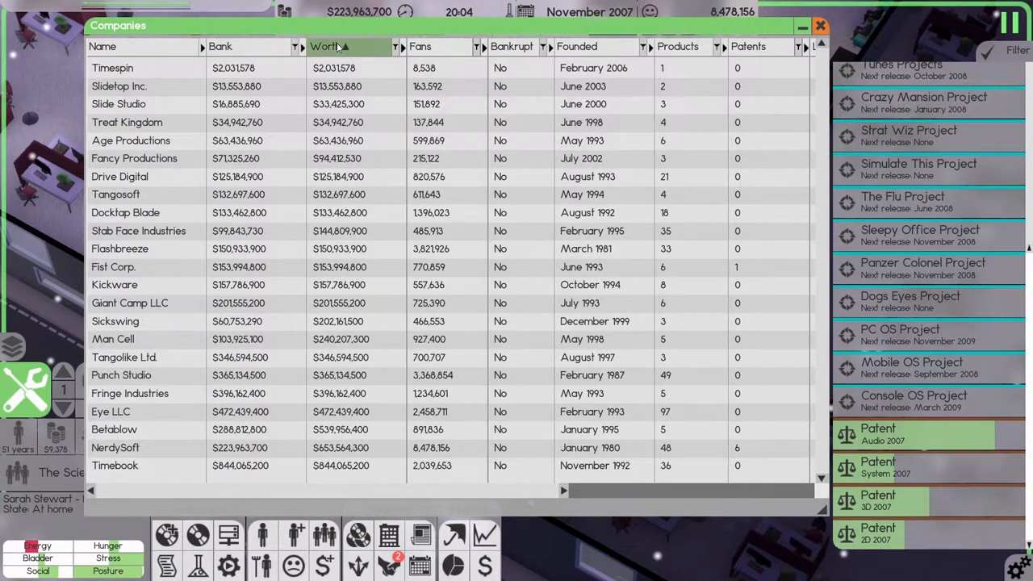
pyautogui.click(326, 45)
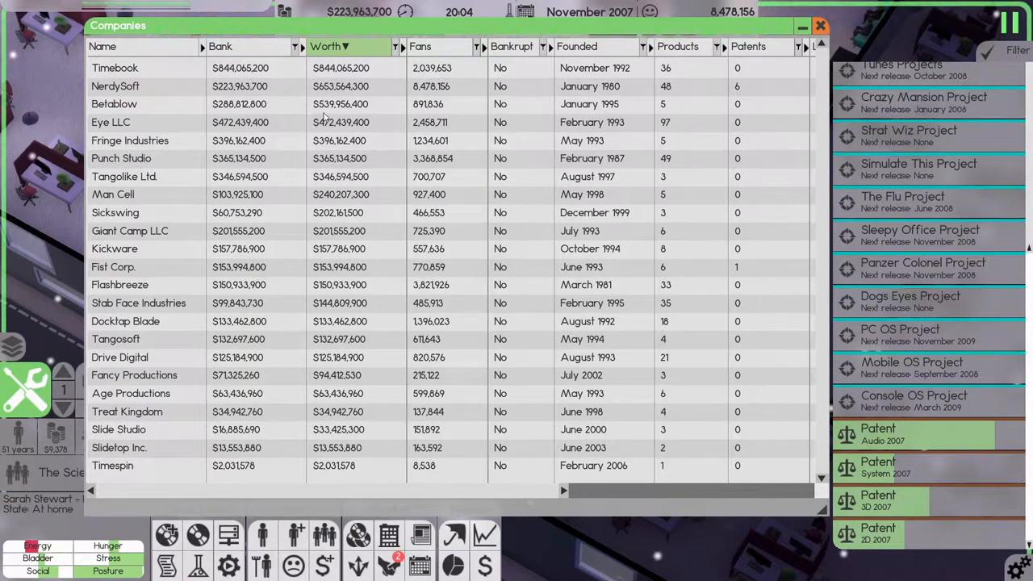
pyautogui.moveTo(306, 74)
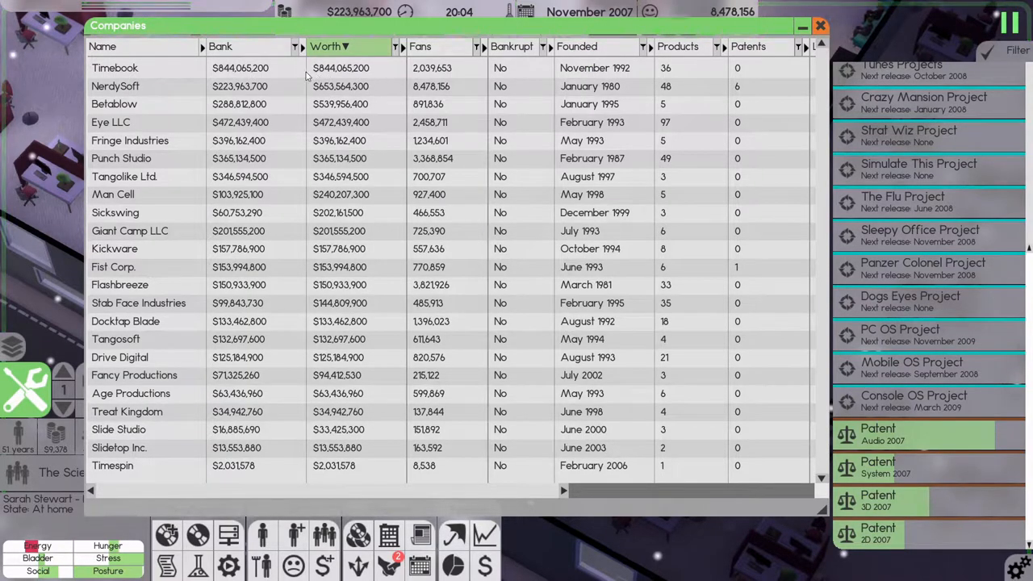
pyautogui.click(820, 26)
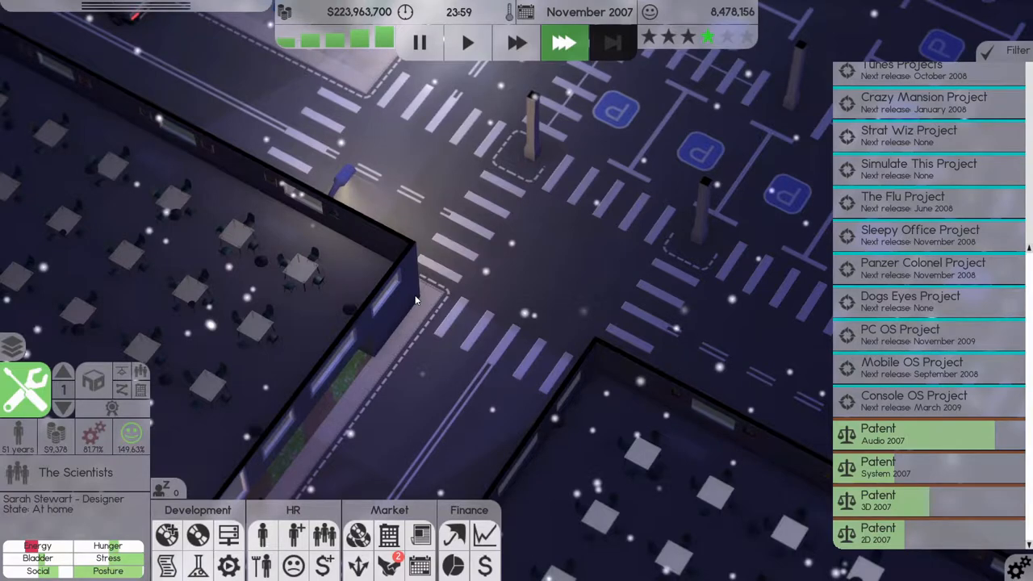
pyautogui.moveTo(406, 299)
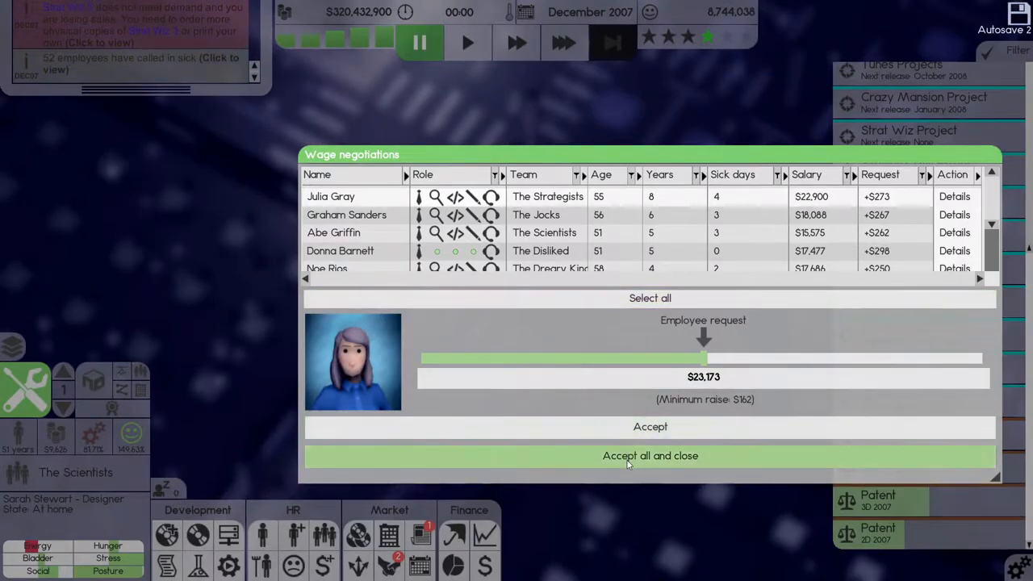
# Step: Accept all pending employee wage raise requests and close the negotiations
pyautogui.click(649, 455)
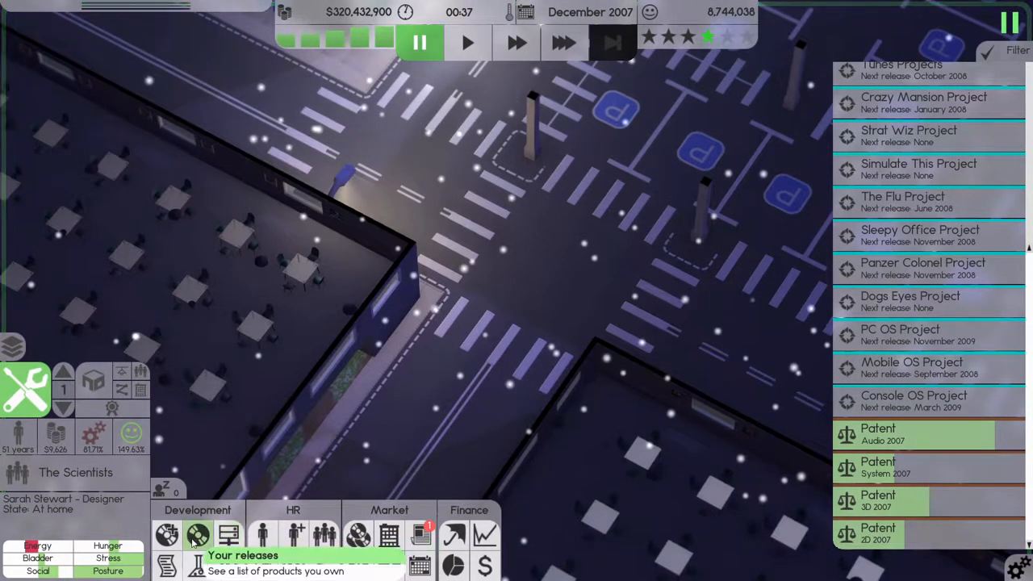
# Step: Bring up the 48-title My Releases table and scroll to its sales columns
pyautogui.click(197, 536)
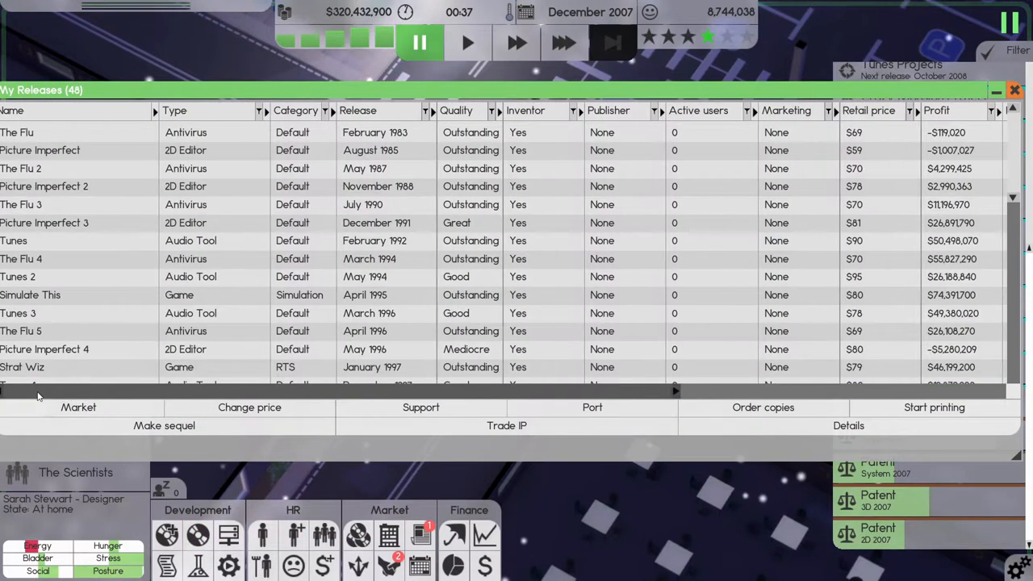
pyautogui.scroll(-3)
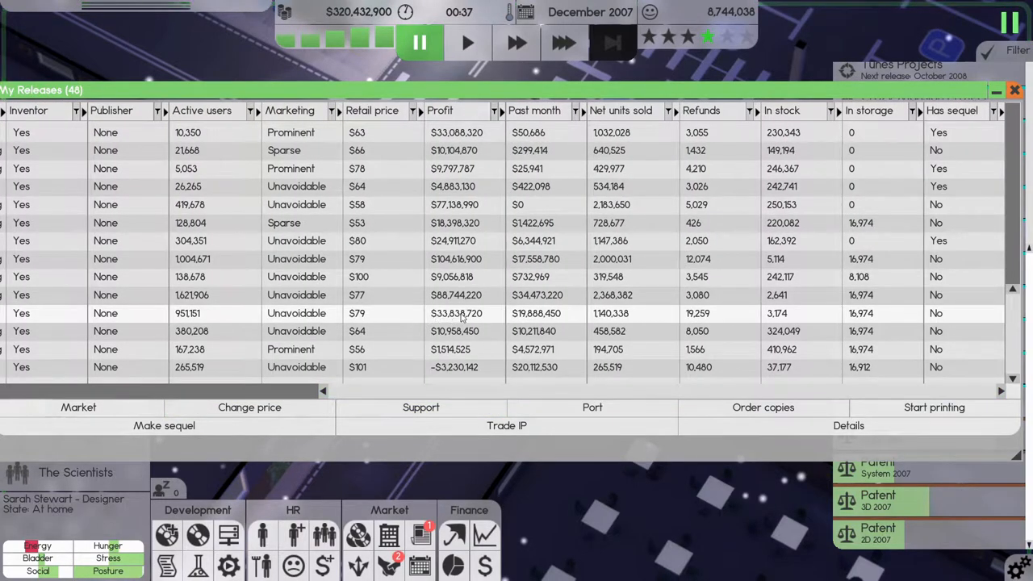
pyautogui.moveTo(523, 322)
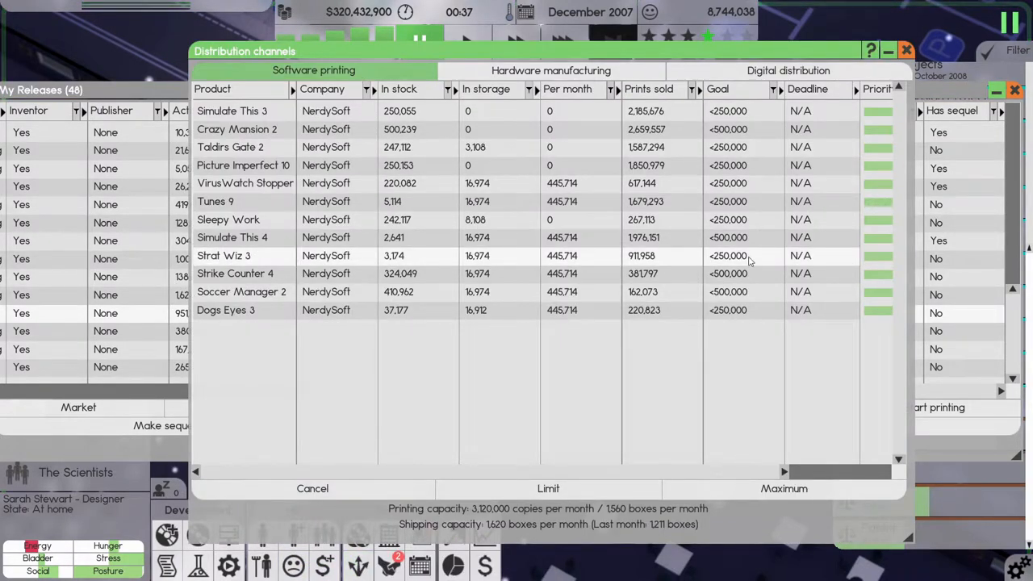
pyautogui.moveTo(758, 262)
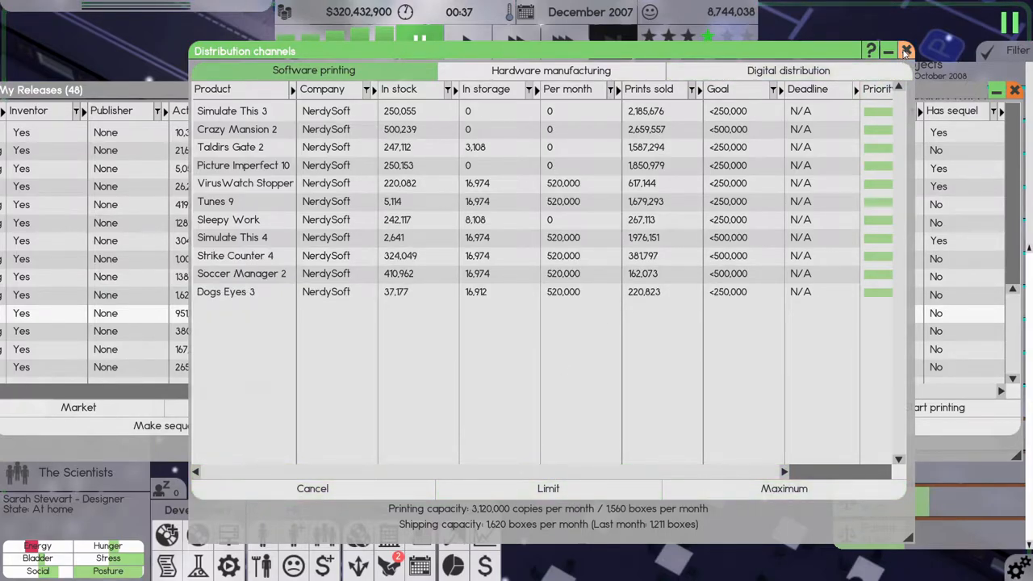
# Step: Close the Distribution channels overview after cancelling the Strat Wiz 3 print job
pyautogui.click(904, 50)
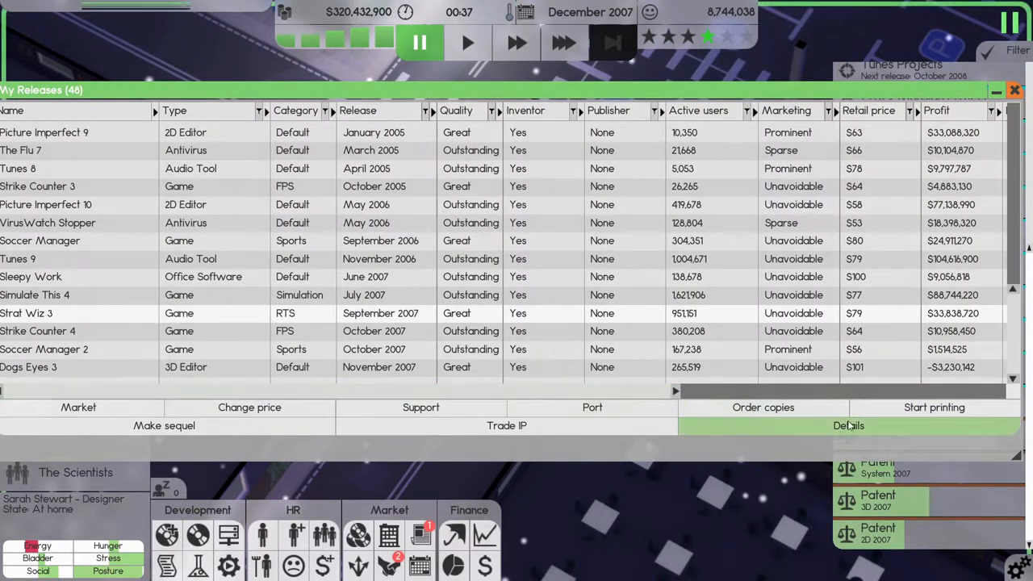
# Step: Start a new Strat Wiz 3 print job limited to 500000 copies
pyautogui.click(932, 406)
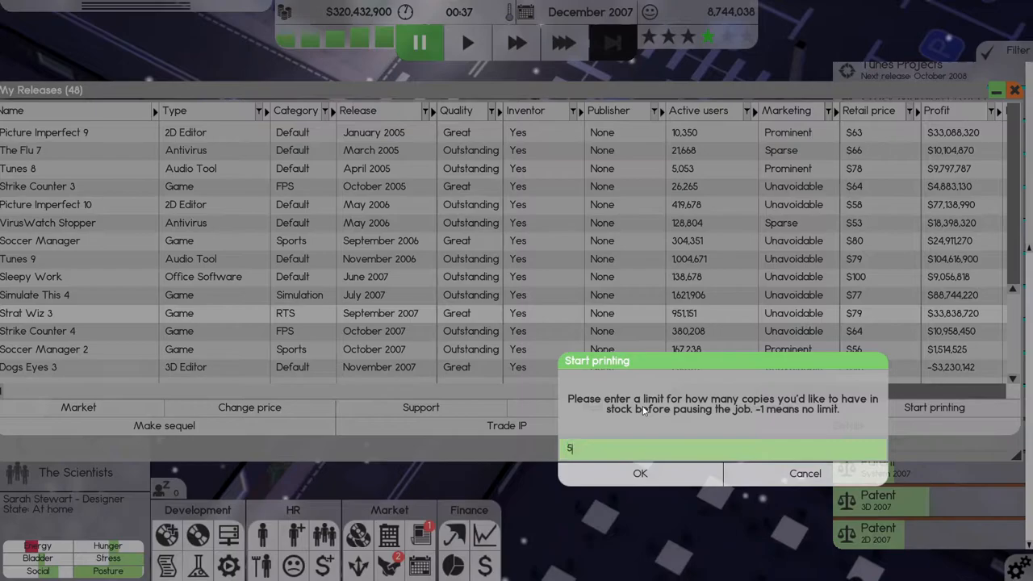
pyautogui.write('00000')
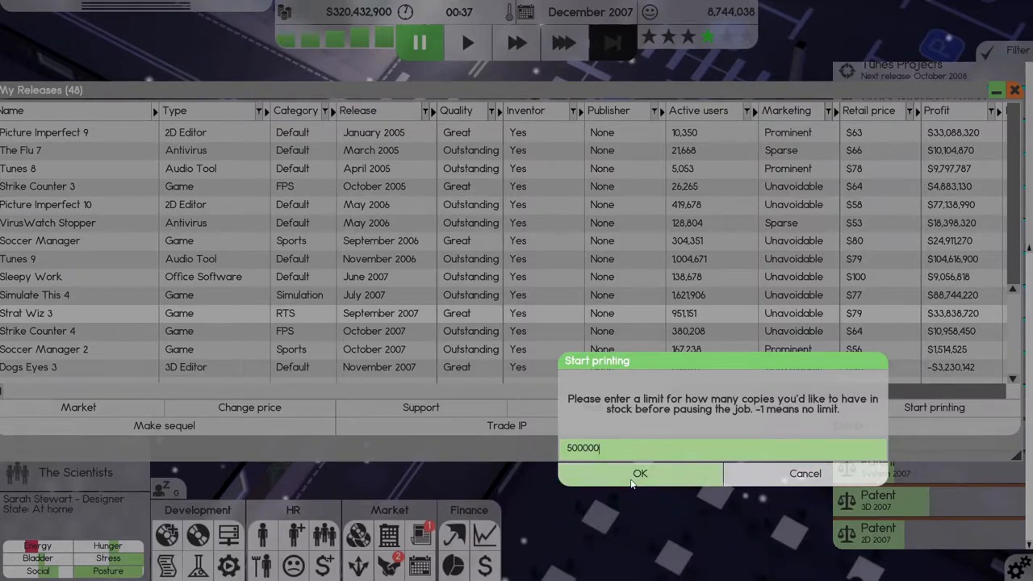
pyautogui.click(639, 472)
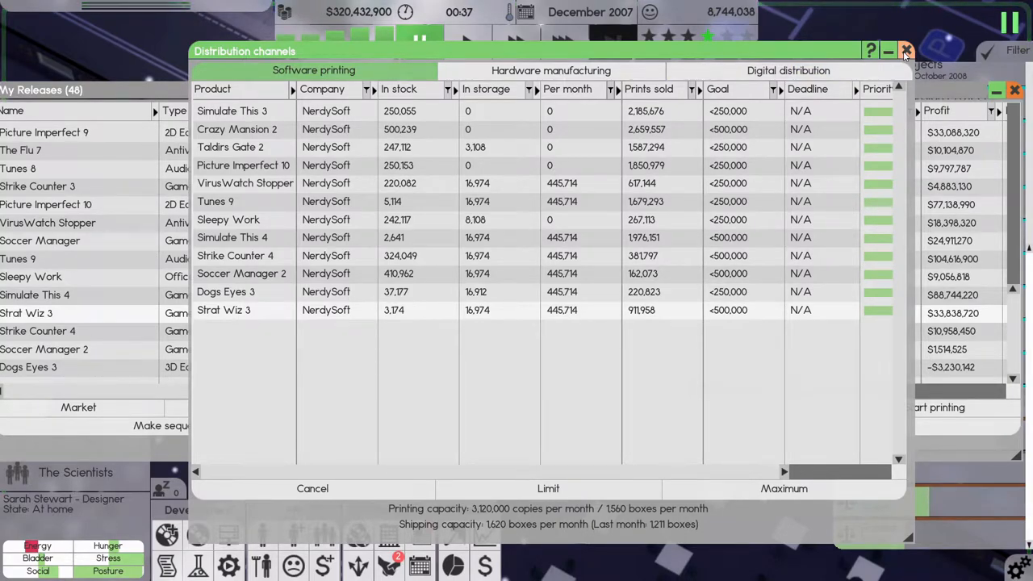
# Step: Close the Distribution channels window to return to the releases list
pyautogui.click(903, 50)
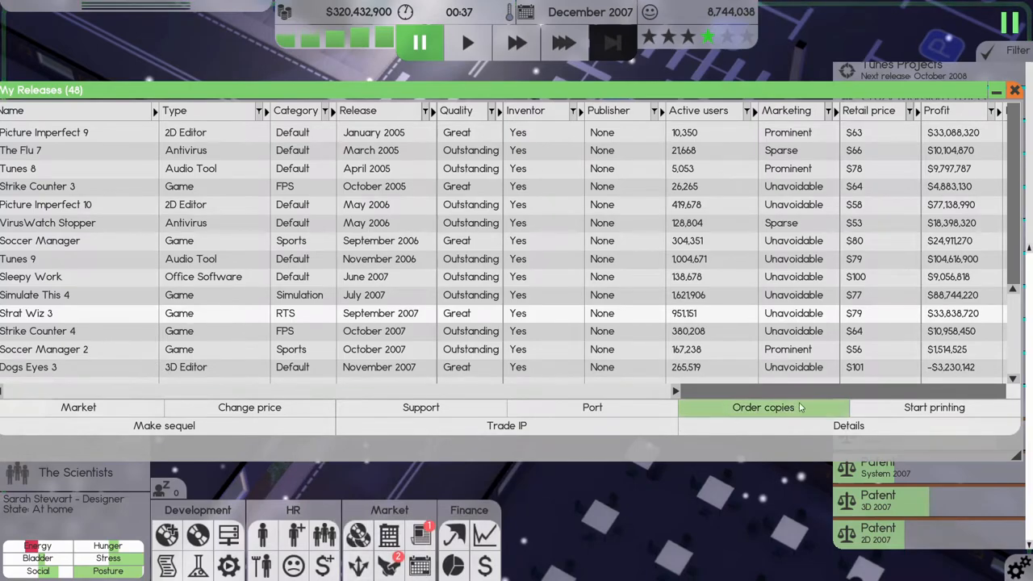
# Step: Order 250000 physical copies of Strat Wiz 3, then bring up the Finances sheet
pyautogui.click(762, 406)
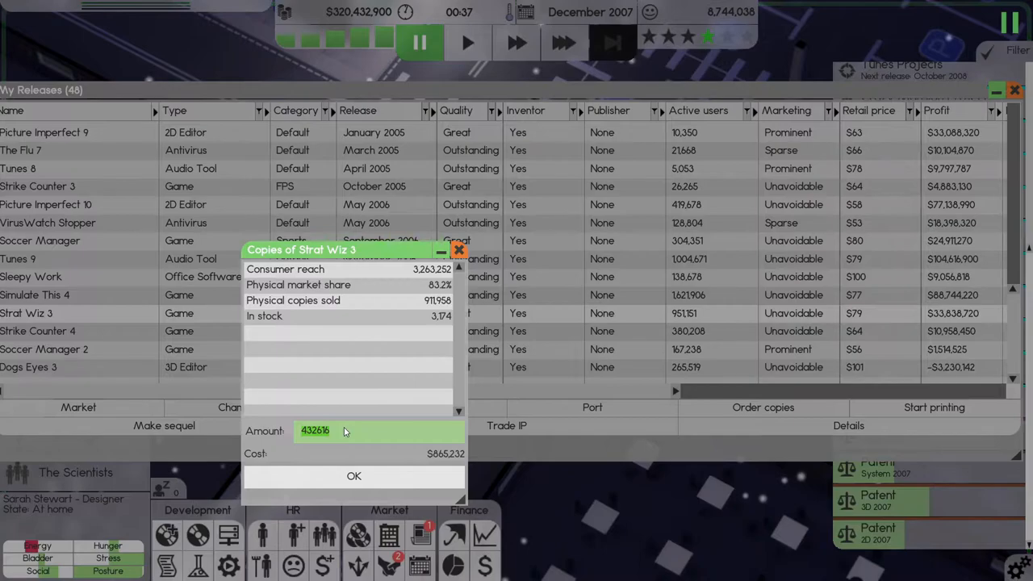
pyautogui.write('250000')
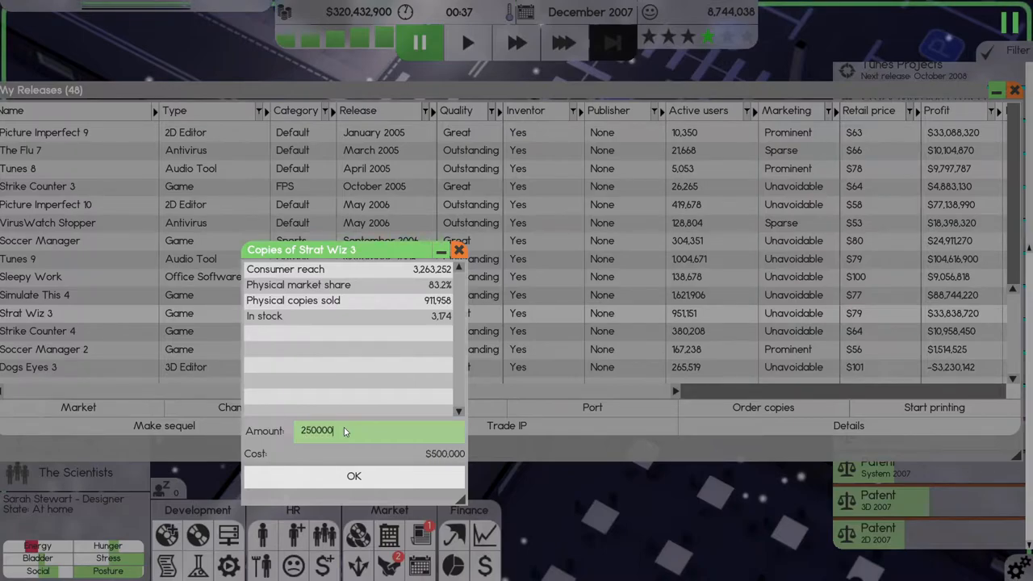
pyautogui.click(353, 475)
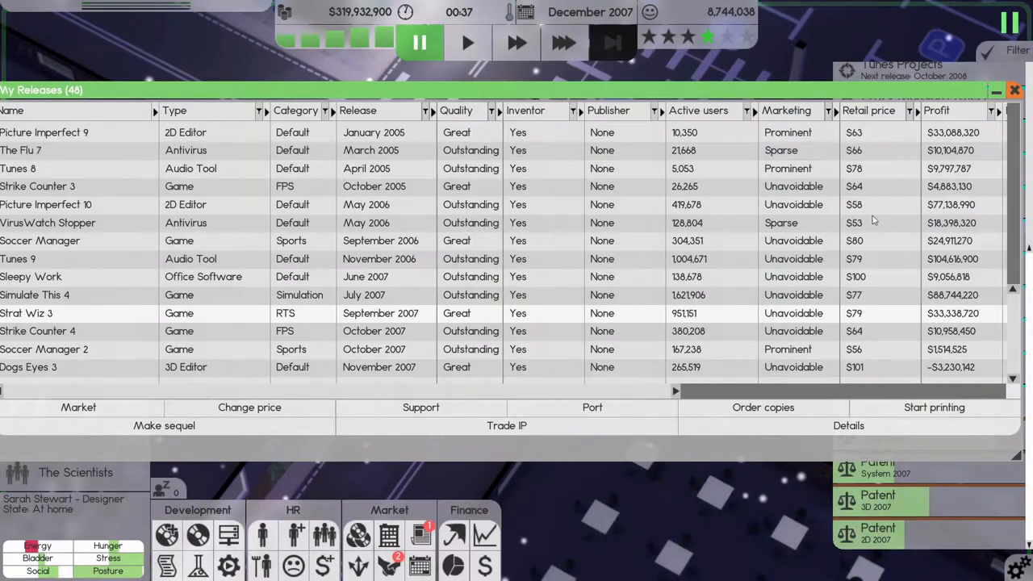
pyautogui.click(563, 42)
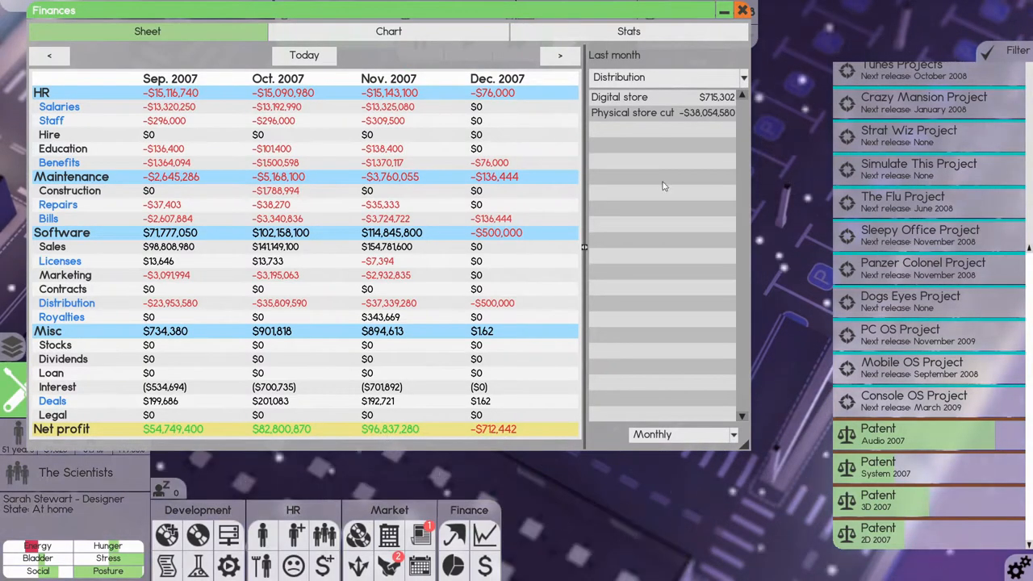
# Step: Close the Finances sheet so the December 2007 Software Times appears
pyautogui.click(742, 10)
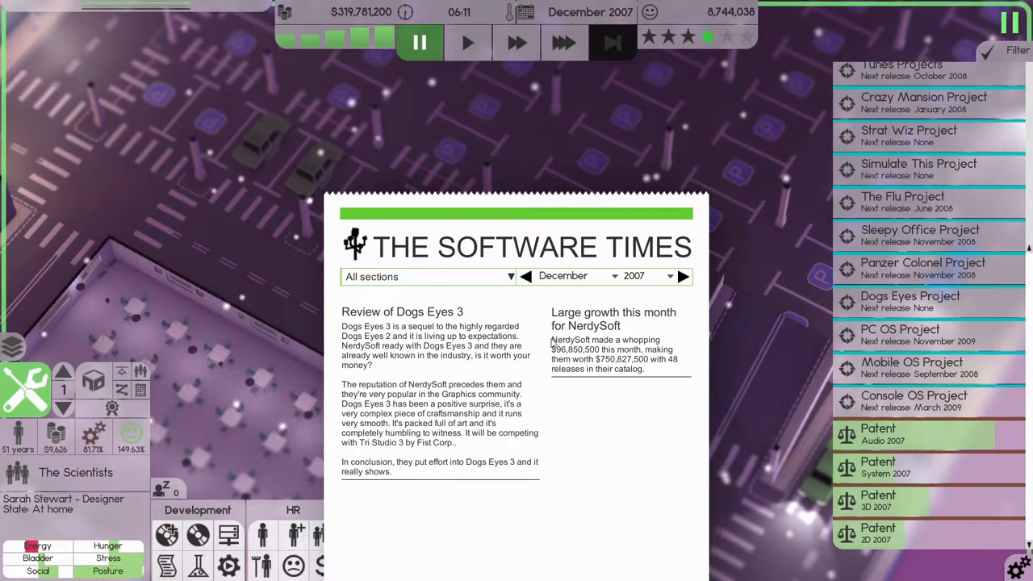
pyautogui.moveTo(675, 319)
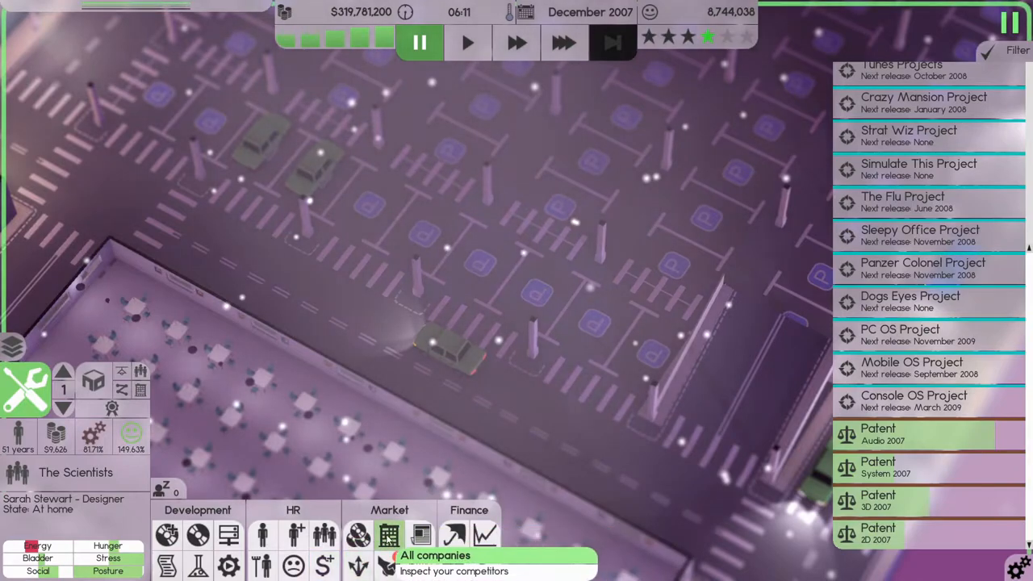
# Step: Review the All companies overview ranked by number of patents
pyautogui.click(387, 536)
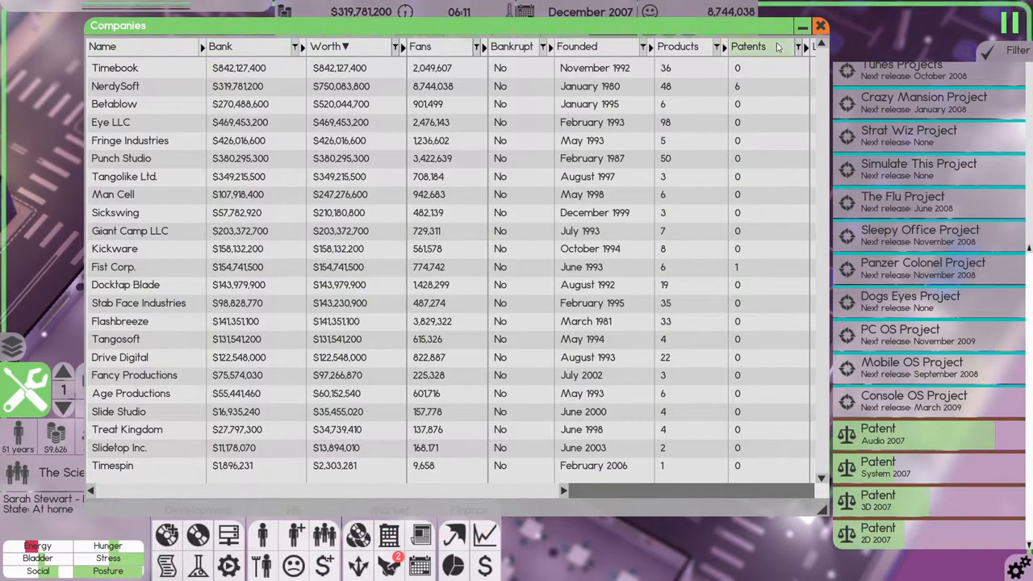
pyautogui.click(819, 26)
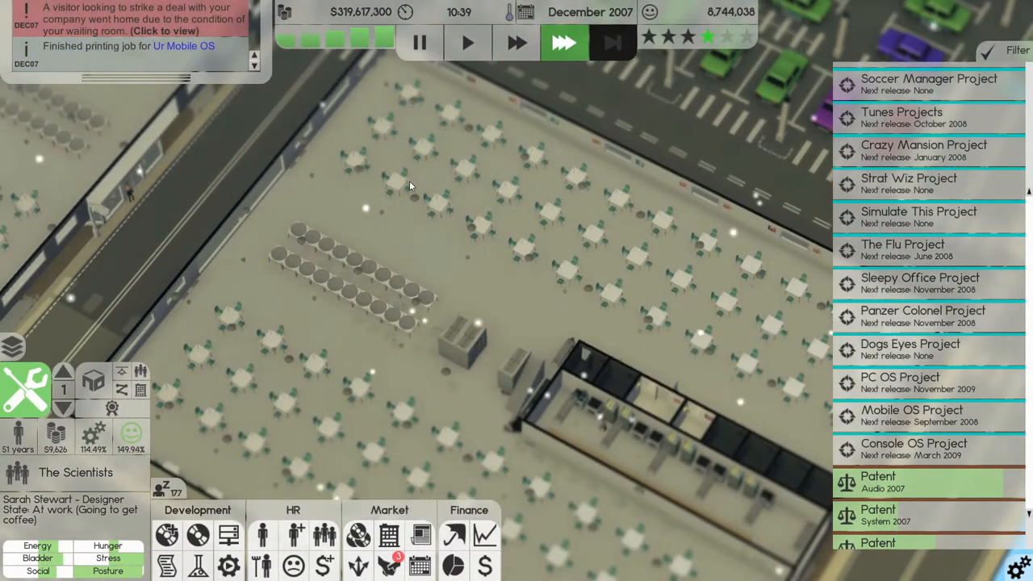
# Step: Bring up the company's own releases list from the Development panel
pyautogui.click(63, 410)
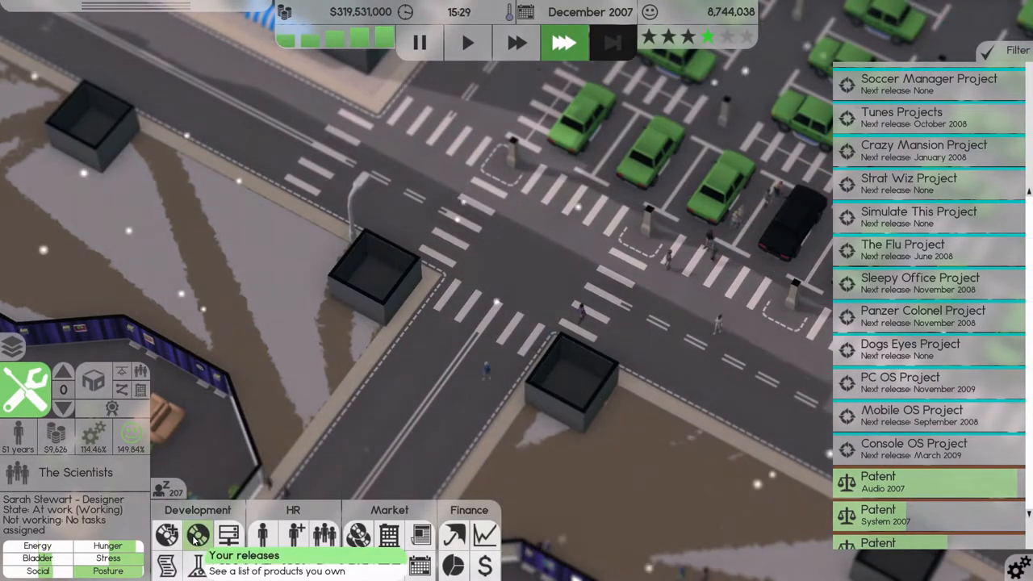
pyautogui.moveTo(389, 565)
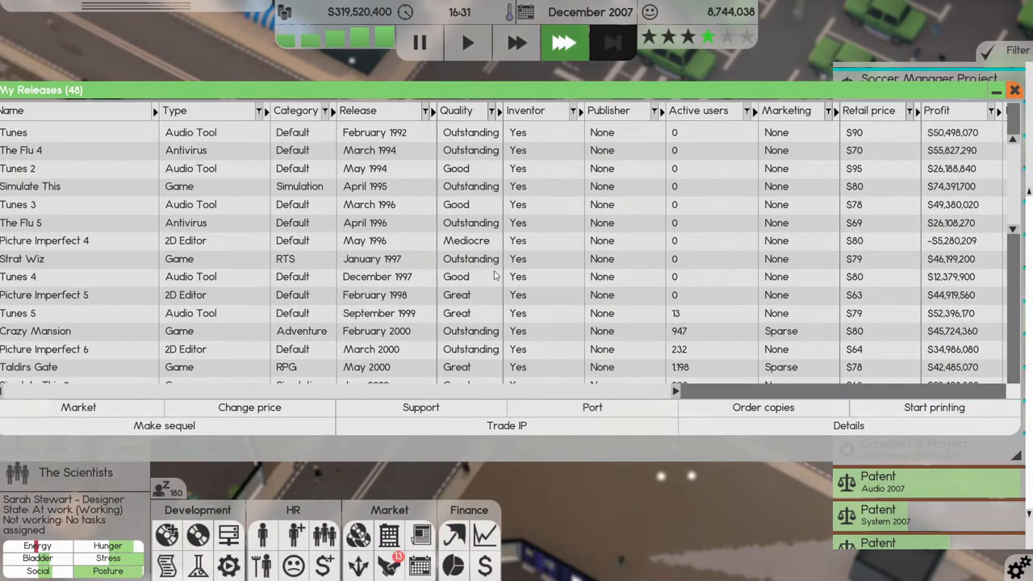
# Step: Scroll through the My Releases table to review the titles' figures
pyautogui.scroll(-3)
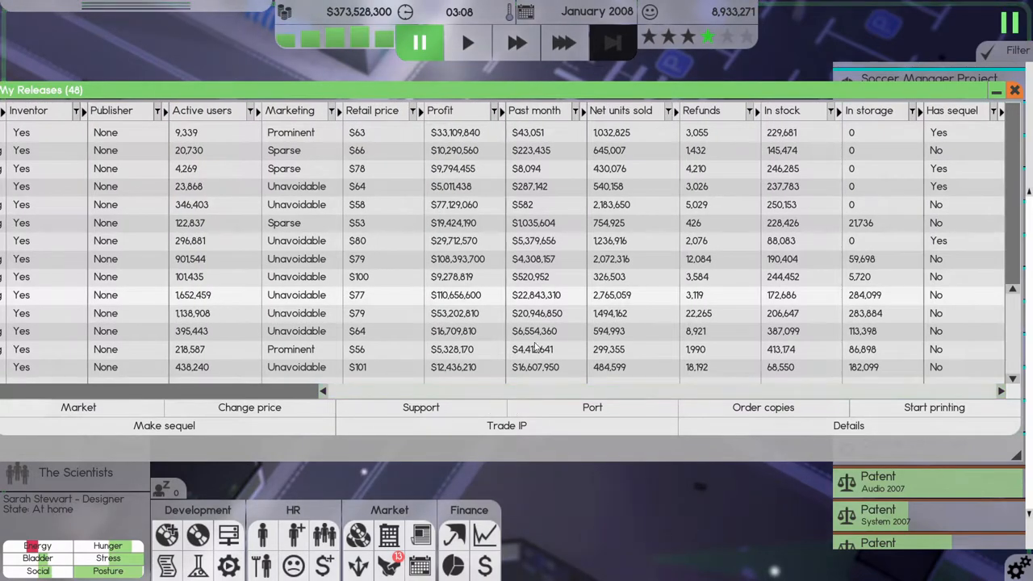
pyautogui.moveTo(452, 358)
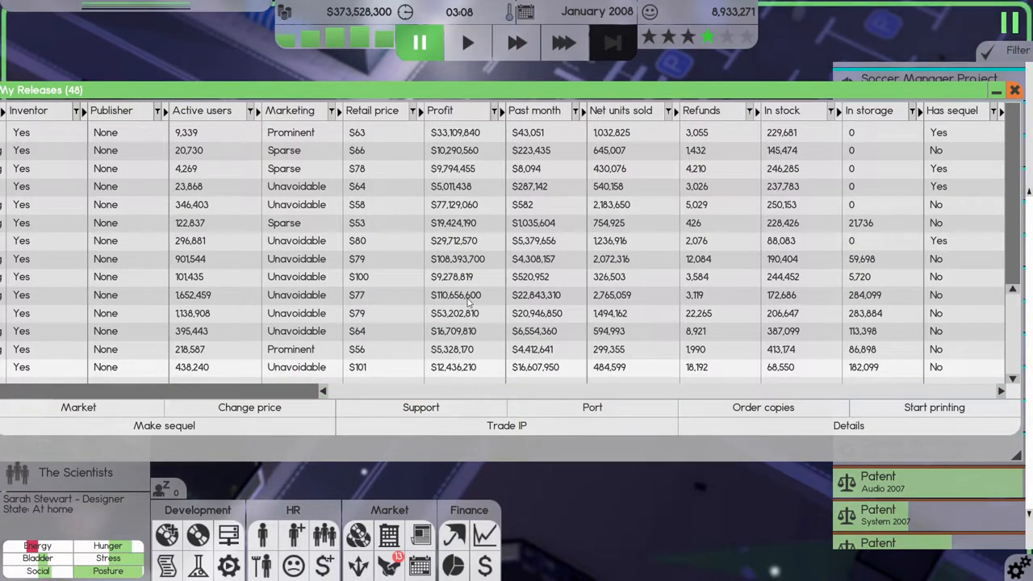
pyautogui.moveTo(944, 332)
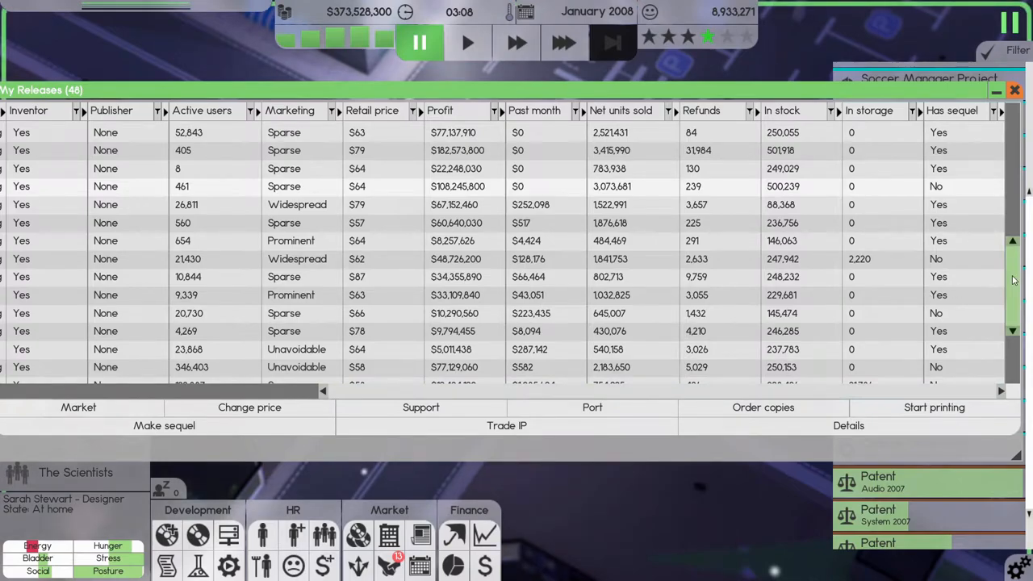
pyautogui.scroll(-3)
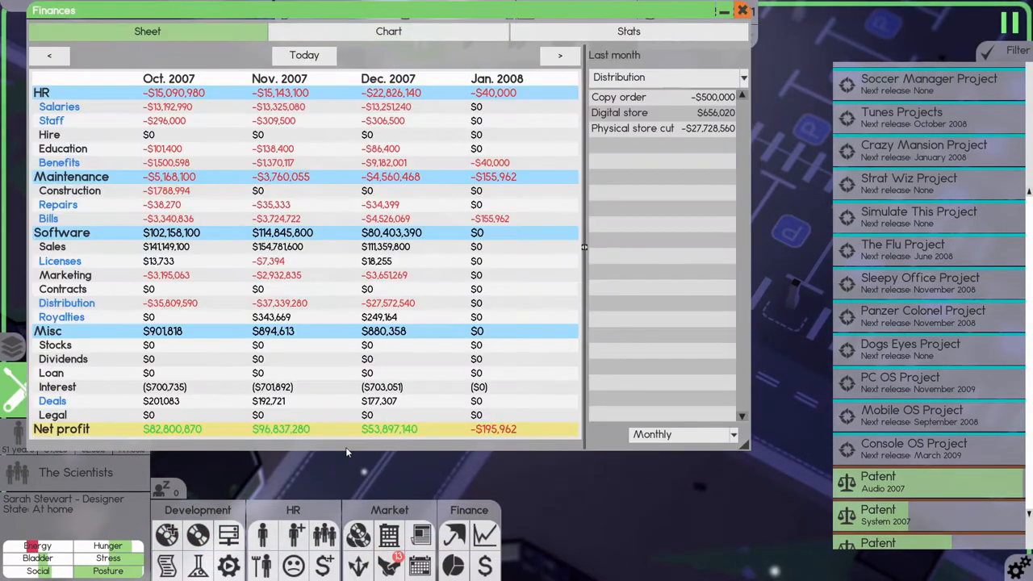
# Step: Review the competing companies list (NerdySoft ~$804.5M, 48 products) and close it
pyautogui.click(741, 10)
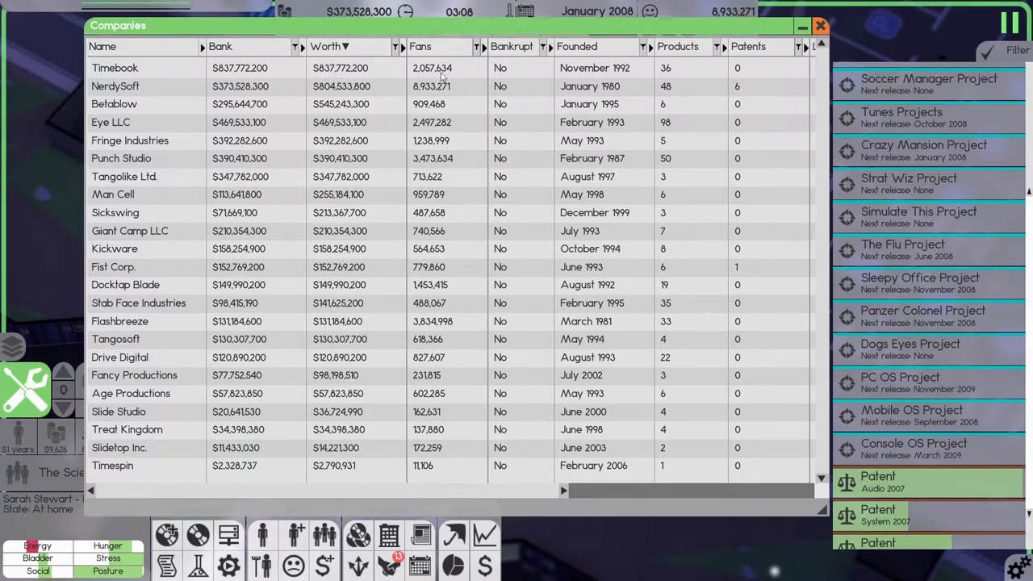
pyautogui.click(820, 26)
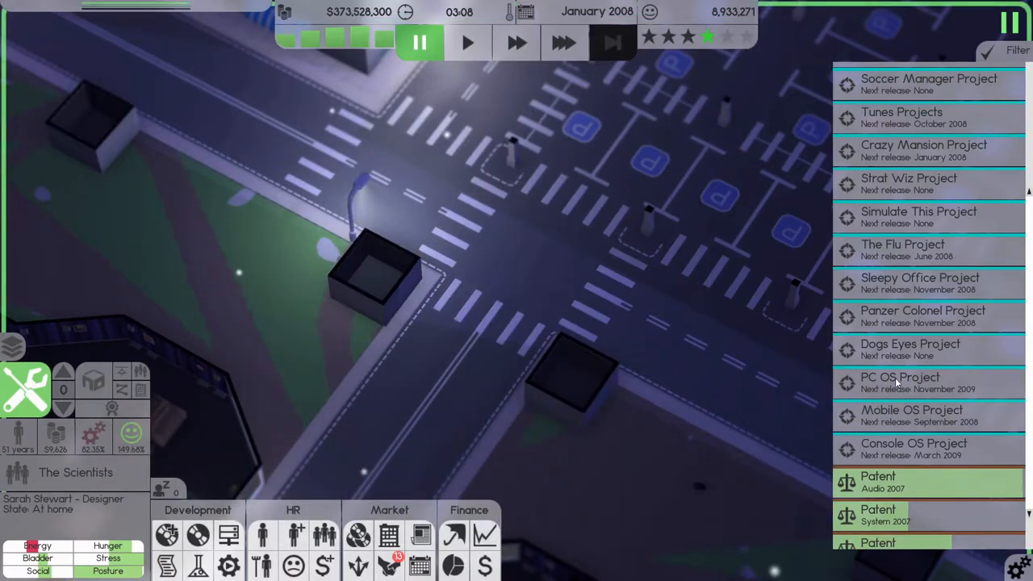
pyautogui.moveTo(884, 461)
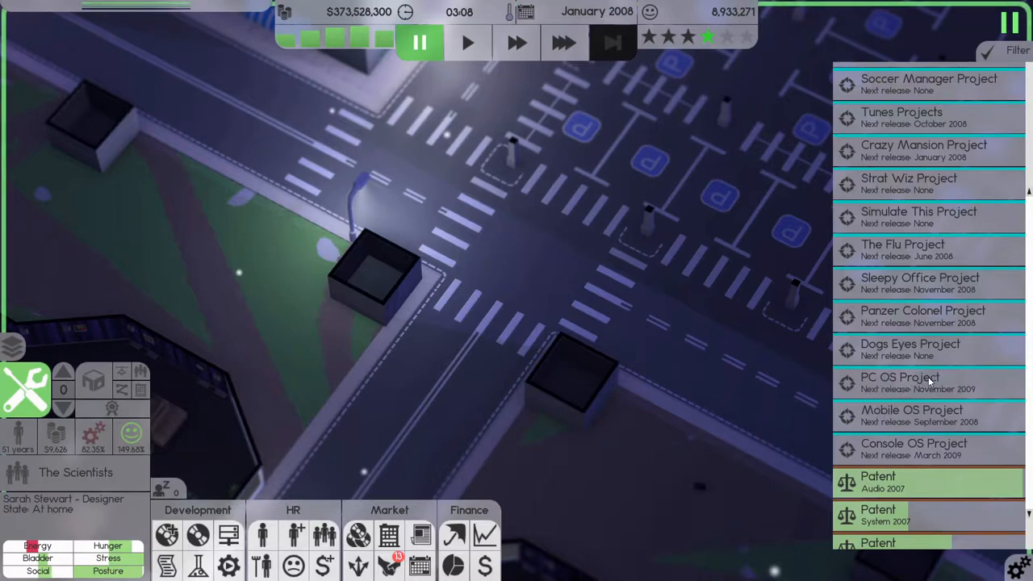
pyautogui.moveTo(636, 364)
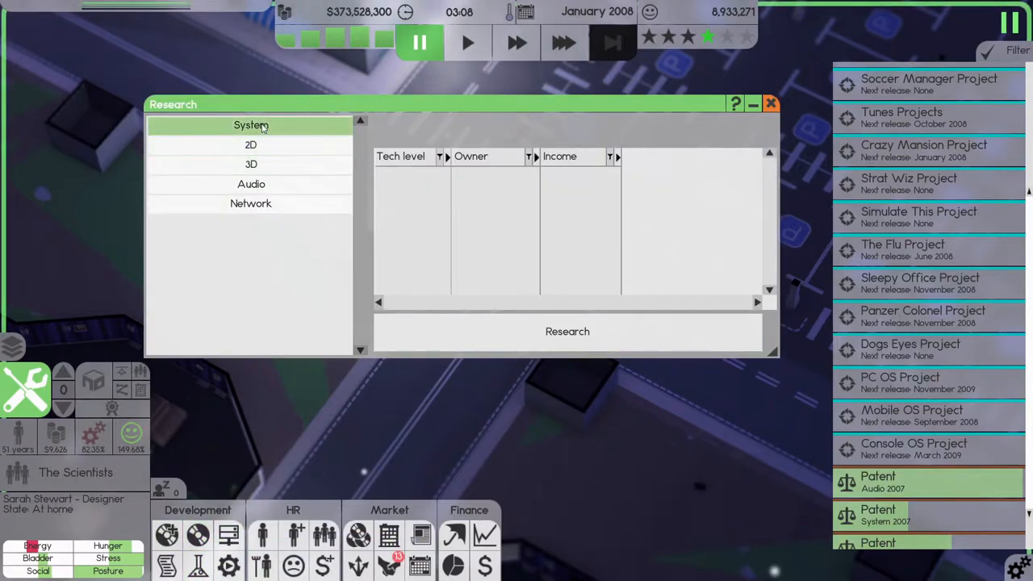
# Step: Queue System, 2D, 3D, Audio and Network research, each assigned to The Scientists
pyautogui.click(252, 126)
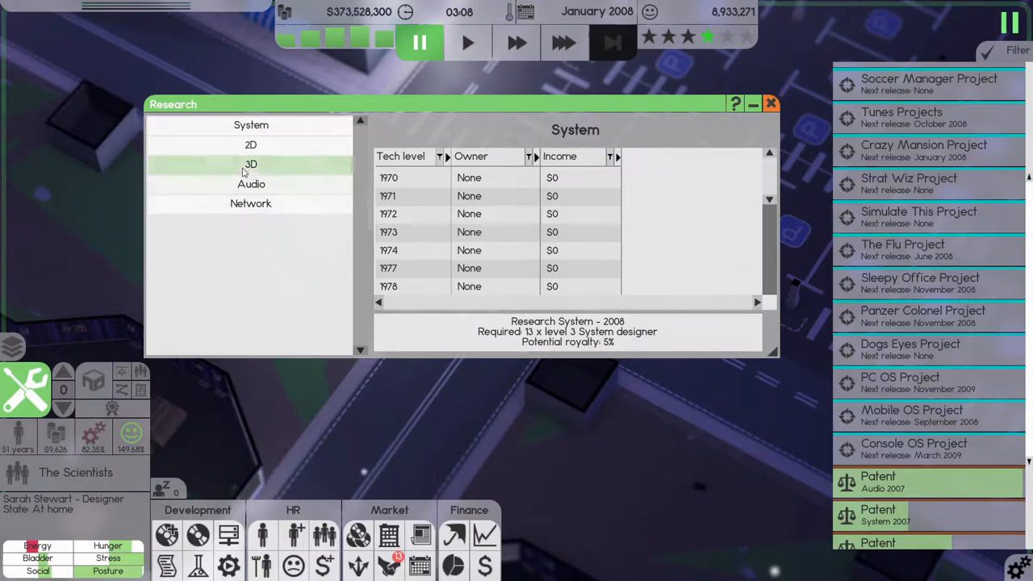
pyautogui.click(252, 146)
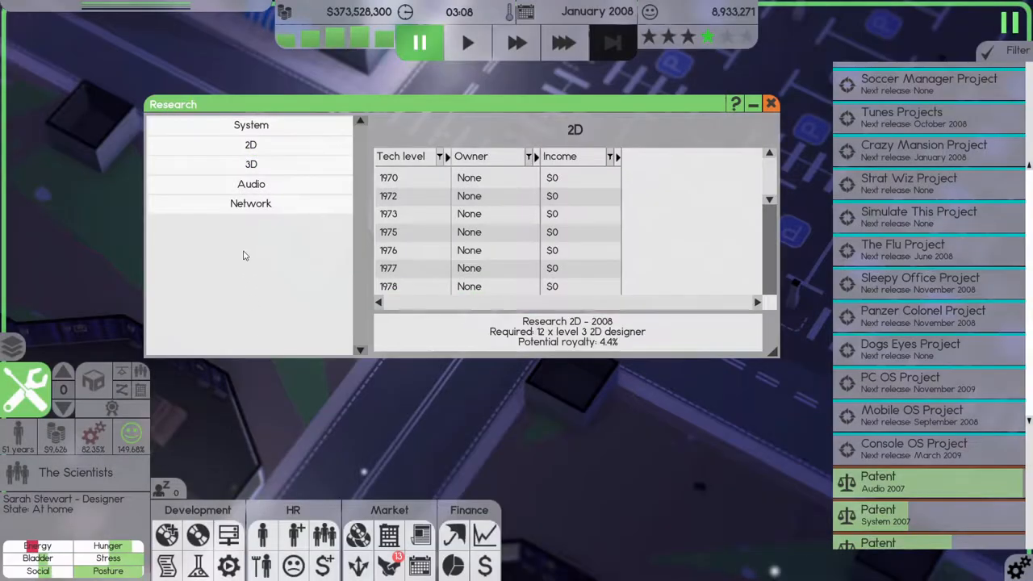
pyautogui.click(252, 165)
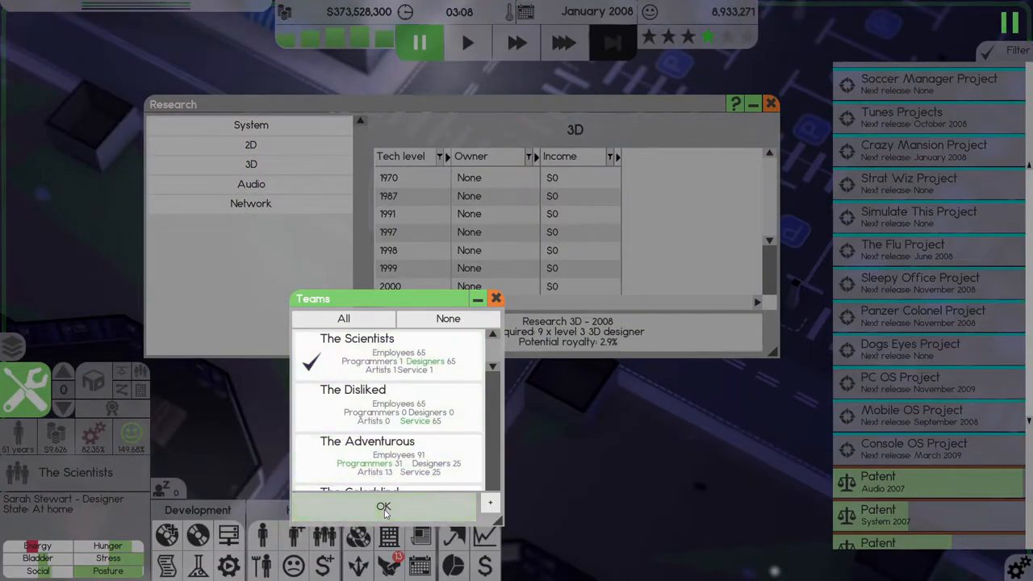
pyautogui.click(252, 184)
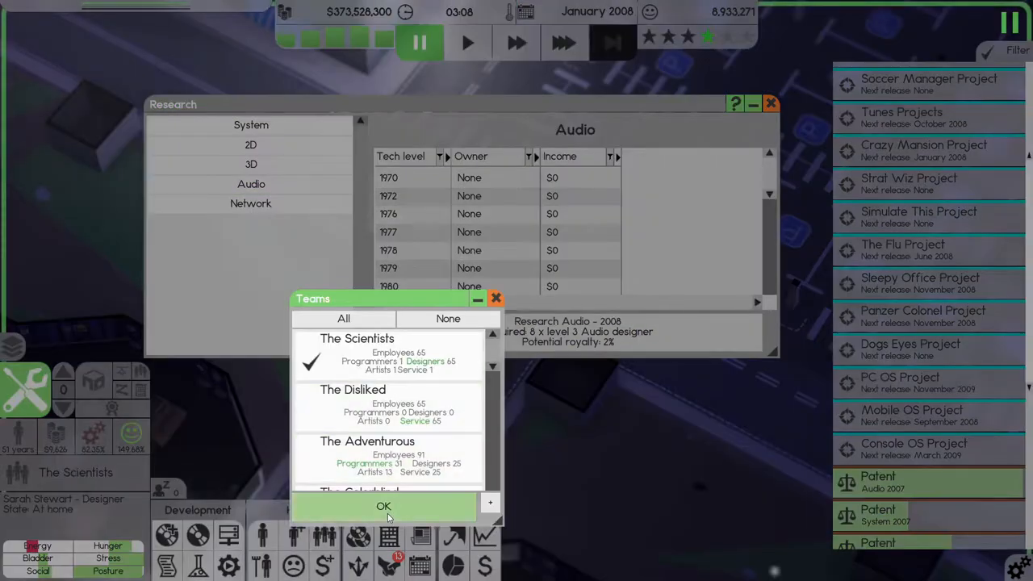
pyautogui.click(250, 204)
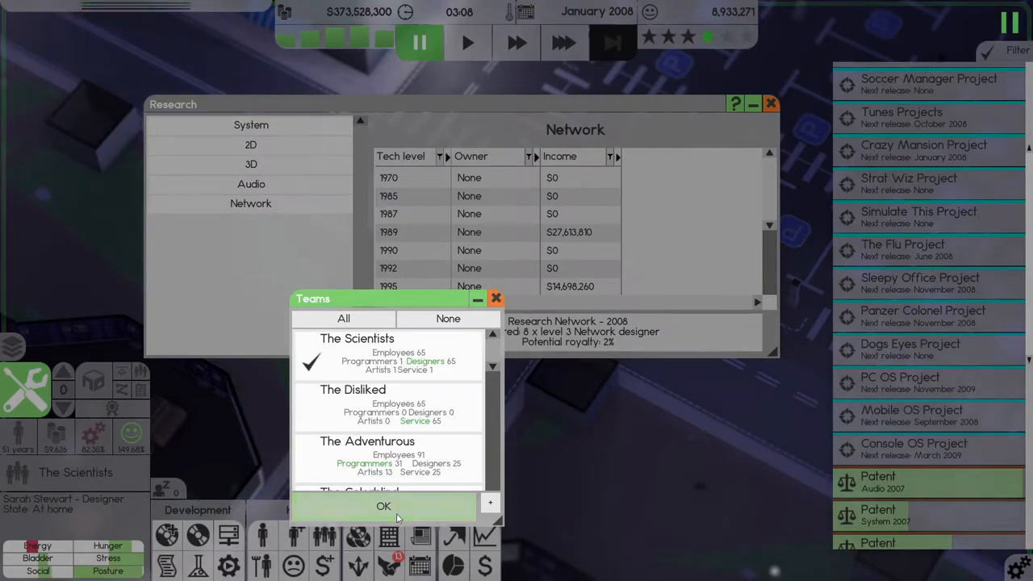
pyautogui.click(384, 507)
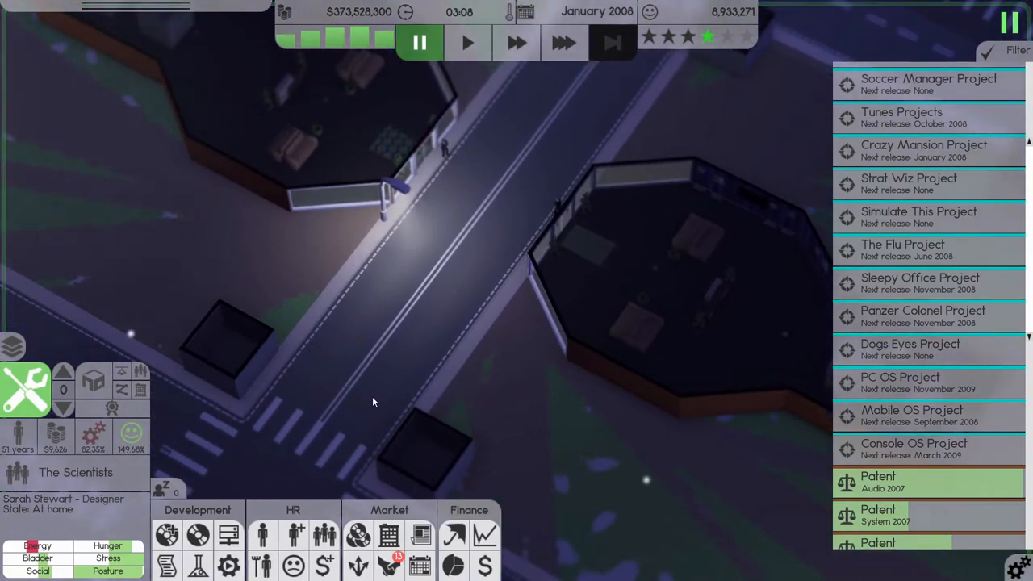
# Step: Fast-forward the day to about 08:50 and pause again
pyautogui.click(564, 42)
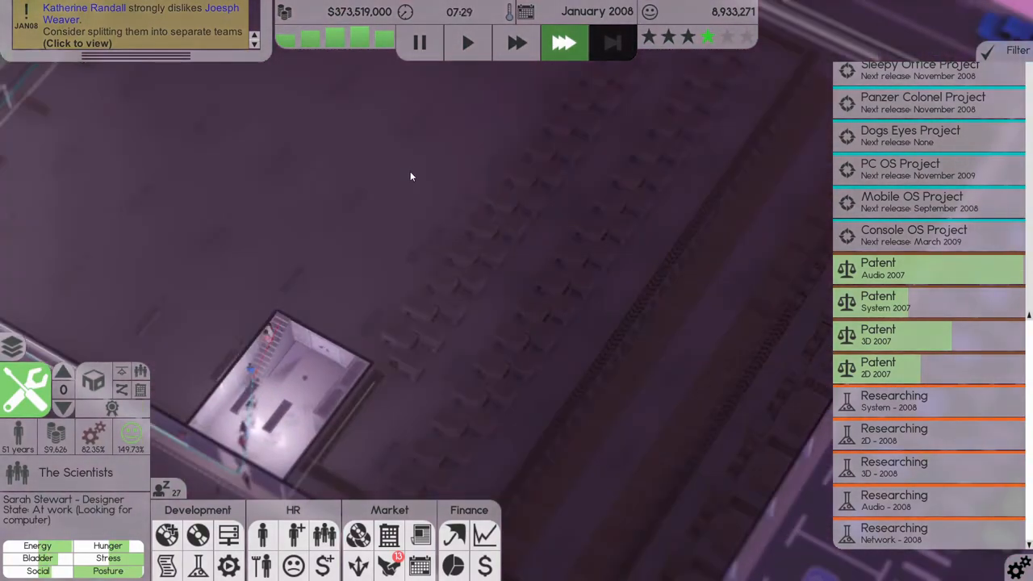
pyautogui.moveTo(358, 565)
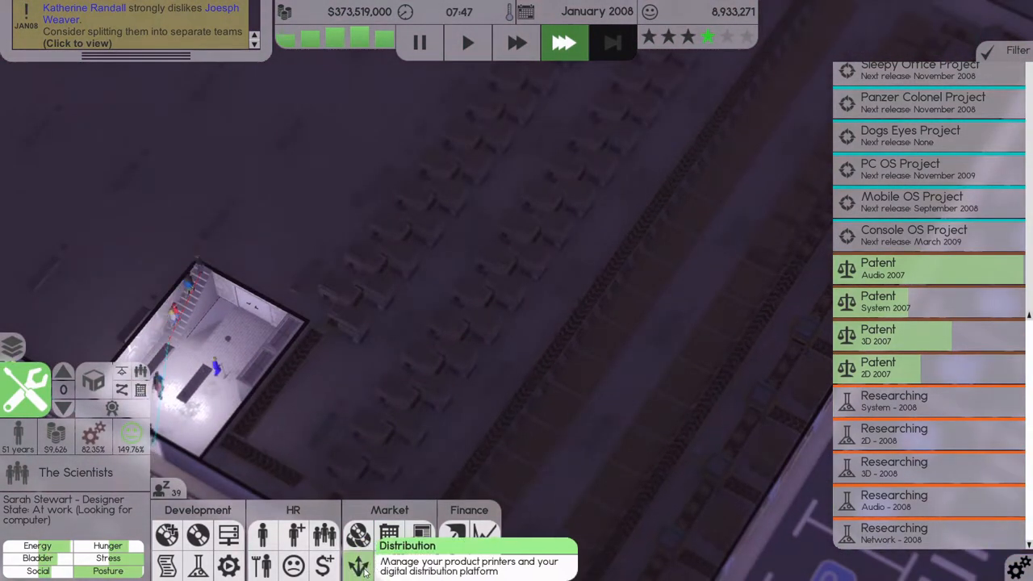
pyautogui.click(359, 565)
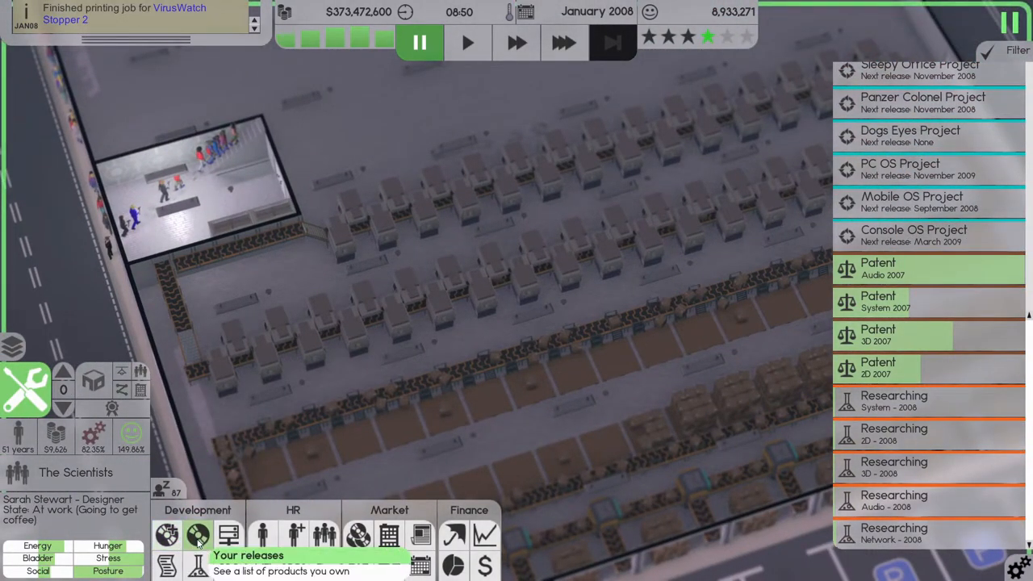
pyautogui.click(197, 536)
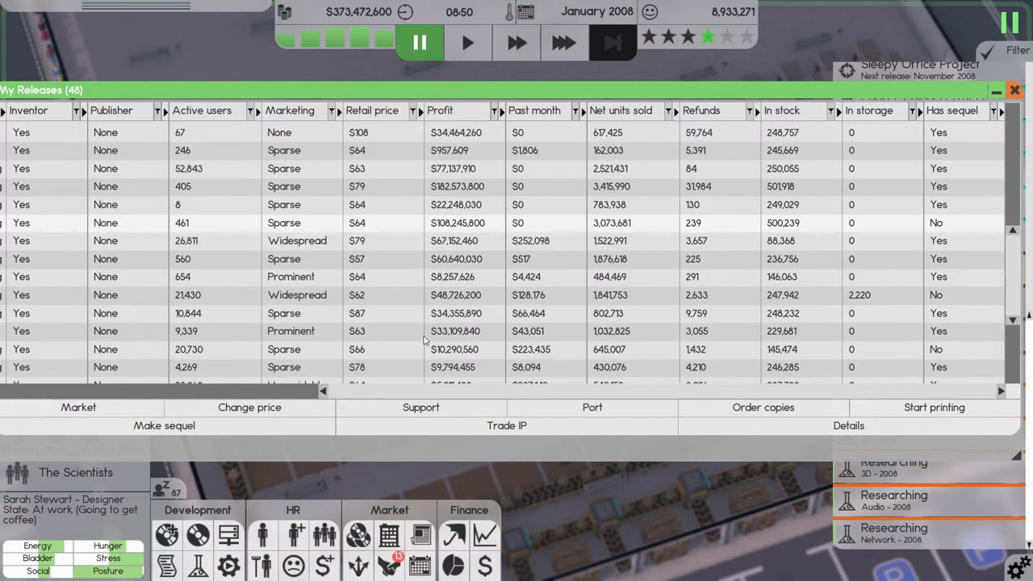
pyautogui.scroll(-3)
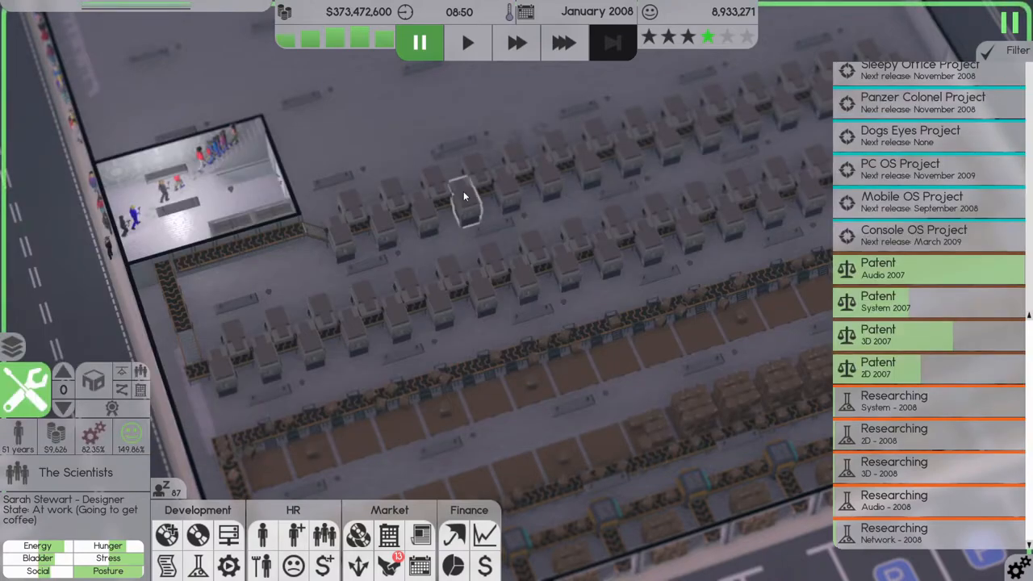
# Step: Scroll through the incoming deals and close the Deals window
pyautogui.click(563, 42)
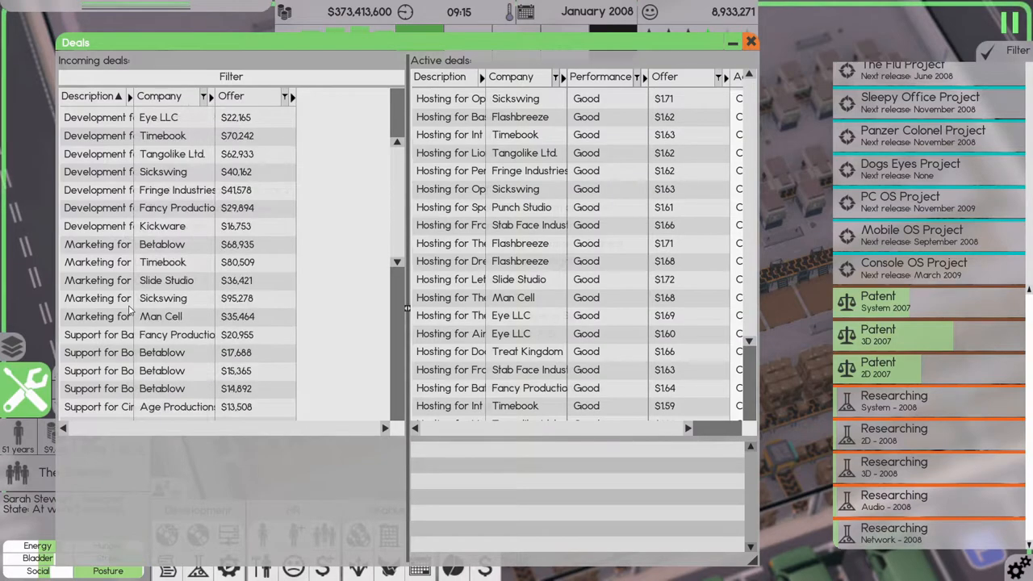
pyautogui.scroll(-3)
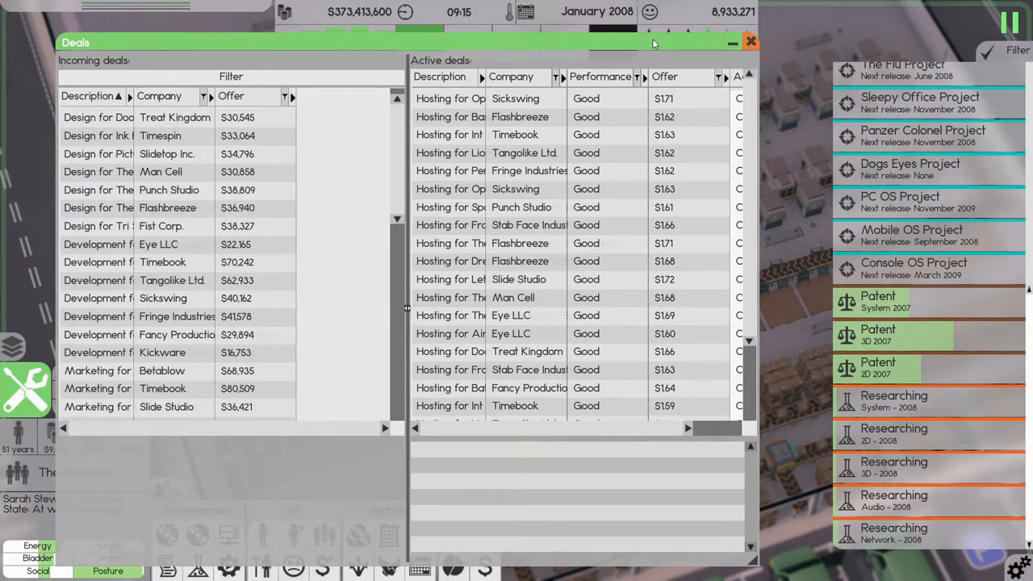
pyautogui.click(748, 42)
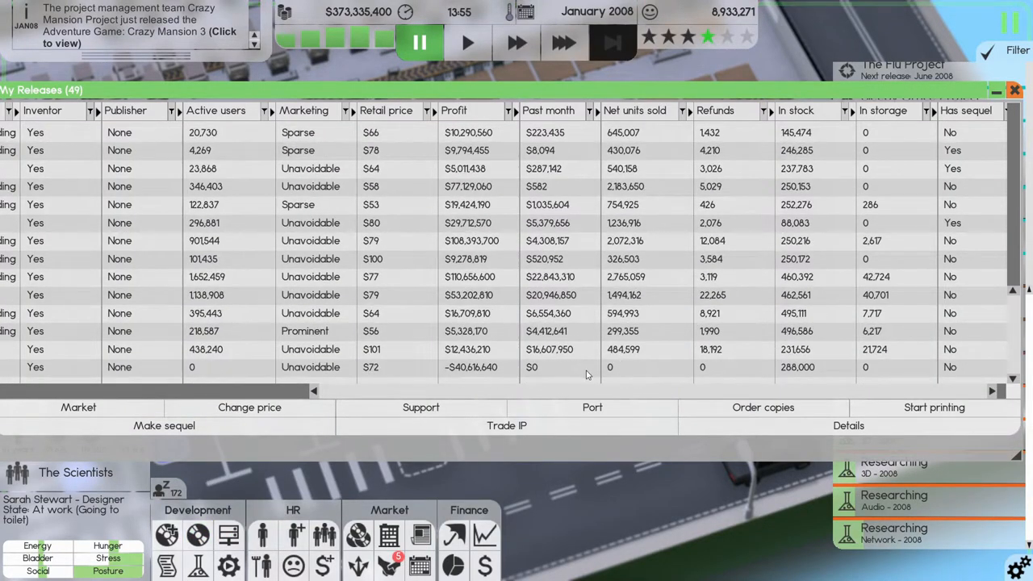
# Step: Start a Crazy Mansion 3 print run limited to 750000 copies and close Distribution channels
pyautogui.click(933, 406)
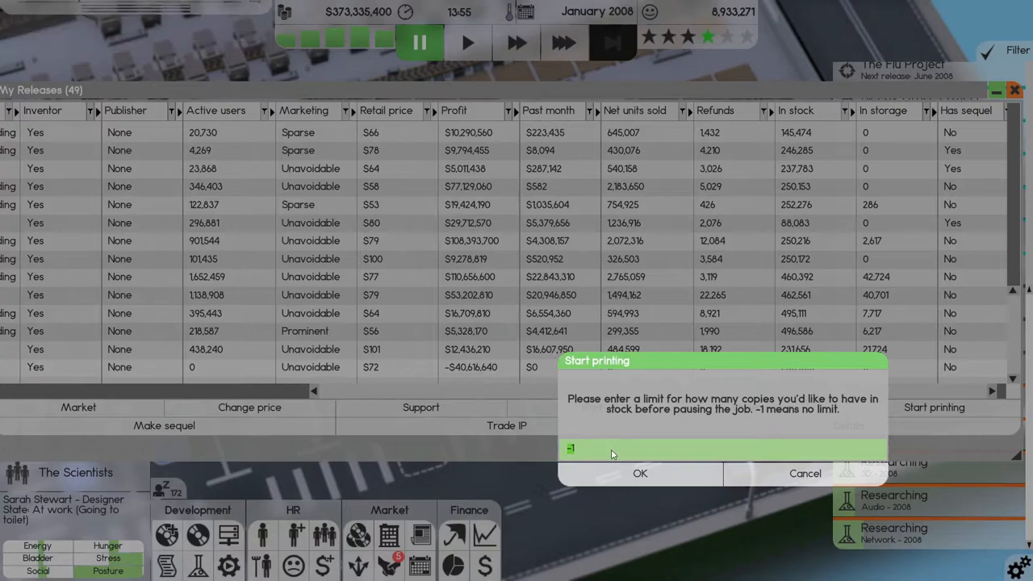
pyautogui.write('7')
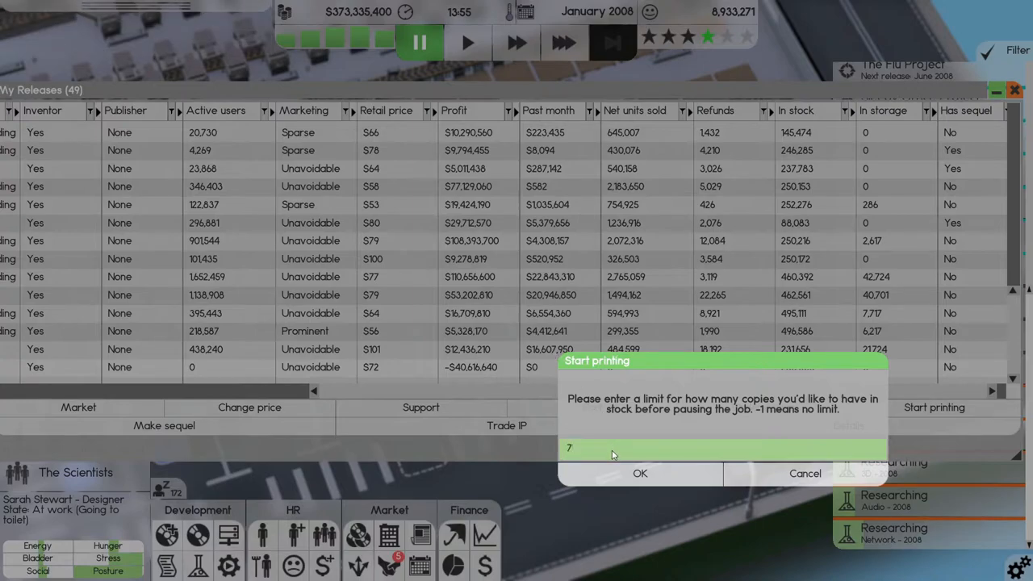
pyautogui.write('50000')
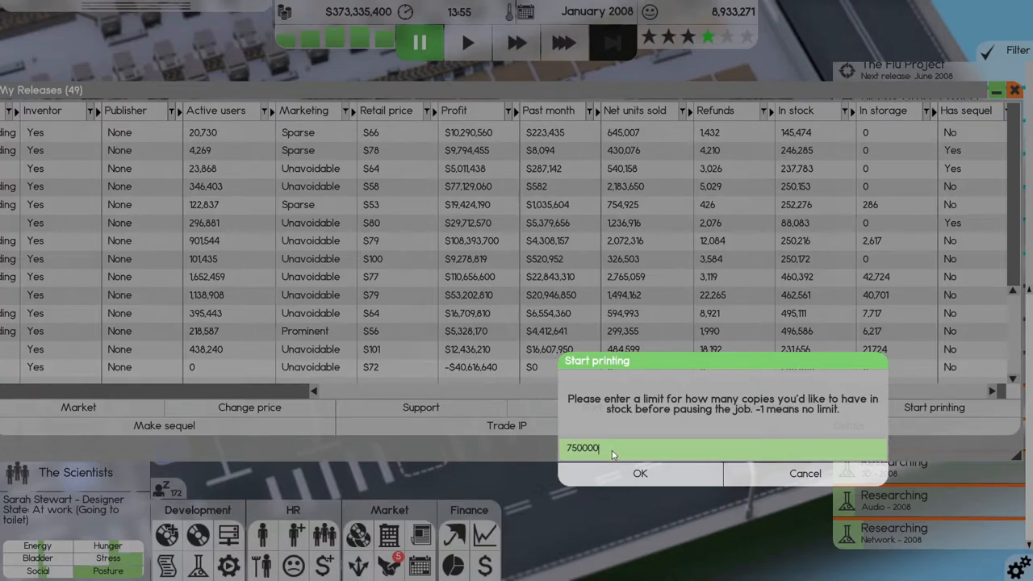
pyautogui.click(639, 473)
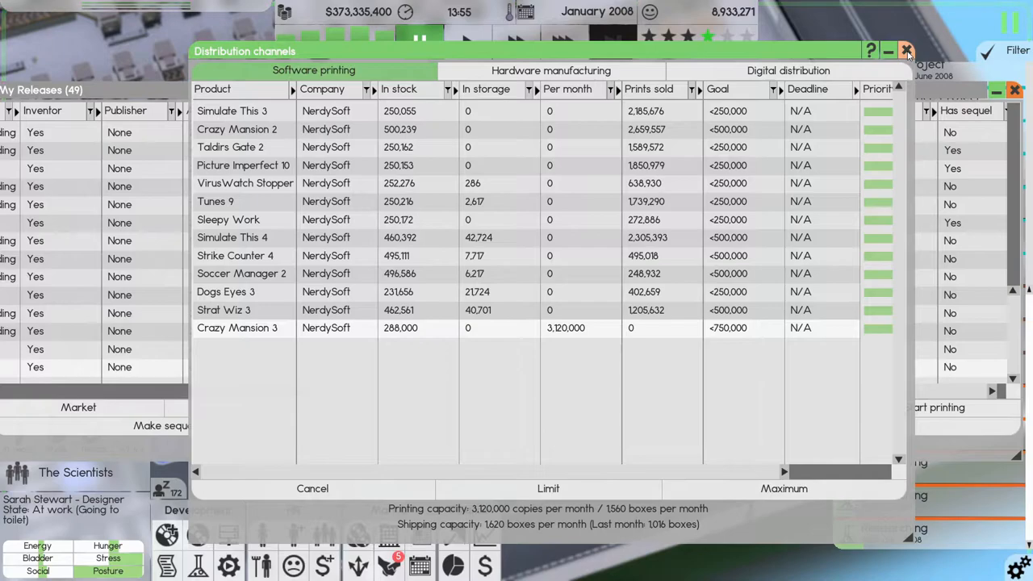
pyautogui.click(905, 50)
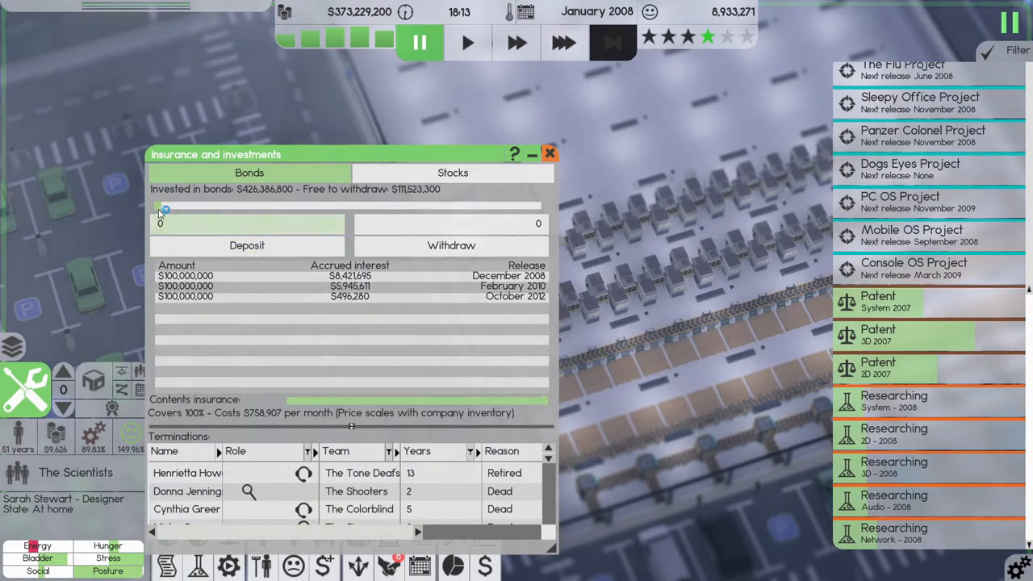
# Step: Deposit $150,000,000 into bonds via the slider and close Insurance and investments
pyautogui.moveTo(165, 206); pyautogui.dragTo(310, 207)
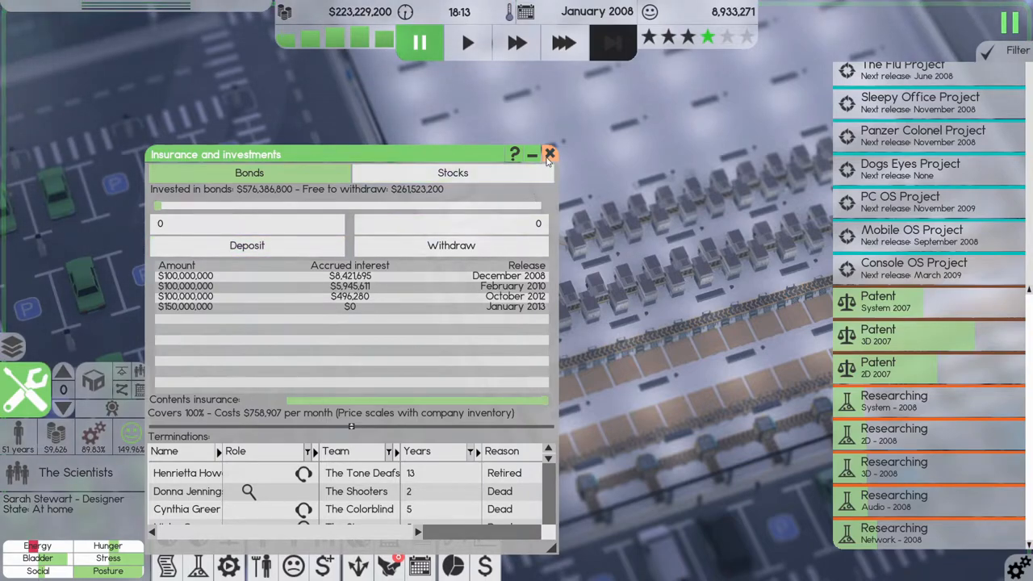
pyautogui.click(549, 153)
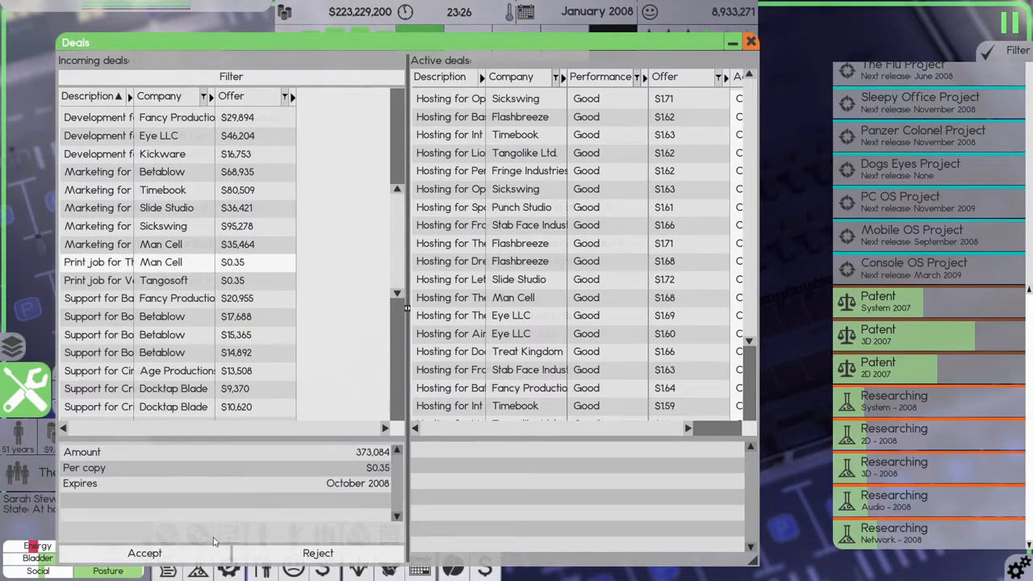
pyautogui.moveTo(116, 288)
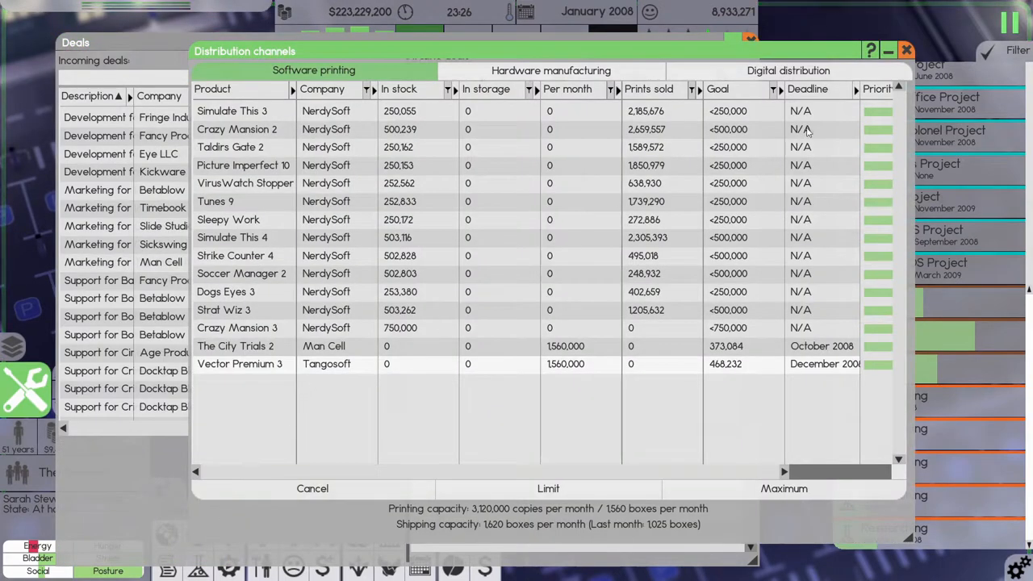
# Step: Finish scrolling the incoming deal offers and close the Deals window
pyautogui.click(905, 50)
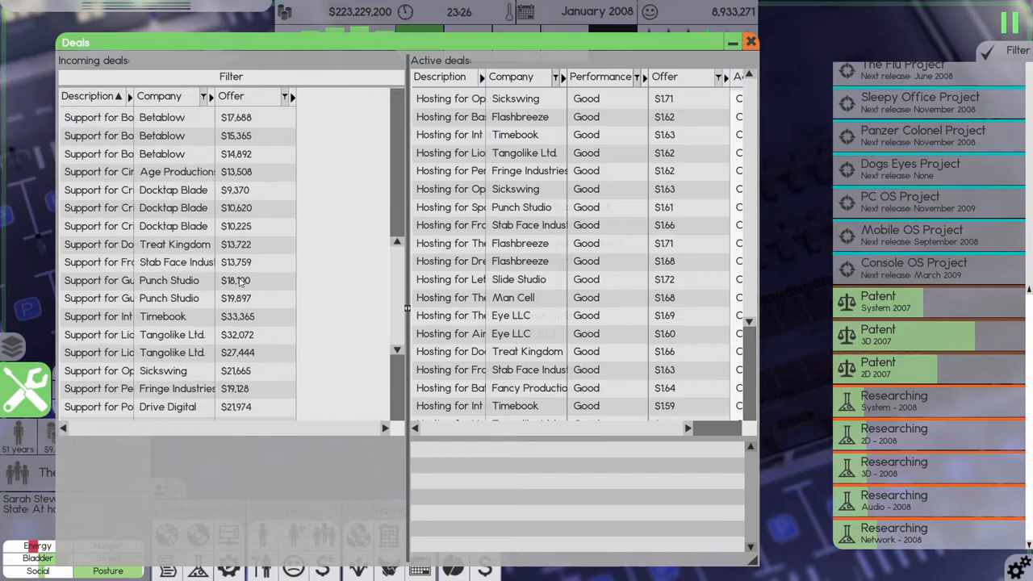
pyautogui.scroll(-3)
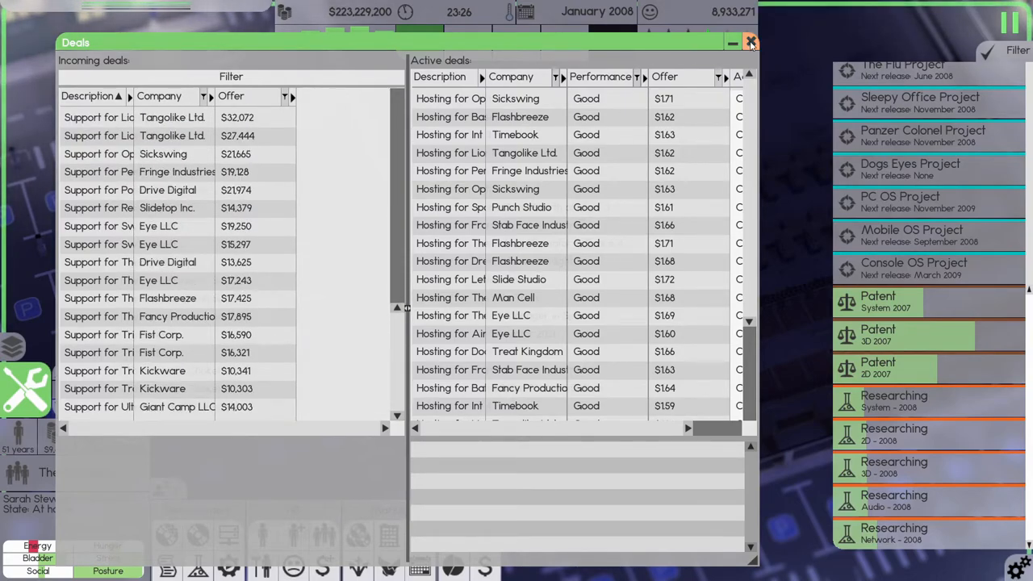
pyautogui.click(748, 42)
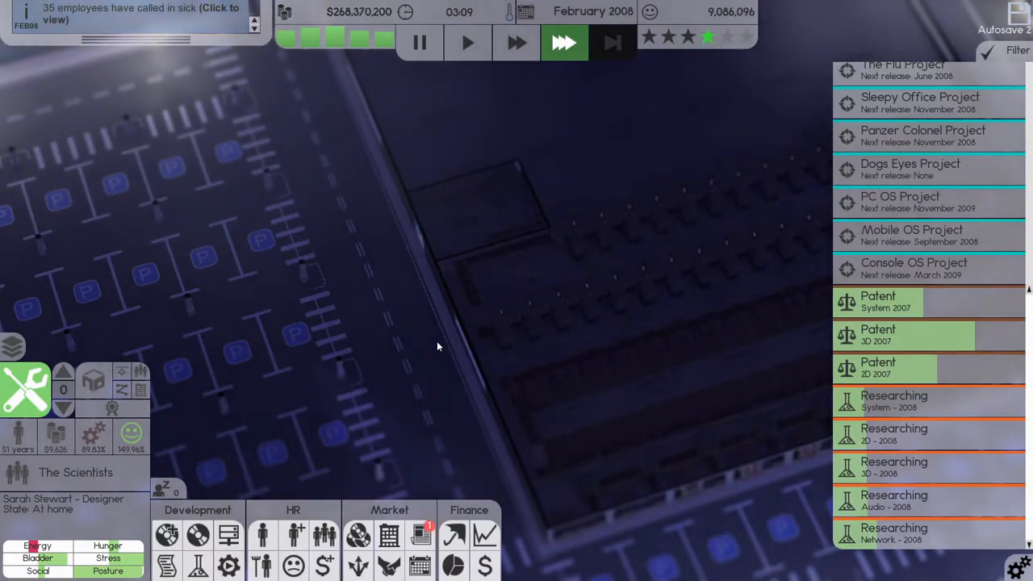
# Step: Check the January 2008 finance sheet, close it, and bring up My Releases
pyautogui.click(419, 42)
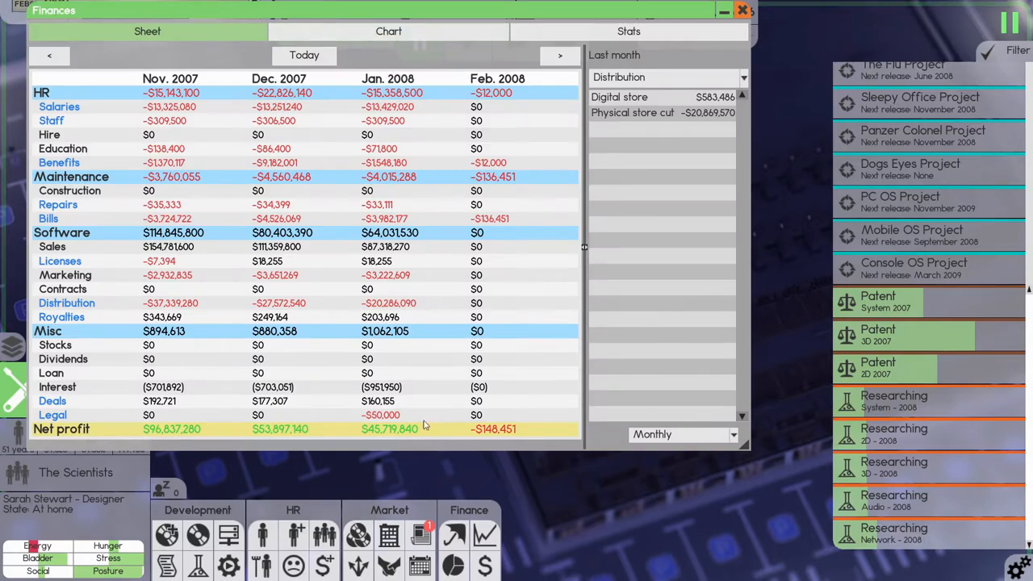
pyautogui.click(741, 10)
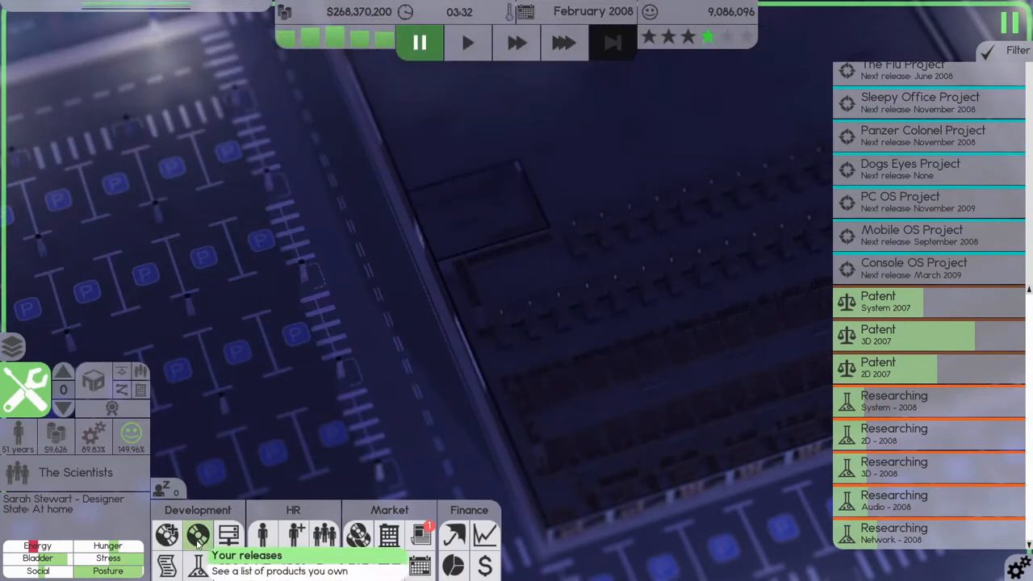
pyautogui.click(197, 536)
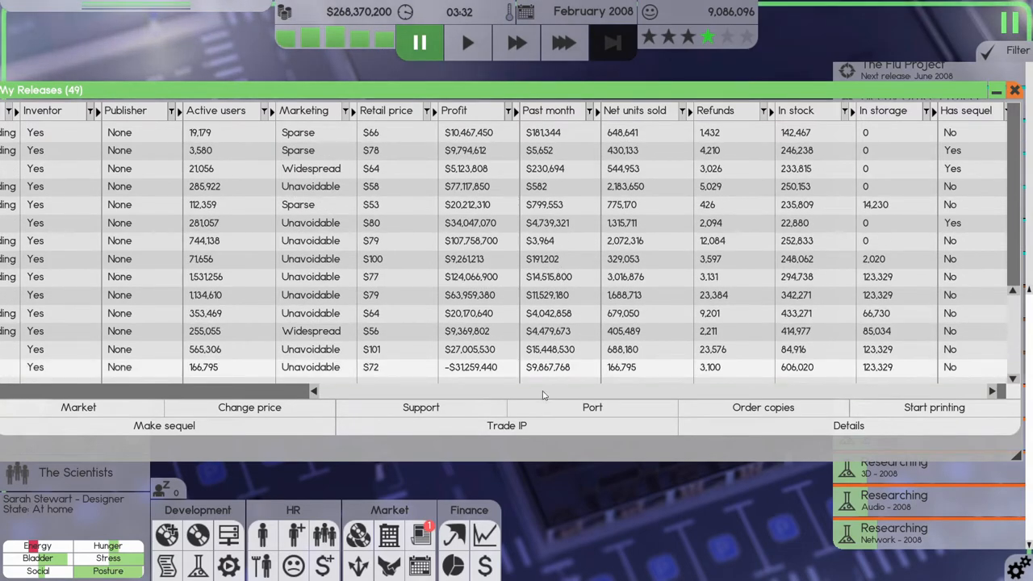
pyautogui.moveTo(547, 374)
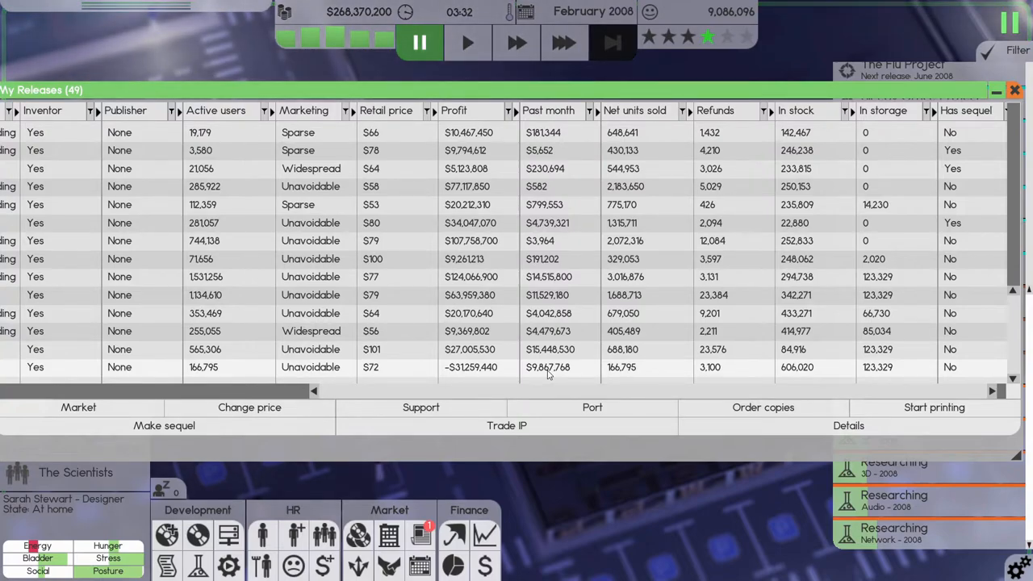
pyautogui.moveTo(529, 379)
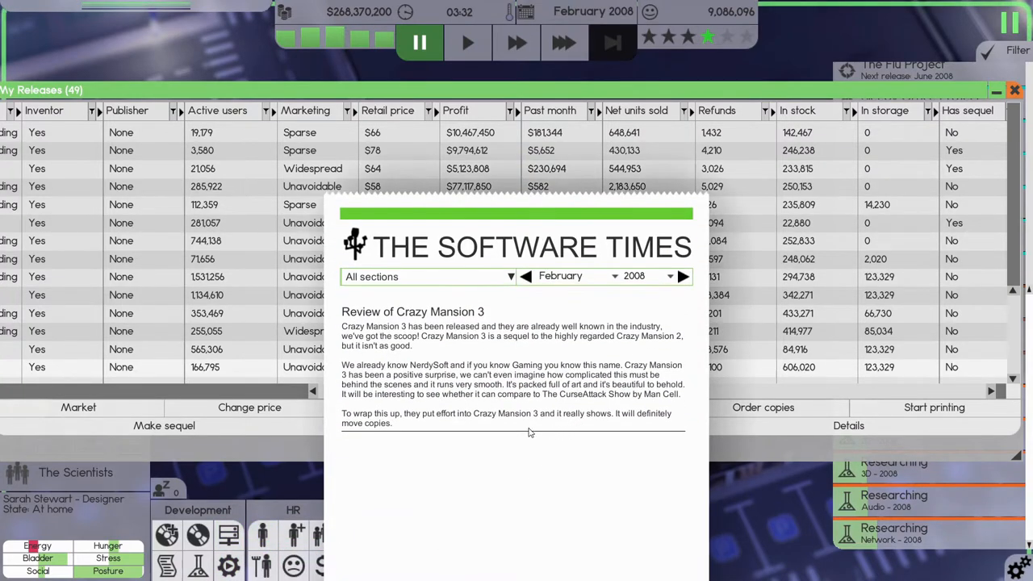
pyautogui.moveTo(517, 434)
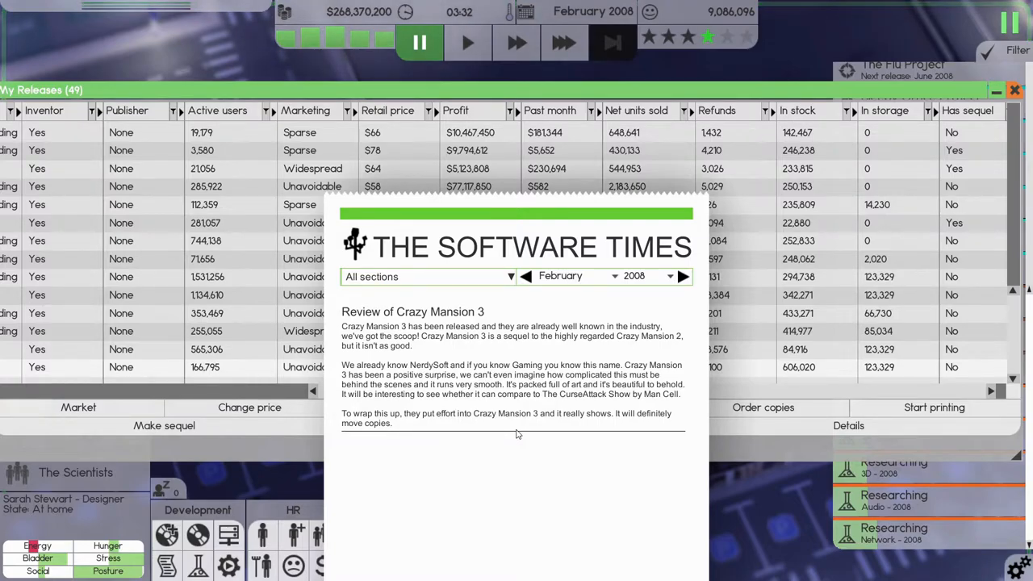
pyautogui.moveTo(527, 429)
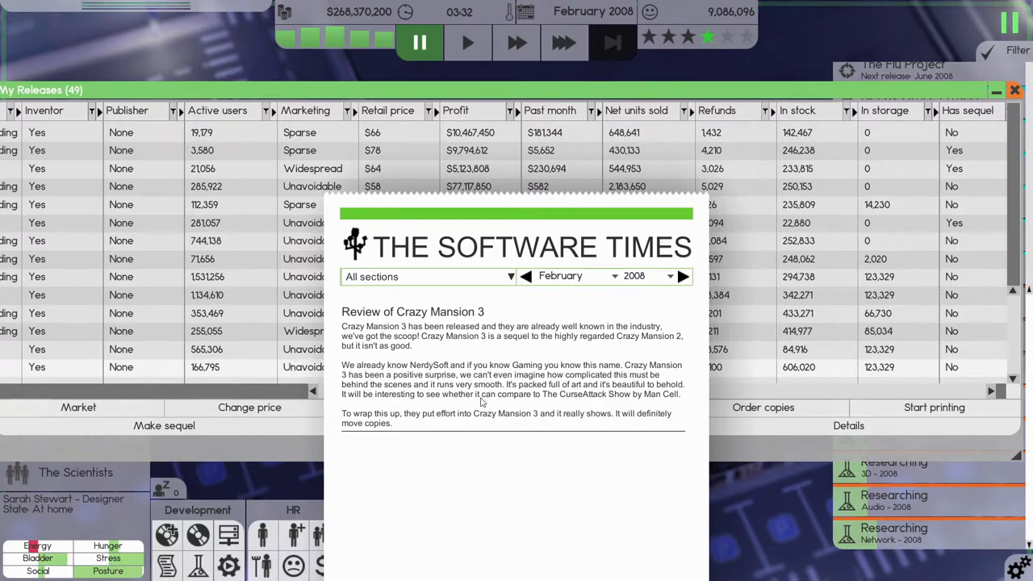
pyautogui.moveTo(595, 402)
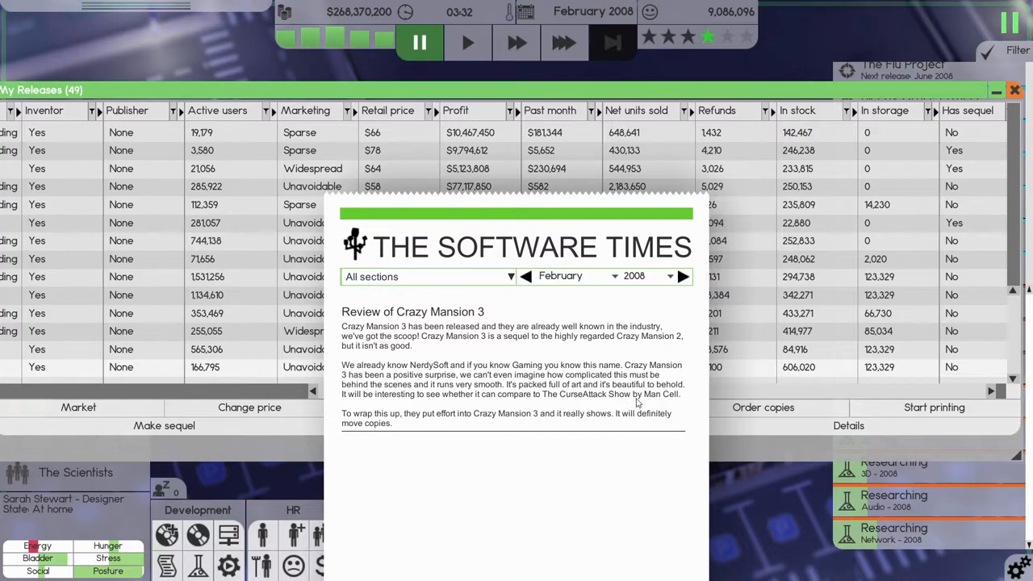
pyautogui.moveTo(729, 555)
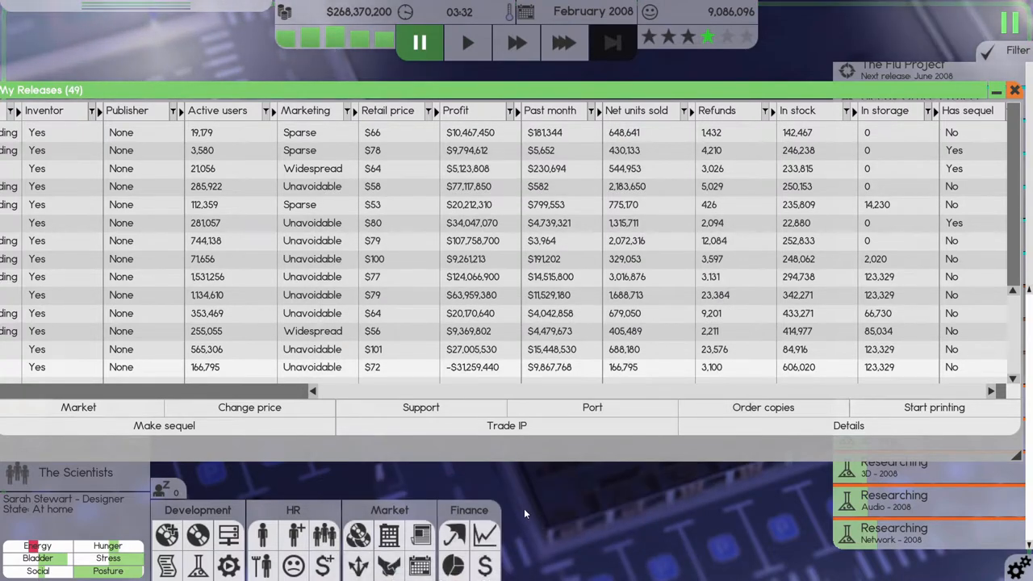
pyautogui.moveTo(388, 536)
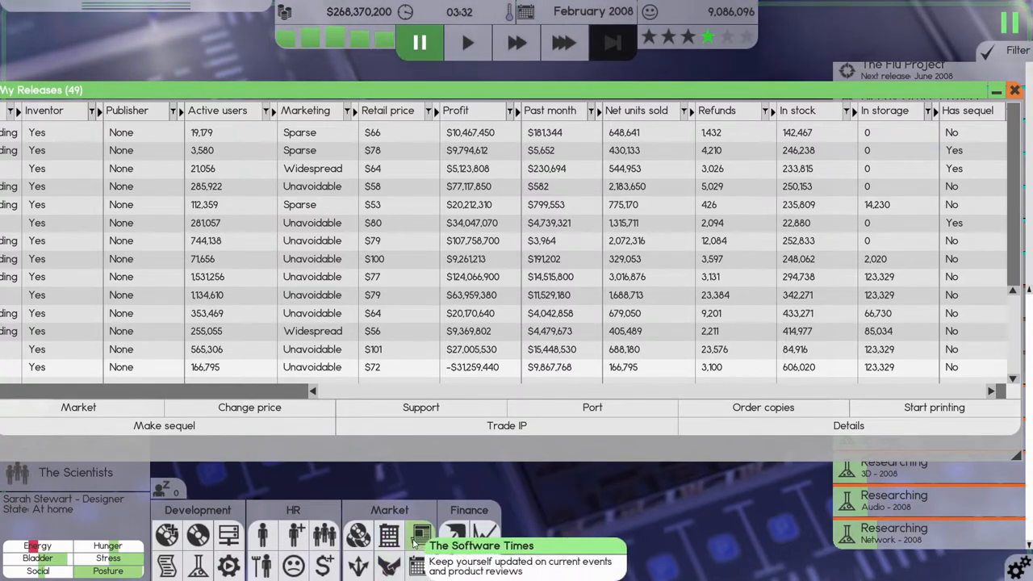
# Step: Show all market releases sorted by Company, then resume fast time
pyautogui.click(419, 533)
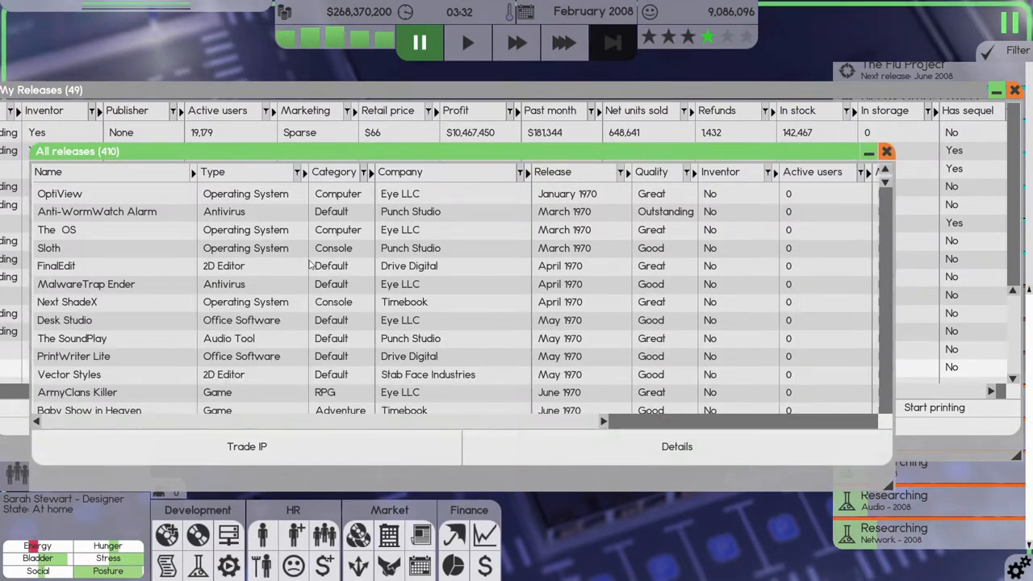
pyautogui.click(401, 171)
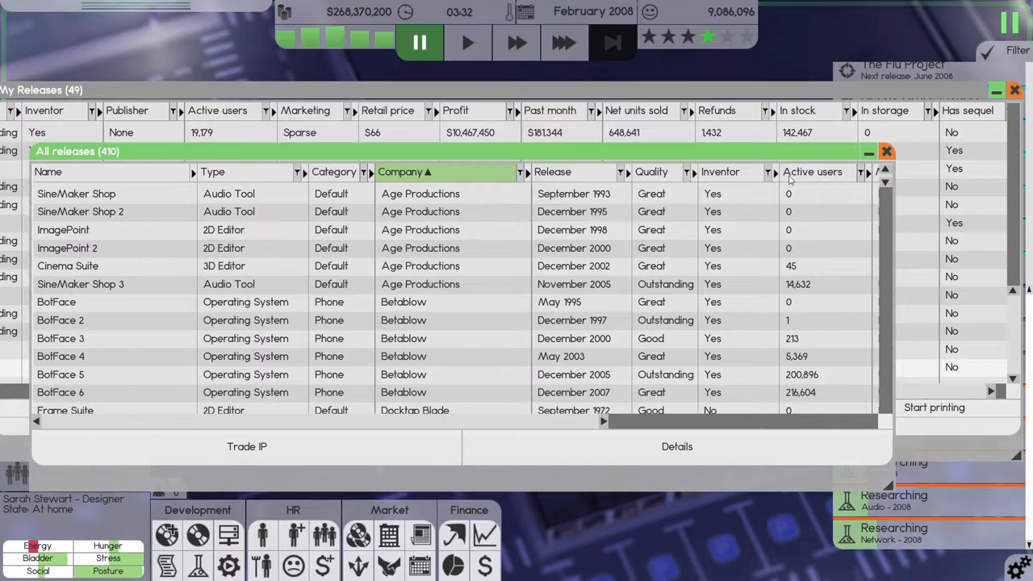
pyautogui.click(400, 171)
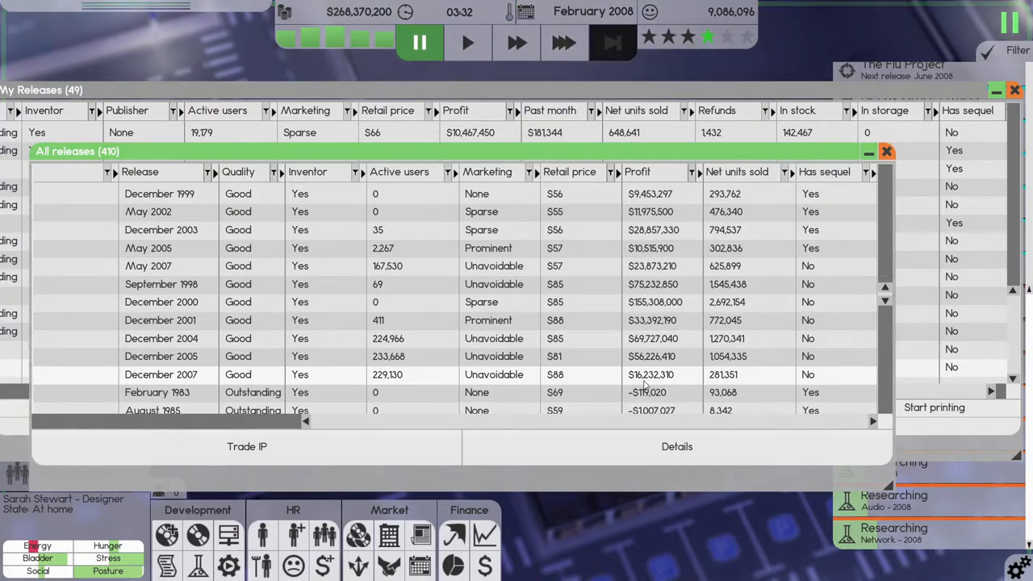
pyautogui.click(563, 43)
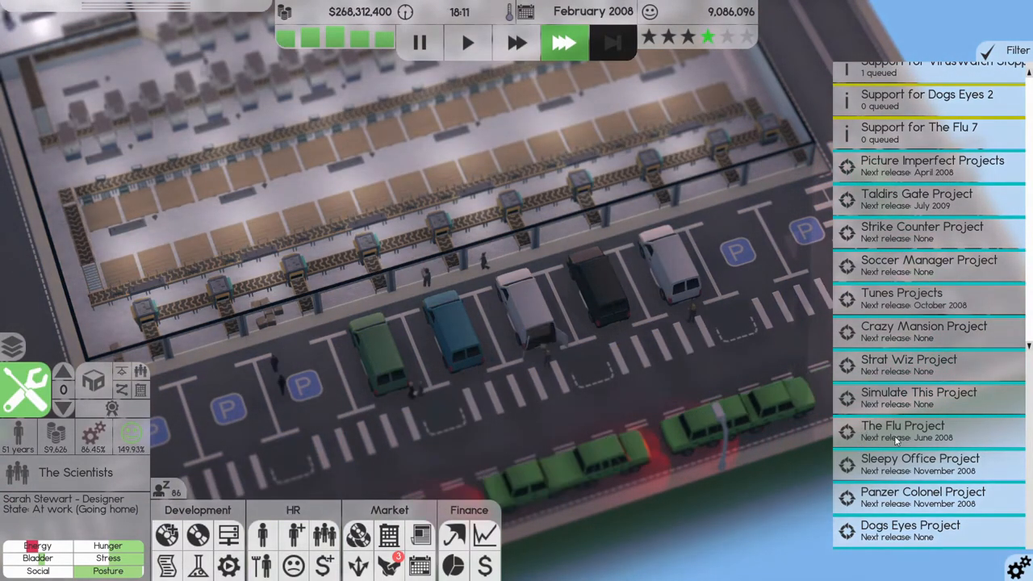
pyautogui.scroll(-3)
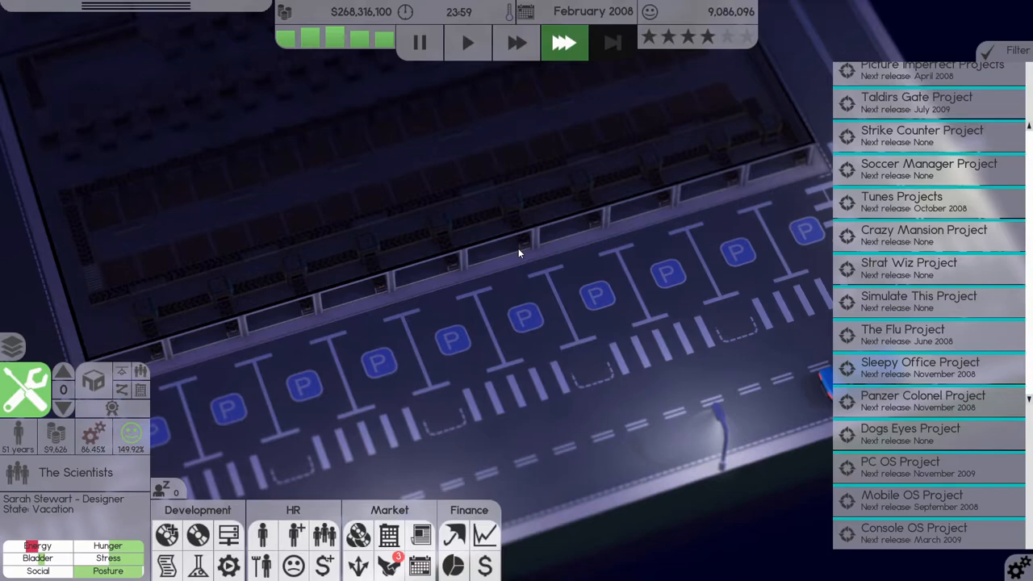
pyautogui.moveTo(475, 339)
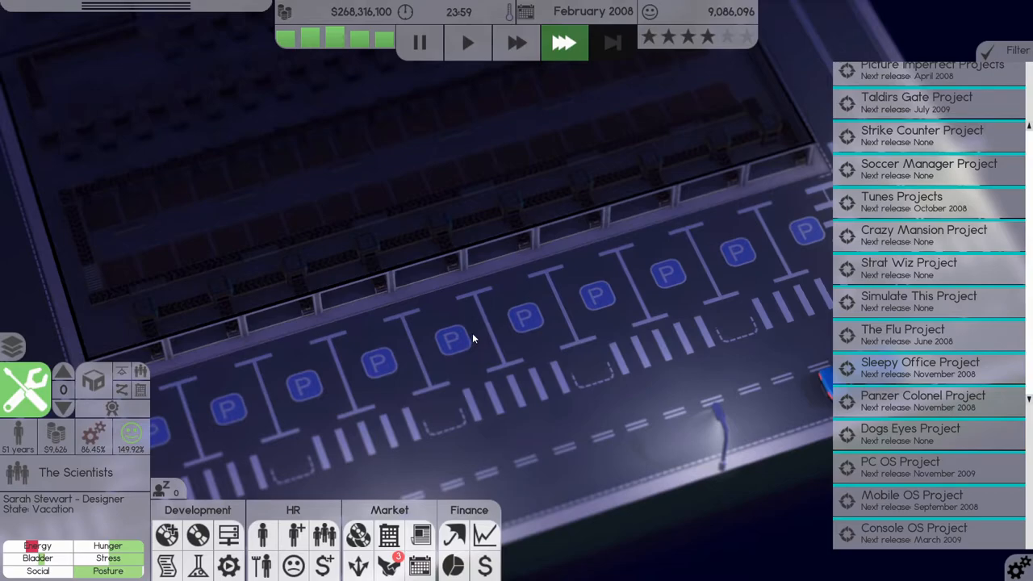
pyautogui.moveTo(482, 317)
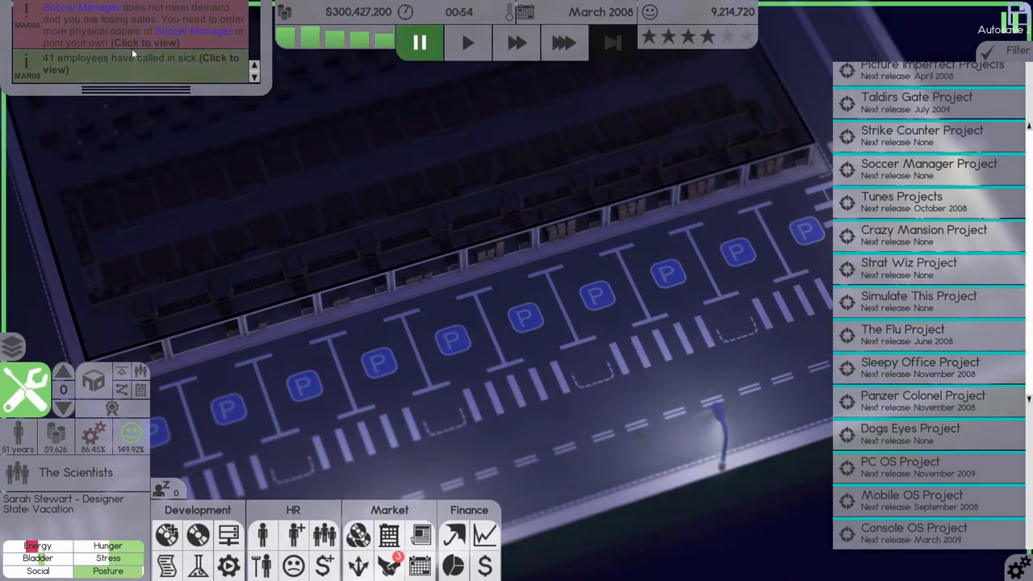
pyautogui.moveTo(197, 536)
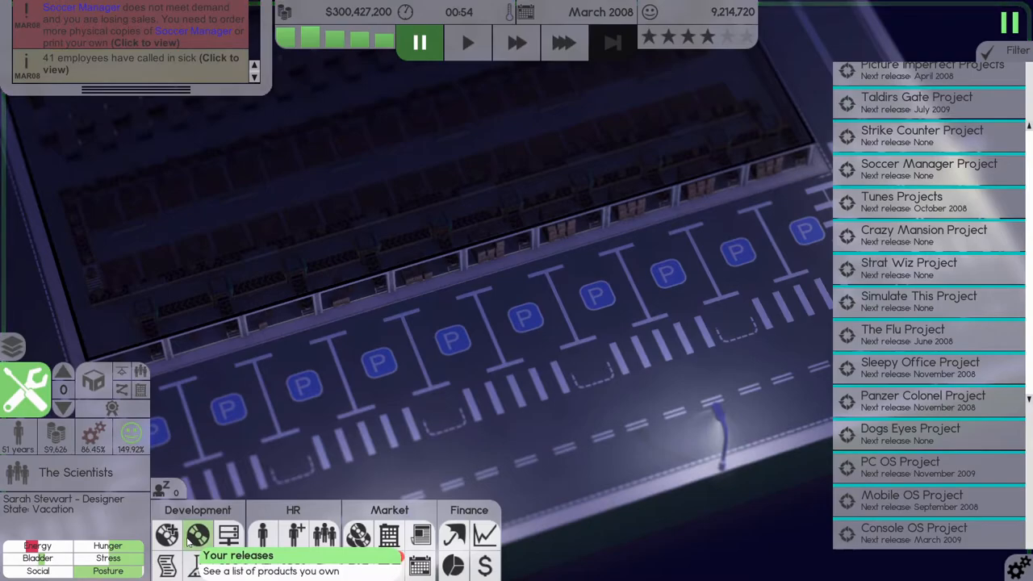
# Step: Bring up My Releases and scroll through the sales and stock columns
pyautogui.click(197, 535)
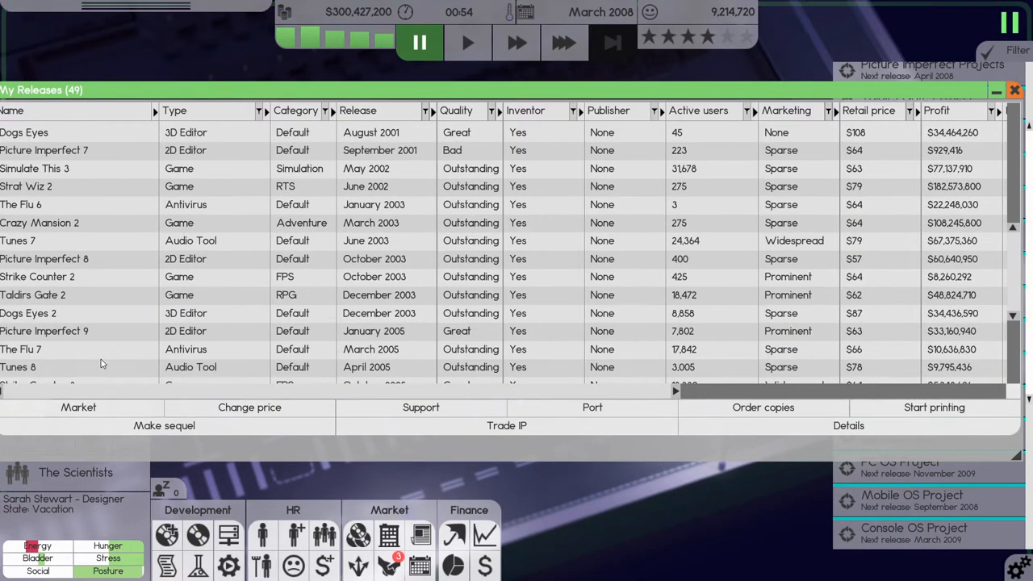
pyautogui.scroll(-3)
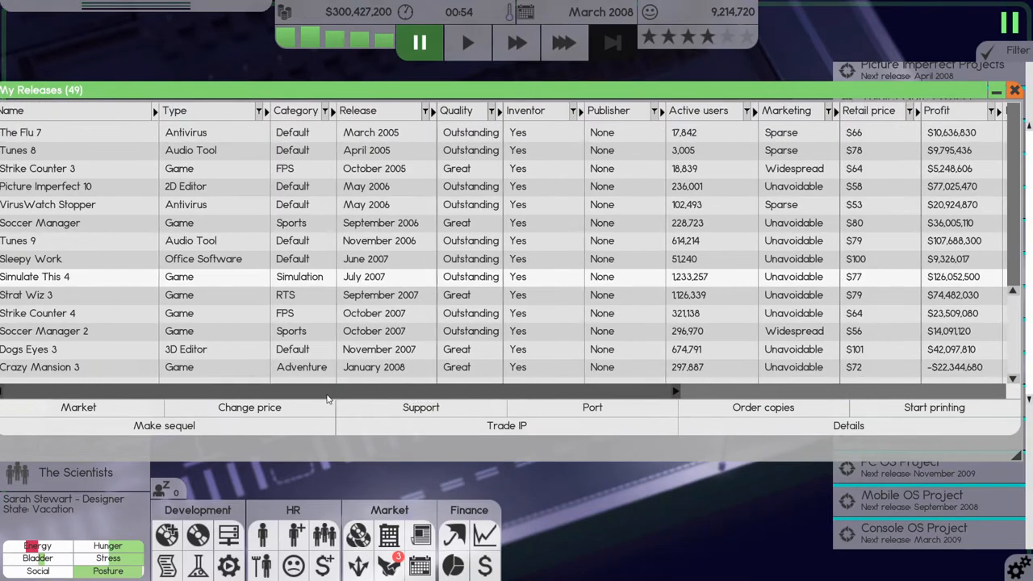
pyautogui.hscroll(3)
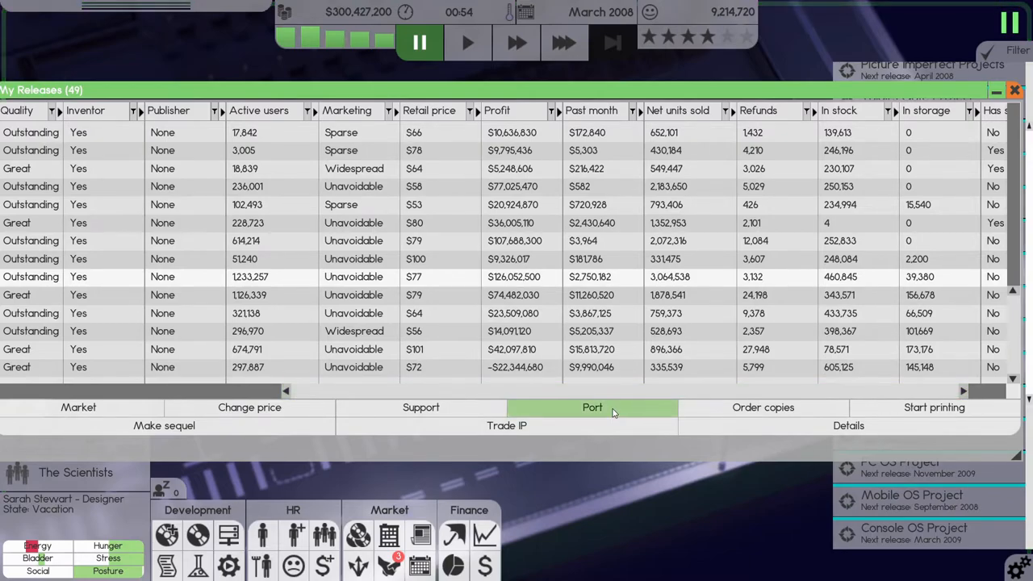
# Step: Port Simulate This 4 to all 26 listed operating systems using The Console OS team
pyautogui.click(592, 407)
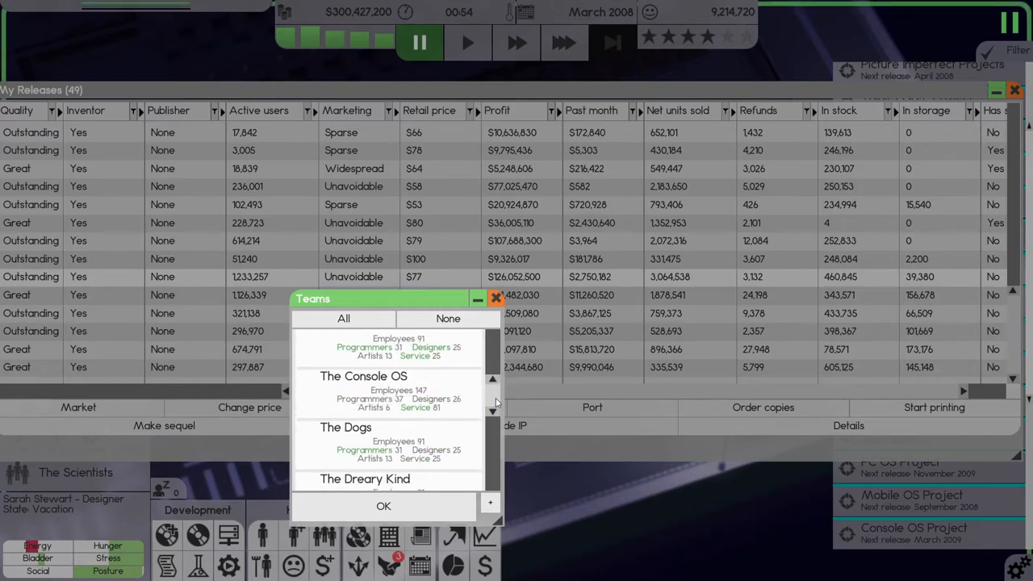
pyautogui.scroll(-3)
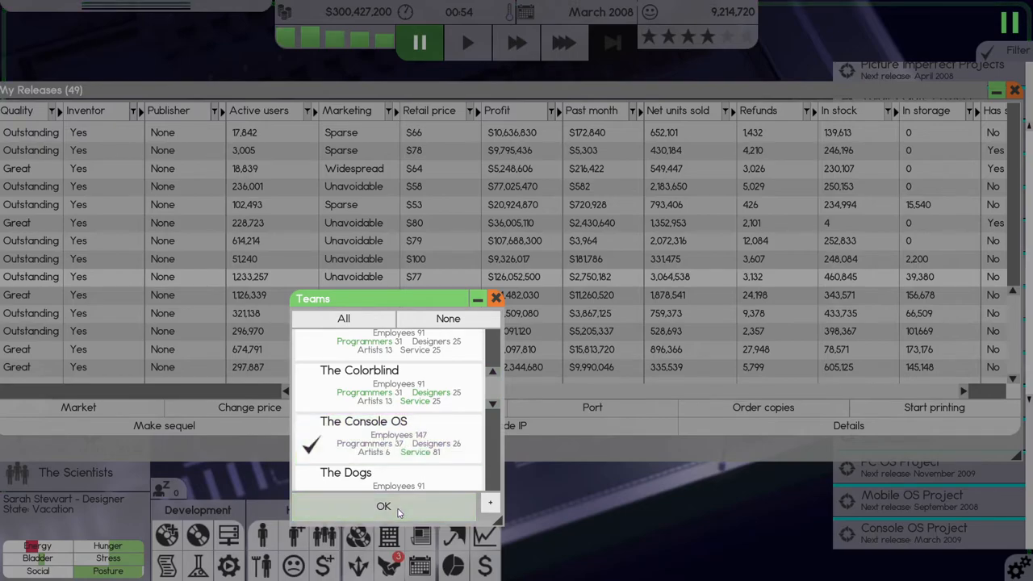
pyautogui.click(383, 506)
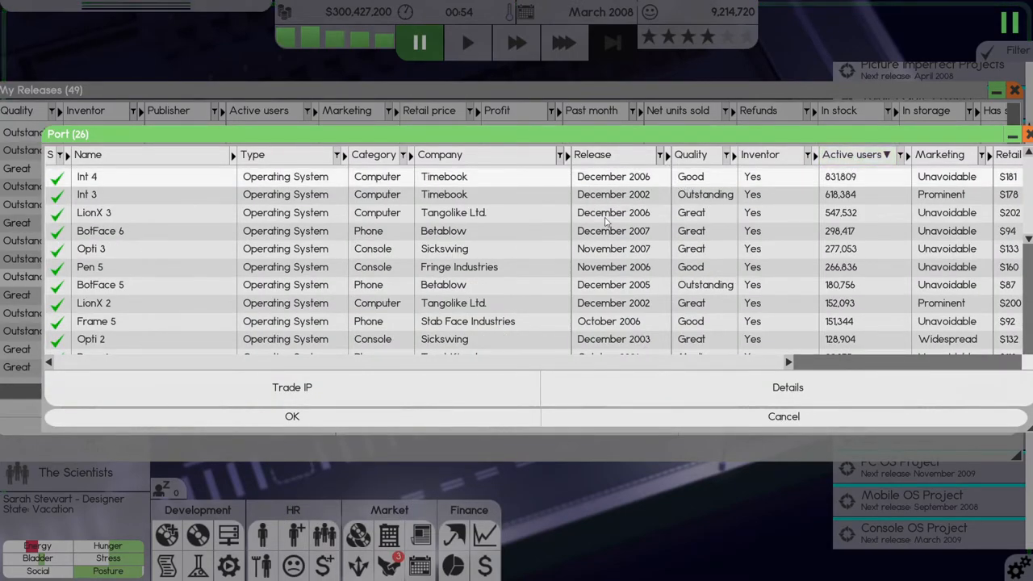
pyautogui.moveTo(610, 220)
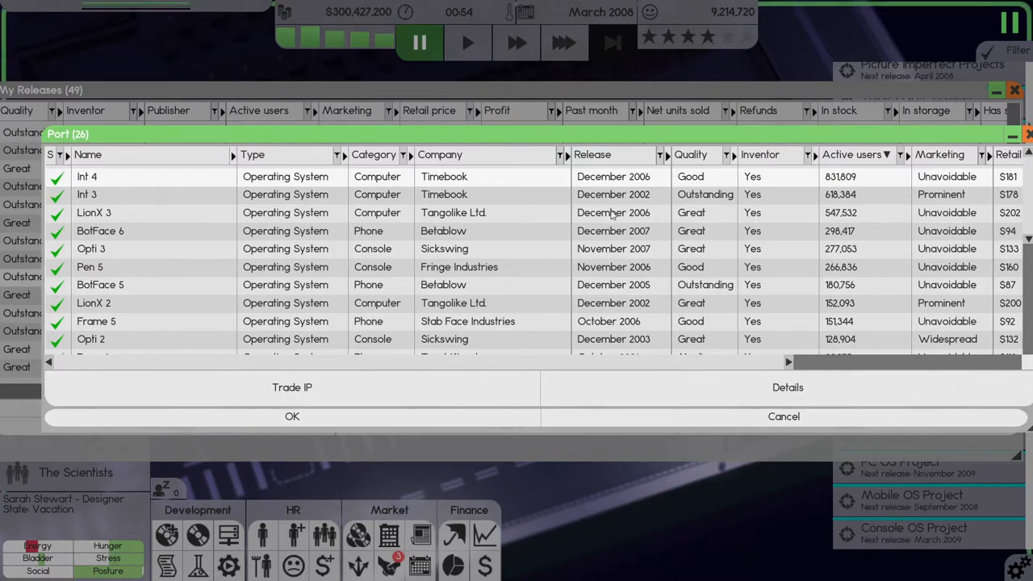
pyautogui.click(782, 416)
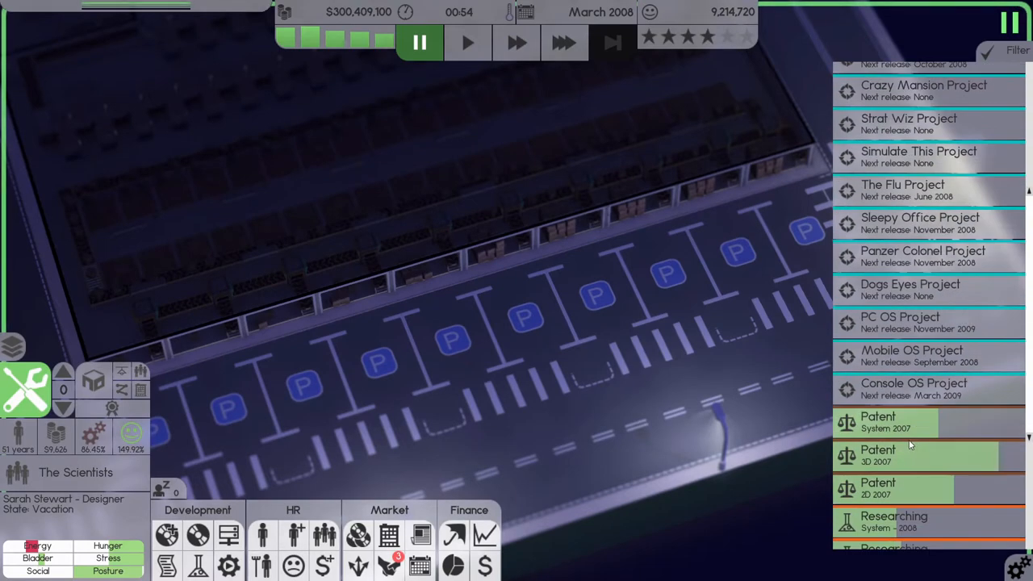
# Step: Move the view up floor by floor to show the higher office floors
pyautogui.click(563, 42)
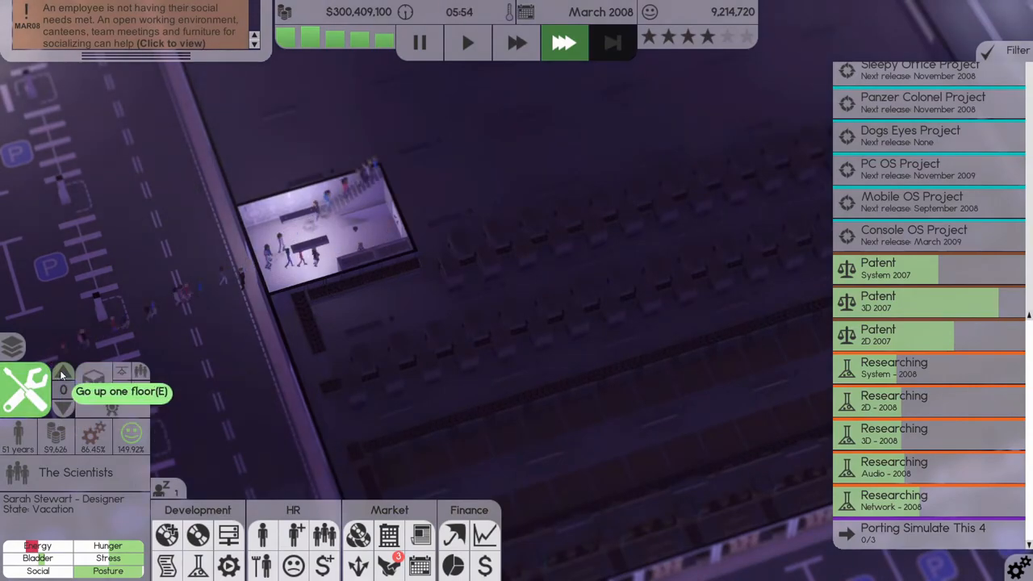
pyautogui.click(63, 371)
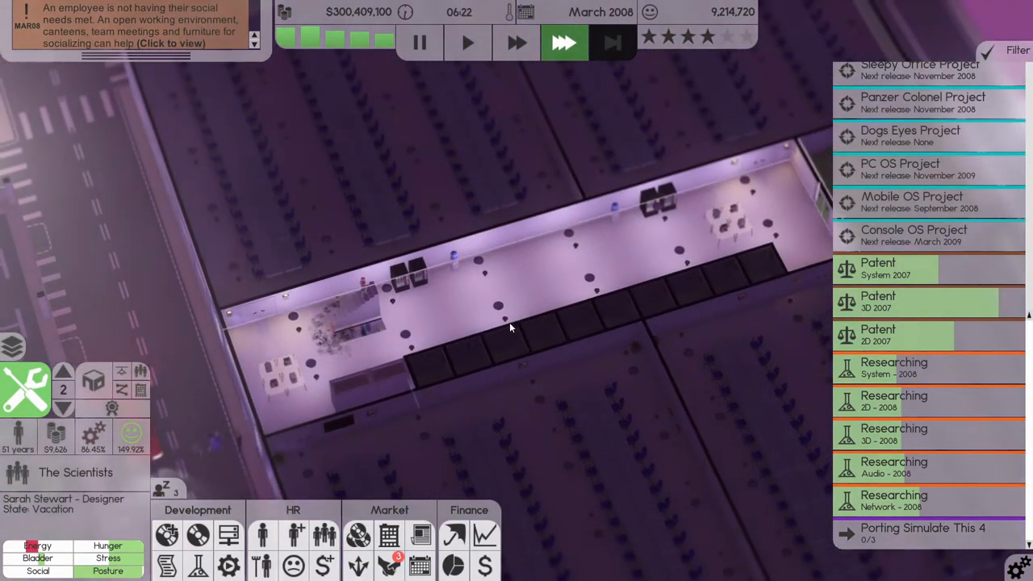
pyautogui.click(63, 371)
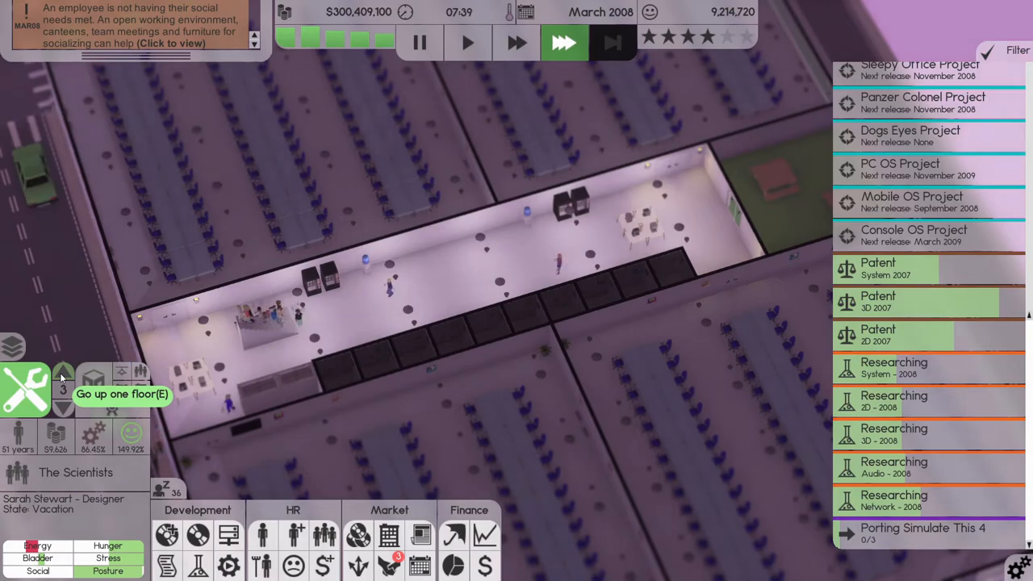
pyautogui.click(63, 370)
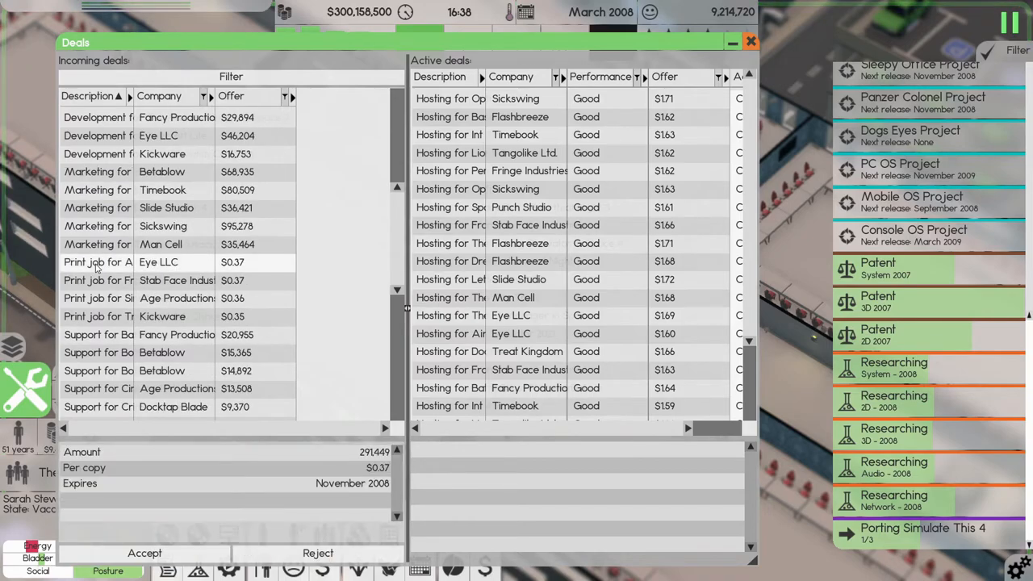
pyautogui.moveTo(145, 551)
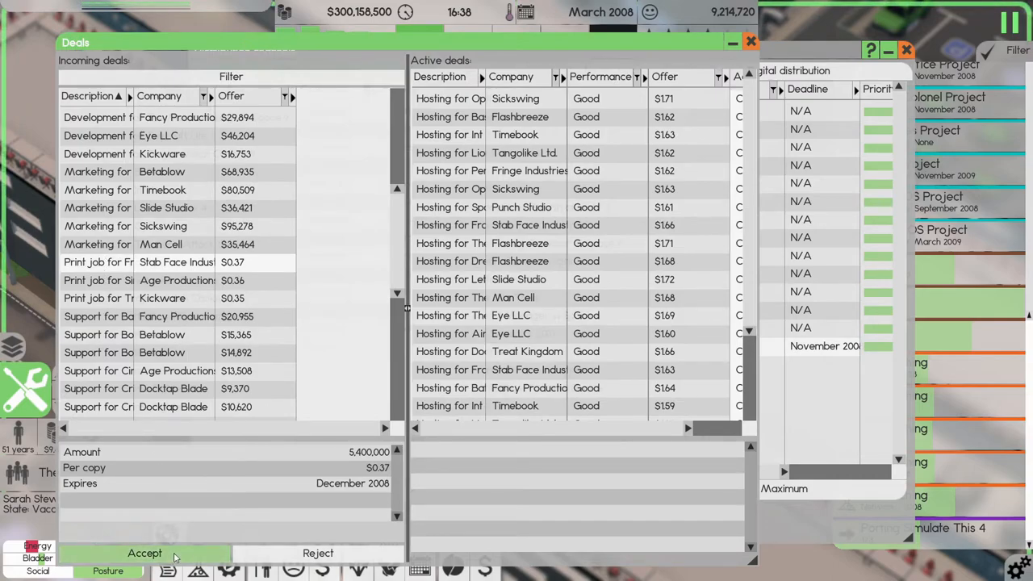
# Step: Accept the Stab Face Industries Frame 6 print job and leave the Deals window
pyautogui.click(146, 551)
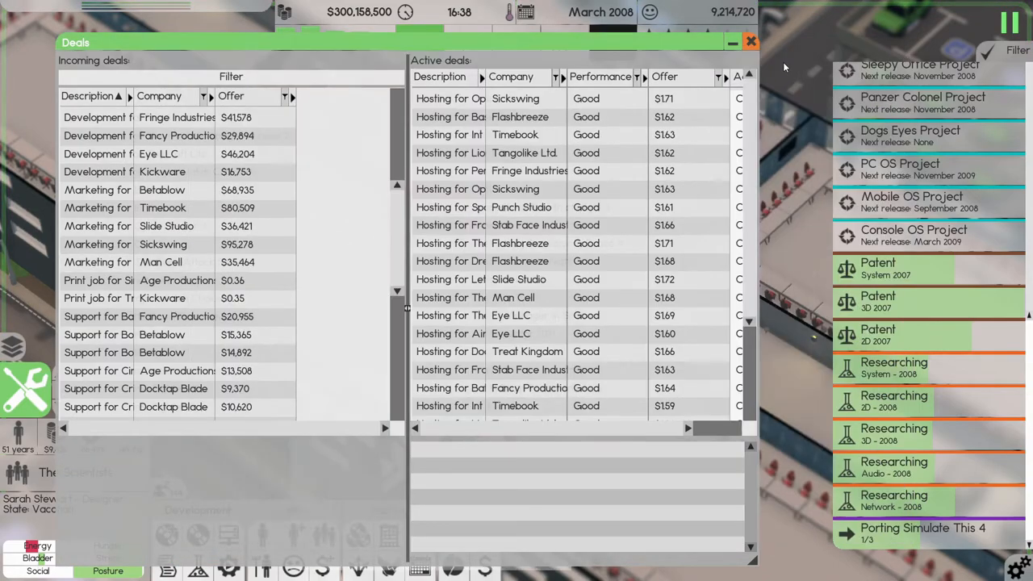
pyautogui.click(748, 42)
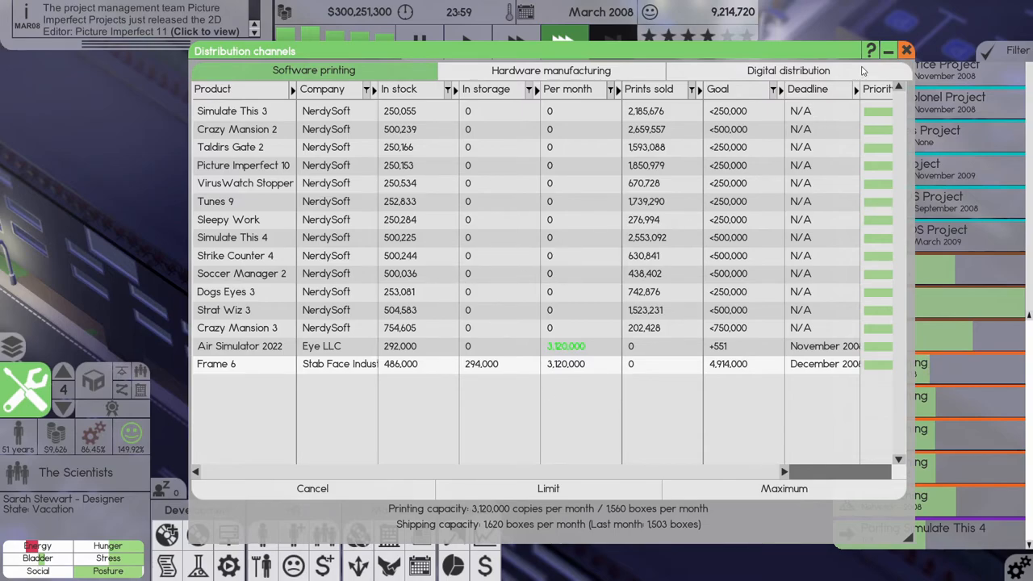
pyautogui.moveTo(852, 78)
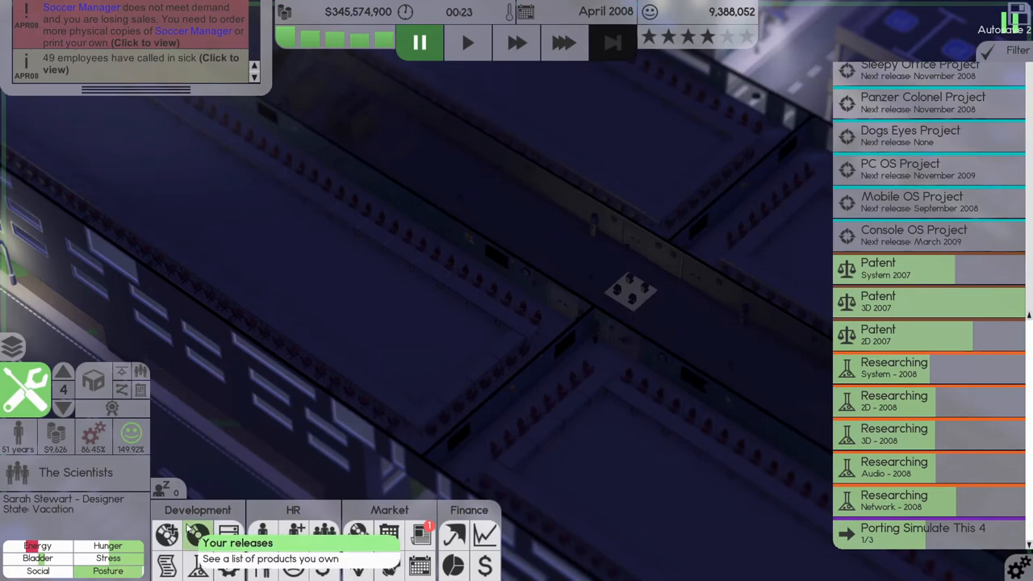
pyautogui.moveTo(419, 535)
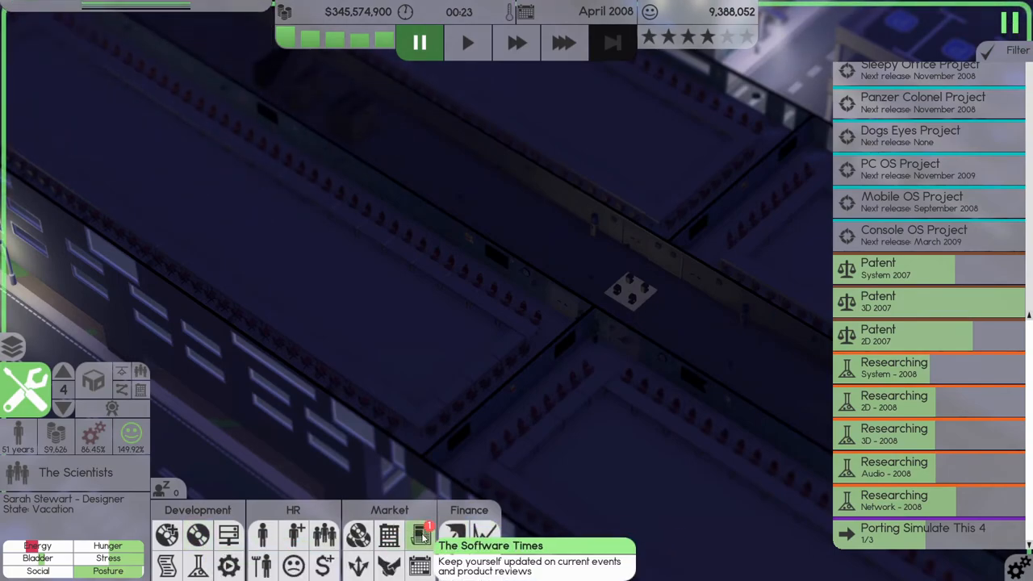
# Step: Start printing Picture Imperfect 11 with a stock limit of 22500
pyautogui.click(419, 536)
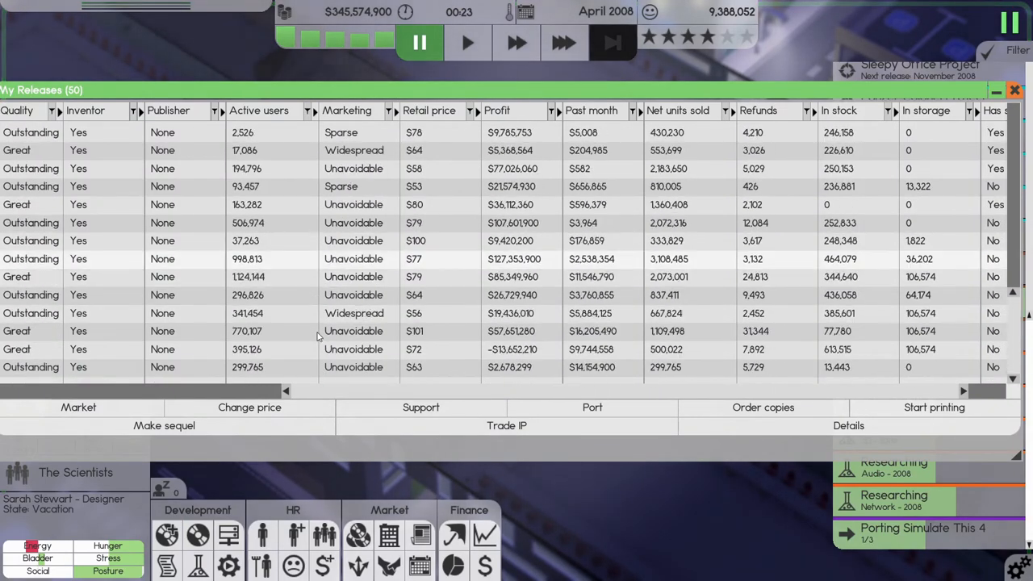
pyautogui.moveTo(539, 387)
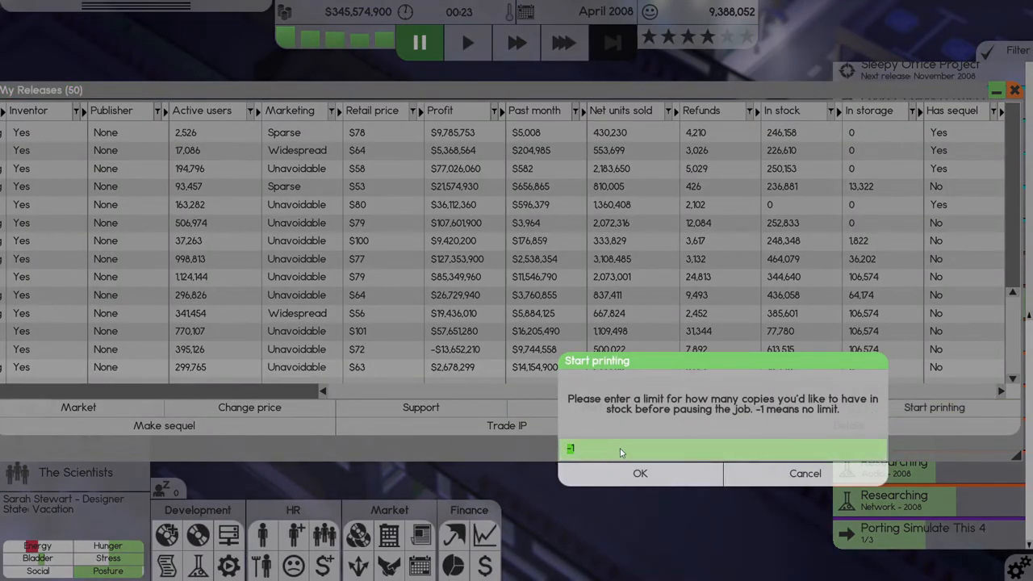
pyautogui.write('22500')
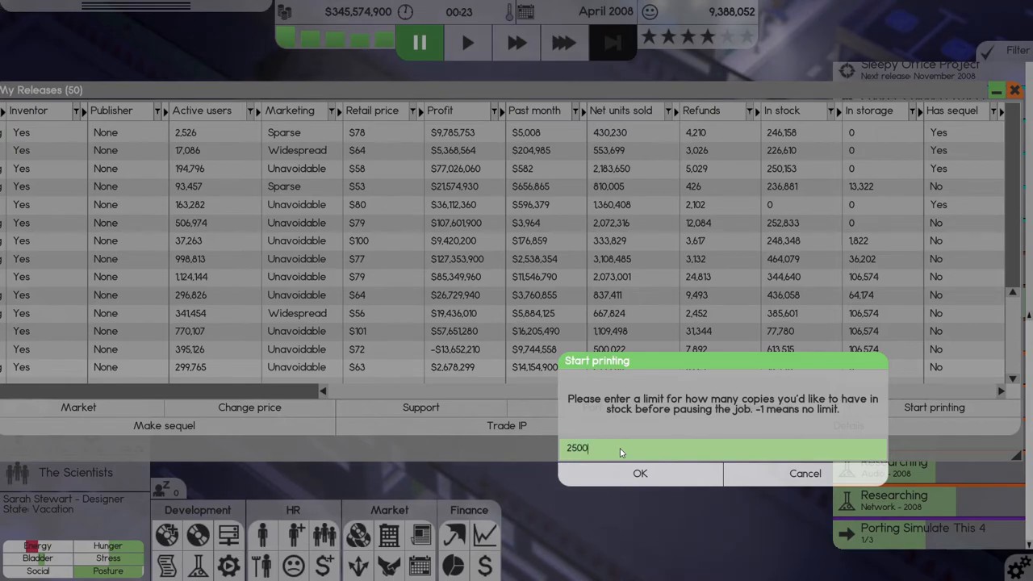
pyautogui.click(638, 473)
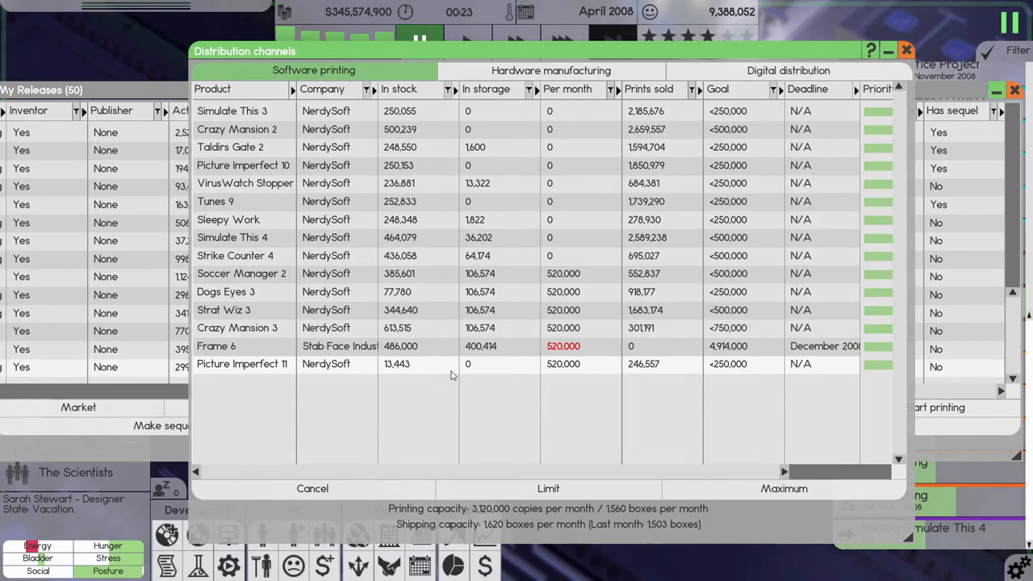
pyautogui.moveTo(517, 298)
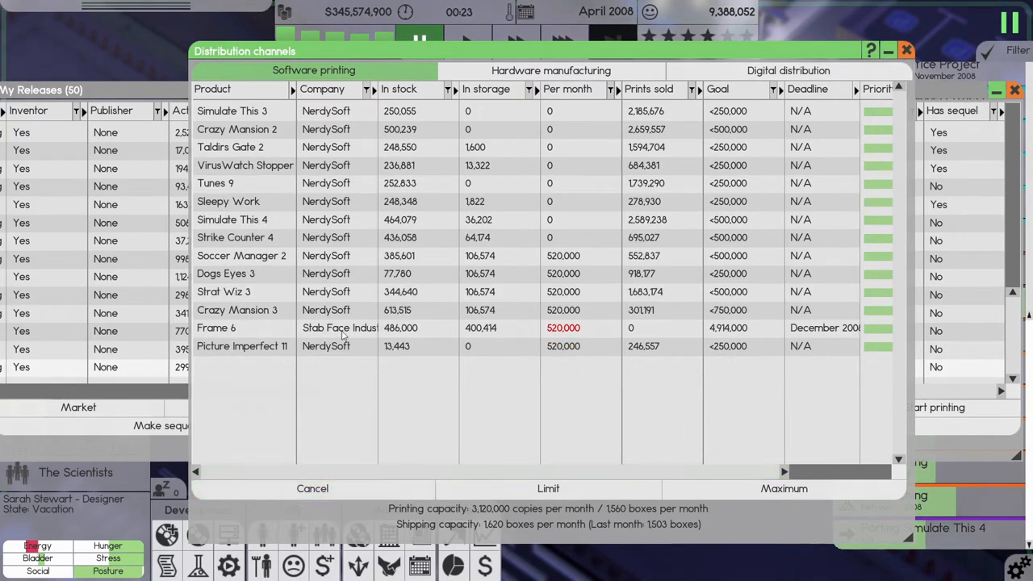
pyautogui.moveTo(315, 293)
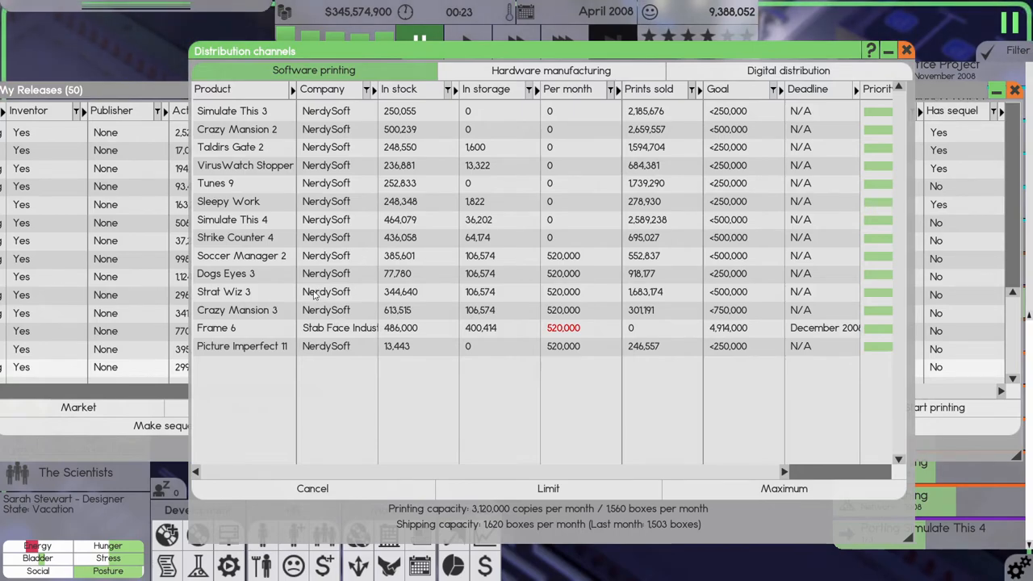
pyautogui.moveTo(249, 302)
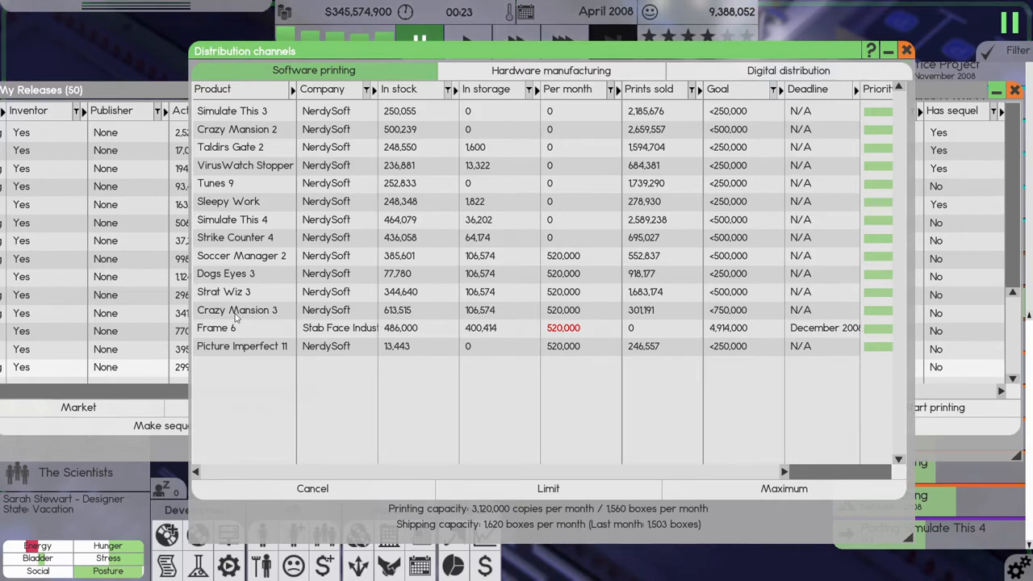
pyautogui.moveTo(232, 332)
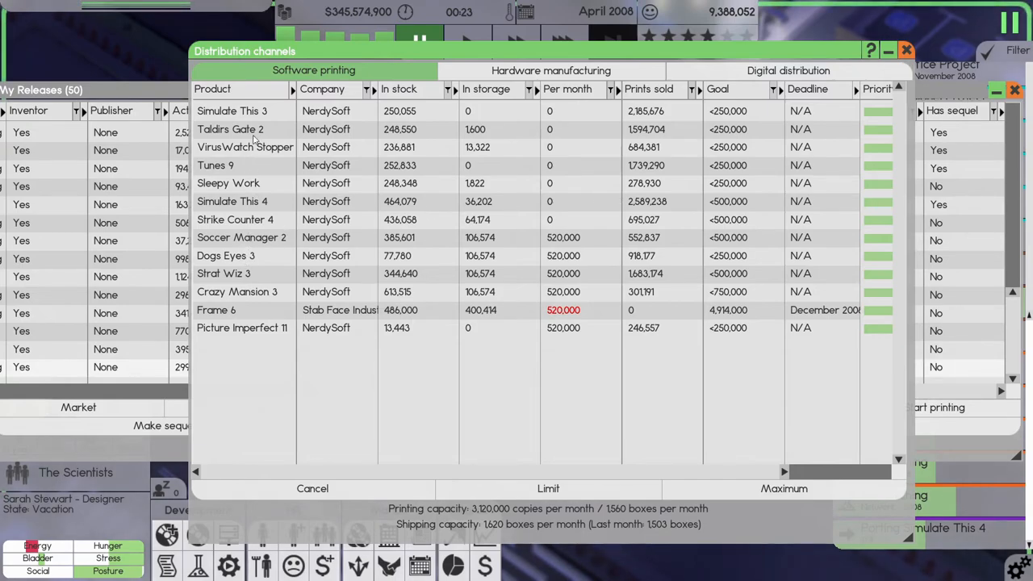
# Step: Check Picture Imperfect 11 in the Software printing schedule and close it
pyautogui.click(313, 487)
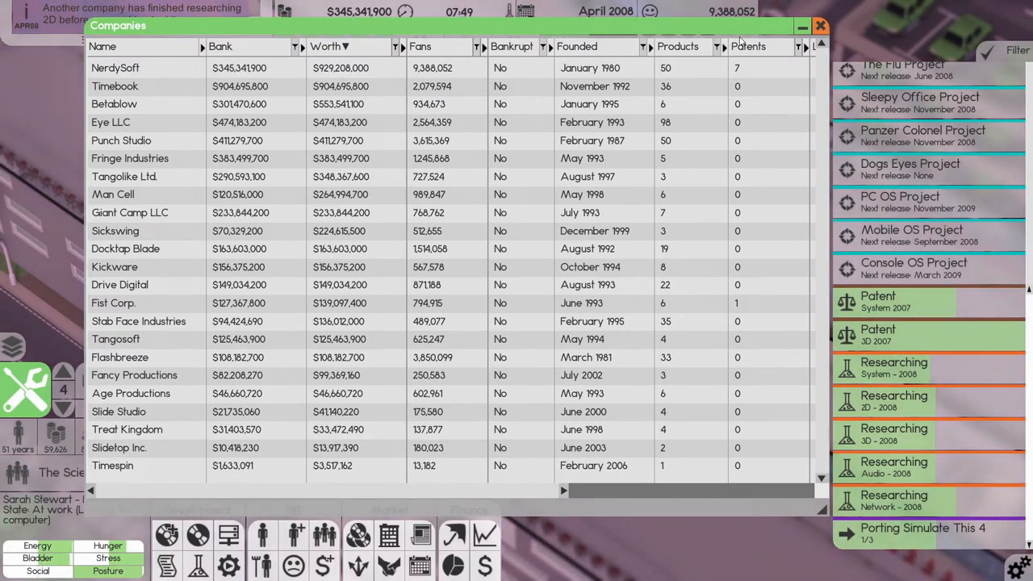
# Step: Close the Companies overview after comparing rivals' balances, worth and fans
pyautogui.click(819, 26)
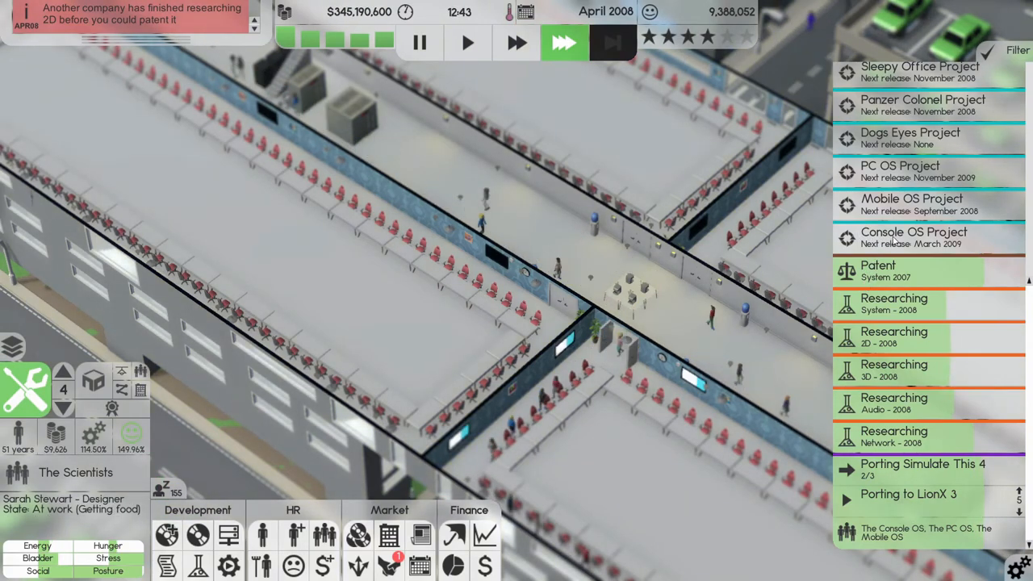
pyautogui.click(923, 468)
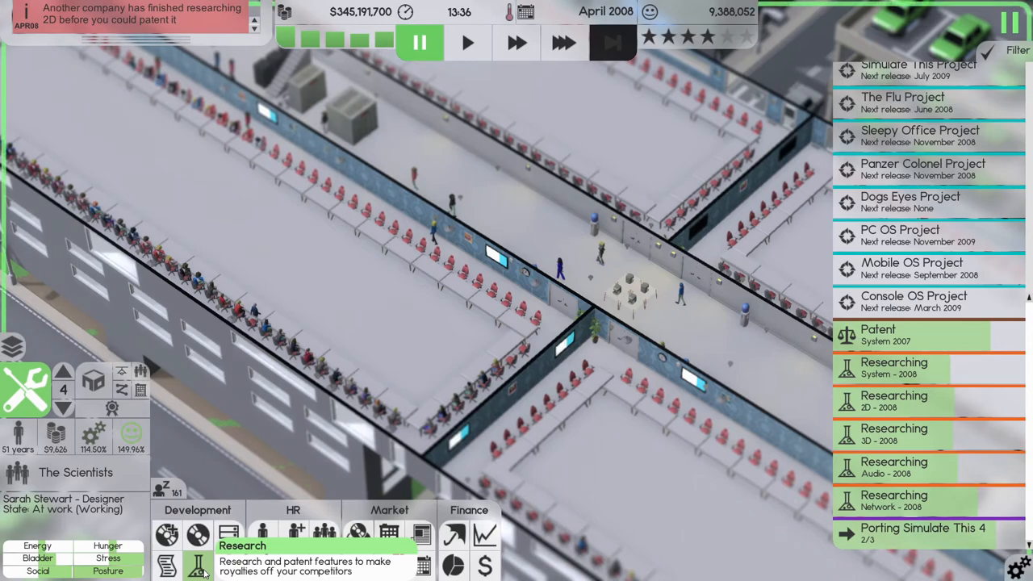
pyautogui.click(197, 565)
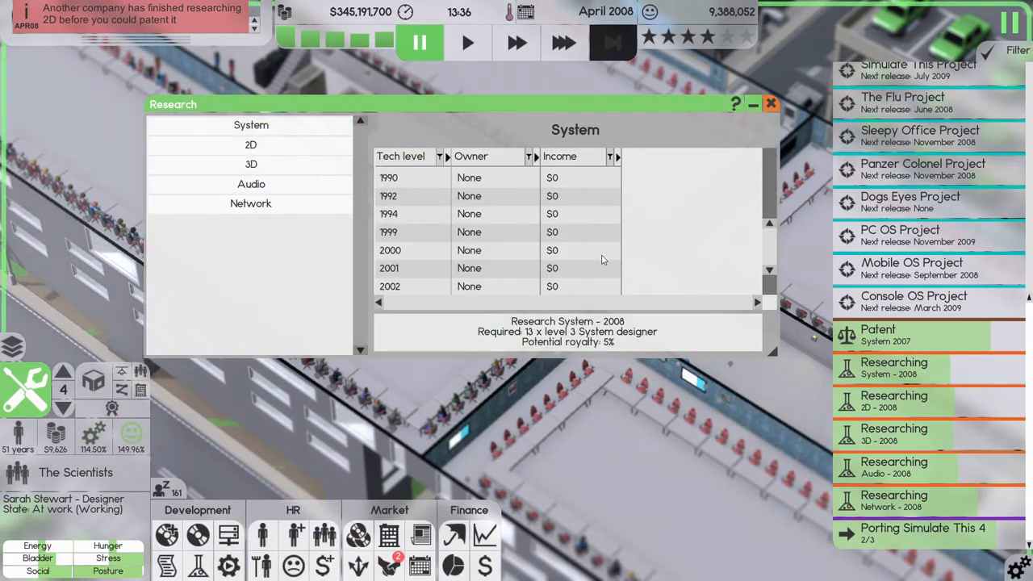
pyautogui.click(252, 145)
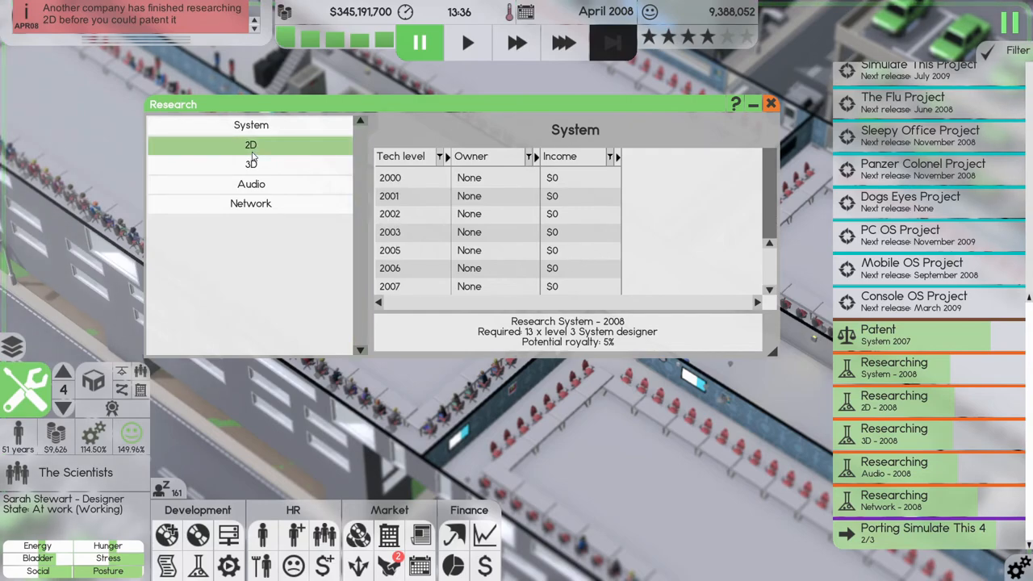
pyautogui.click(252, 145)
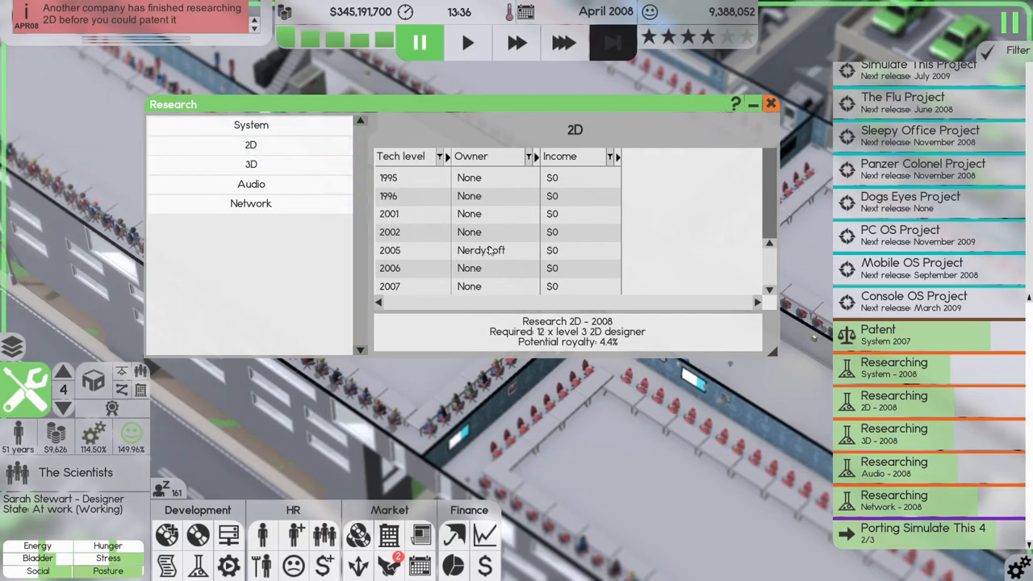
pyautogui.click(252, 146)
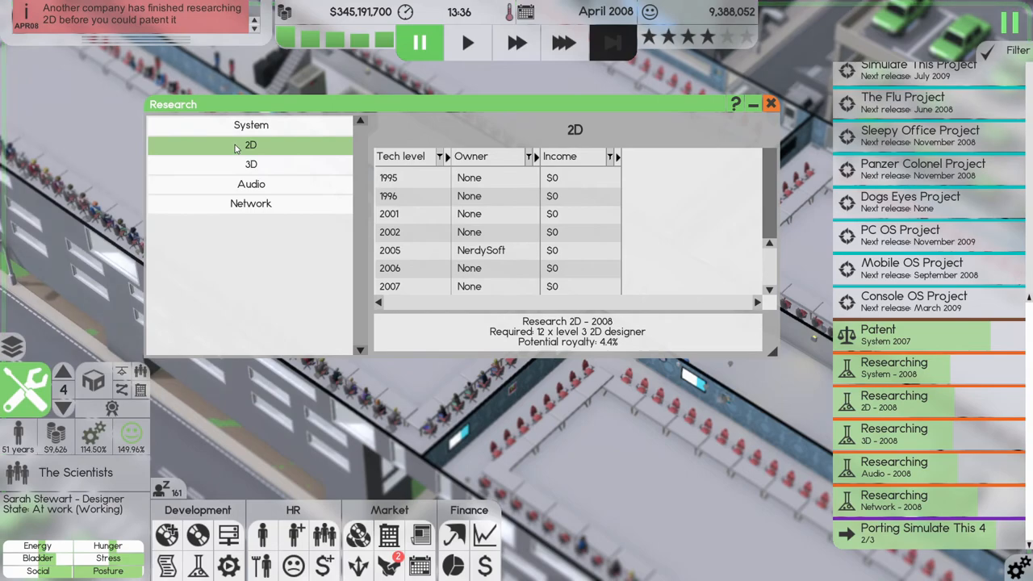
pyautogui.click(252, 165)
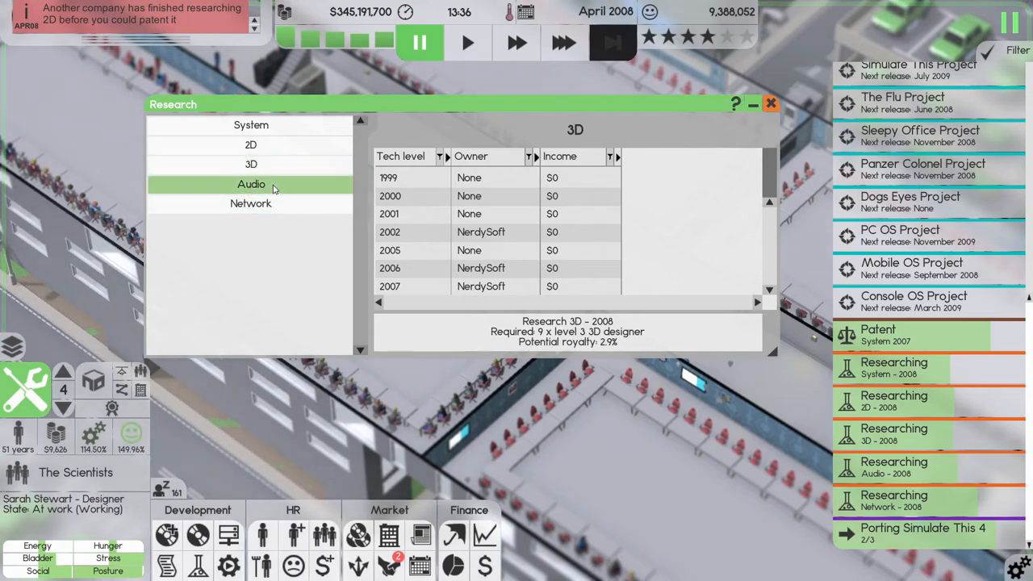
pyautogui.click(252, 184)
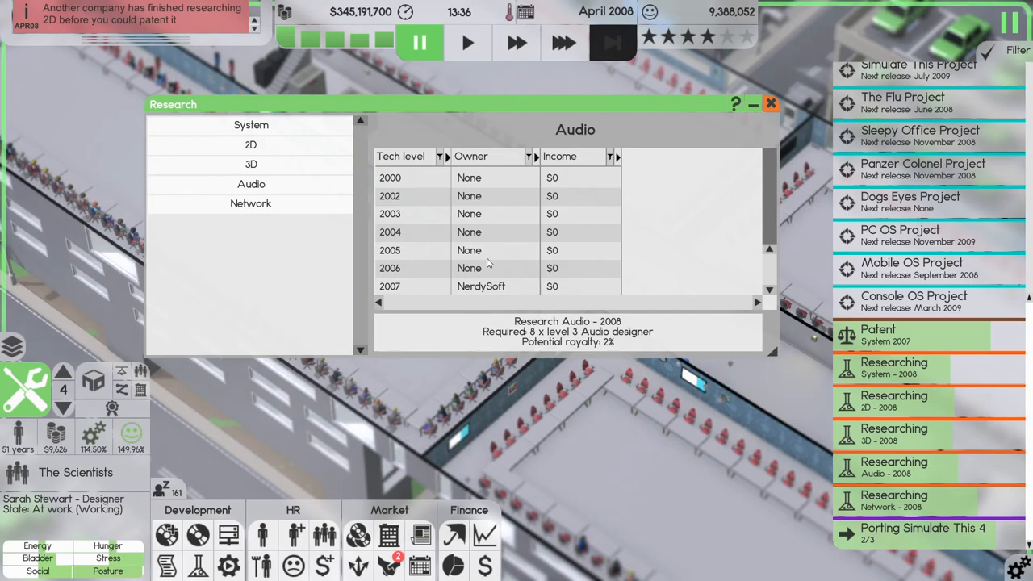
pyautogui.click(252, 204)
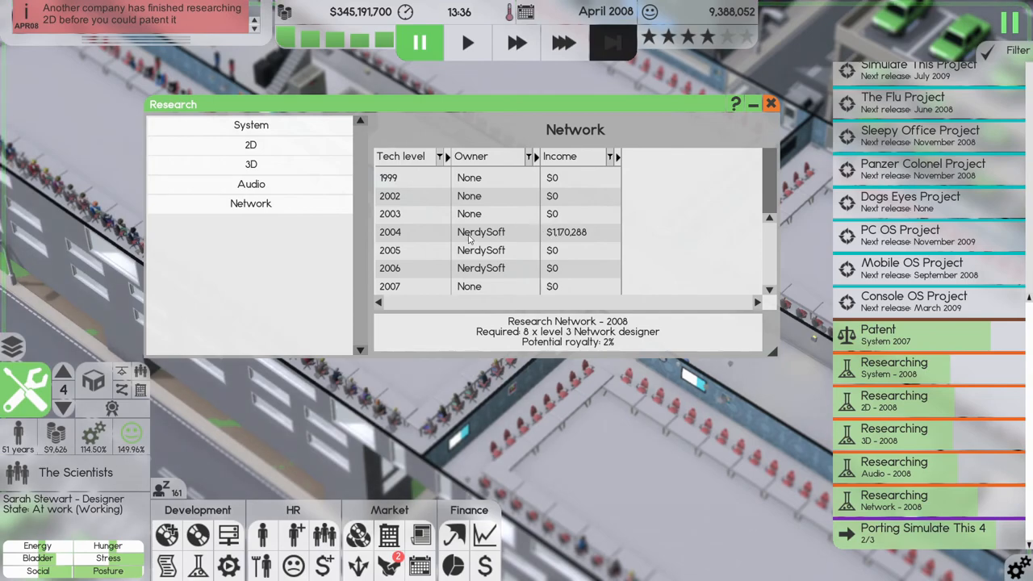
pyautogui.moveTo(506, 235)
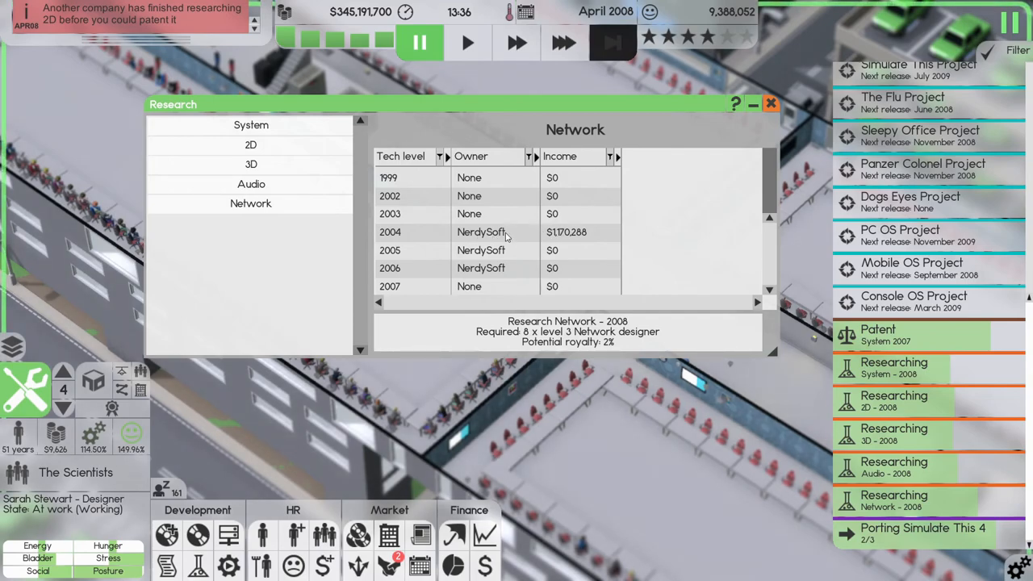
pyautogui.click(771, 103)
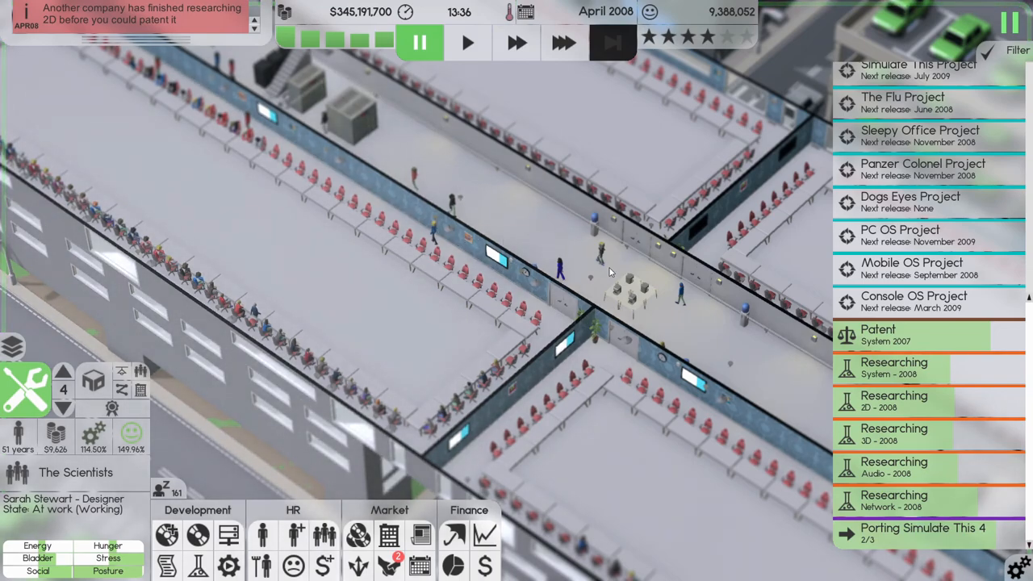
pyautogui.click(563, 42)
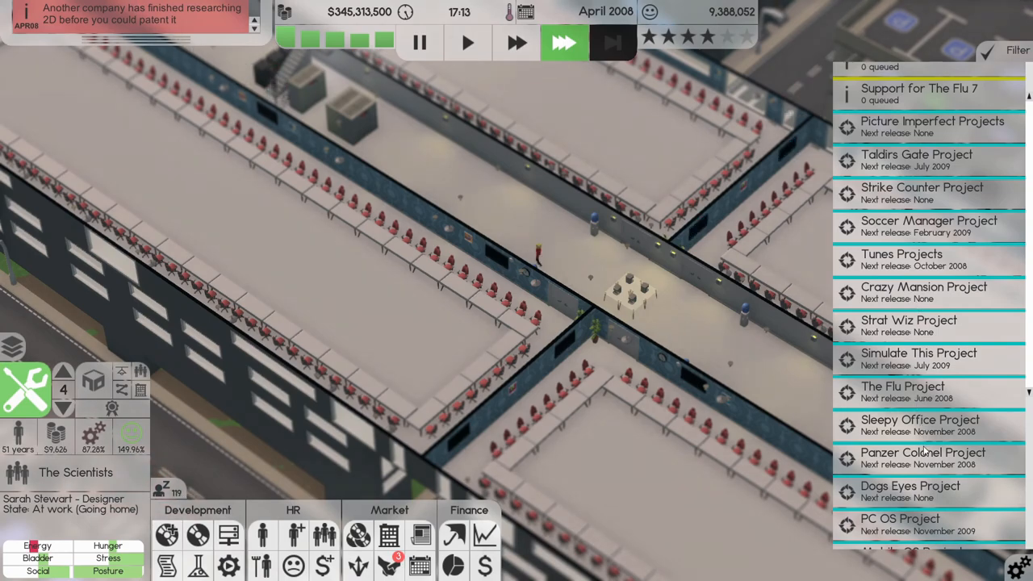
pyautogui.scroll(-3)
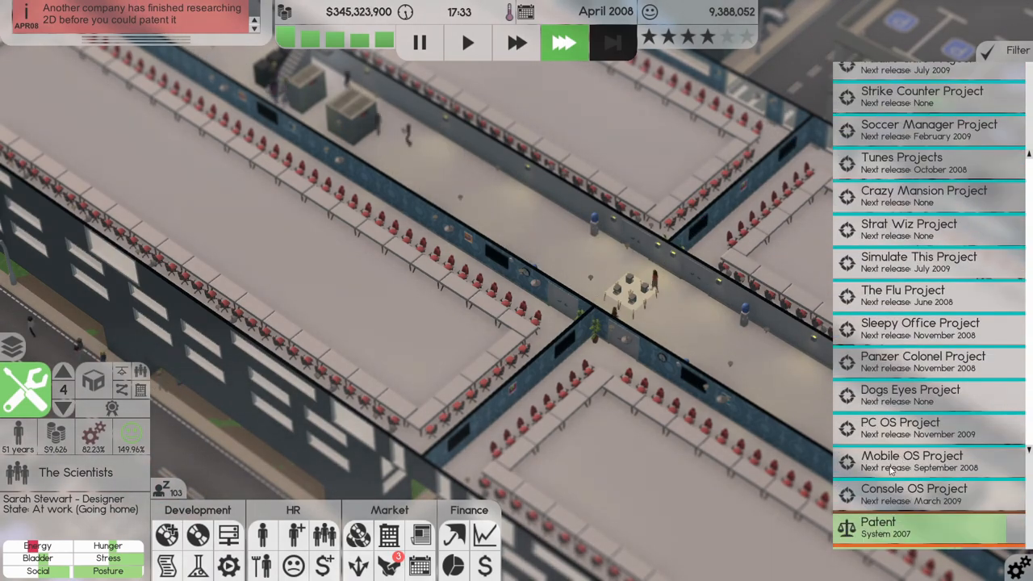